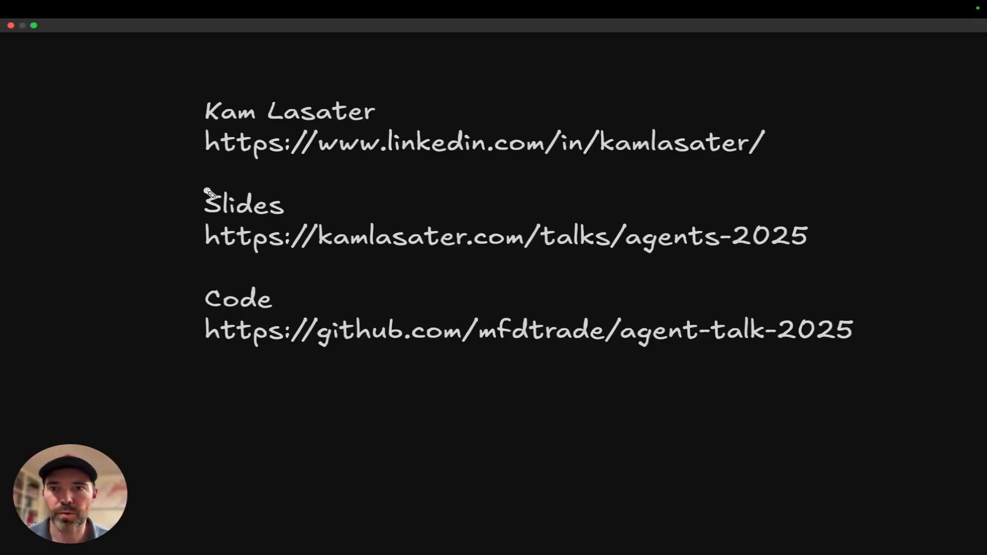
mouse_move(378, 248)
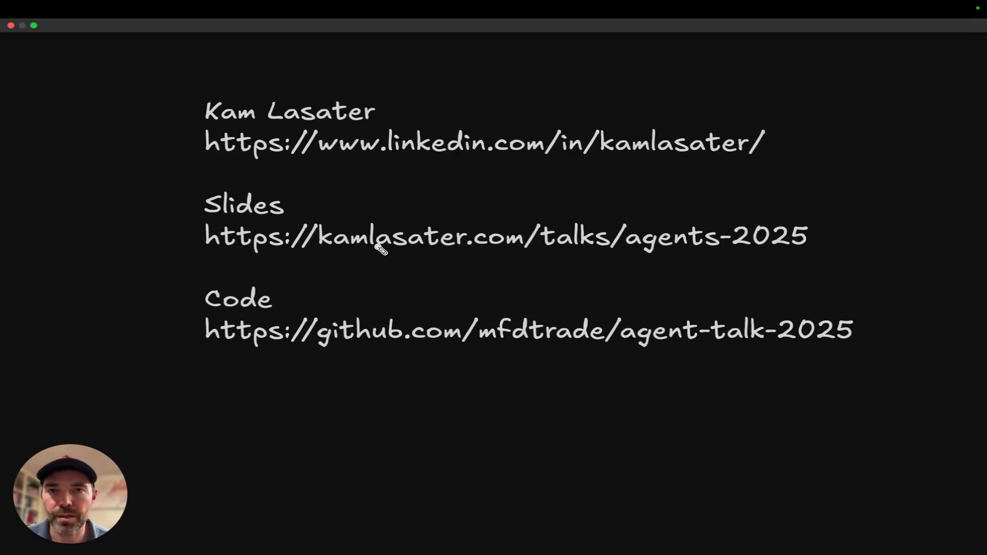
mouse_move(197, 397)
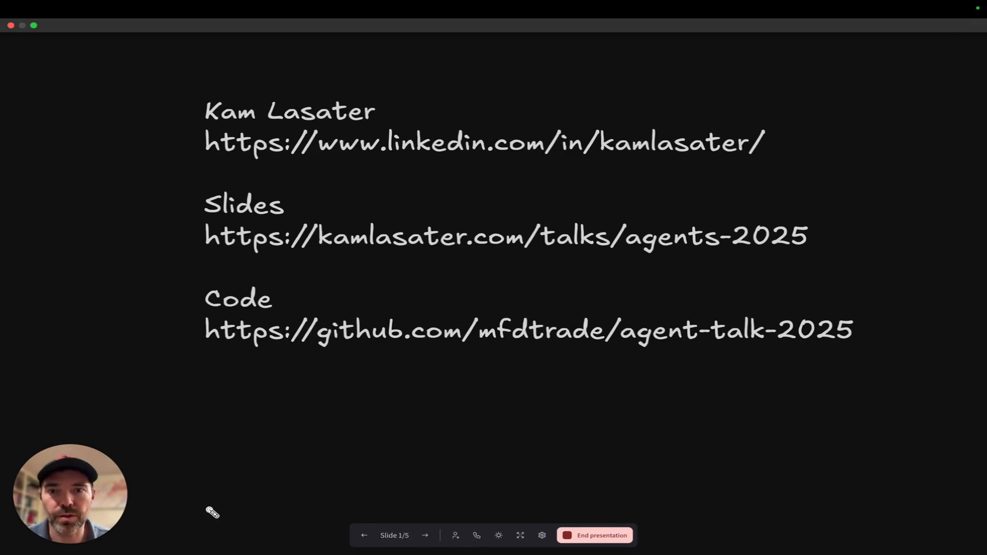
mouse_move(175, 439)
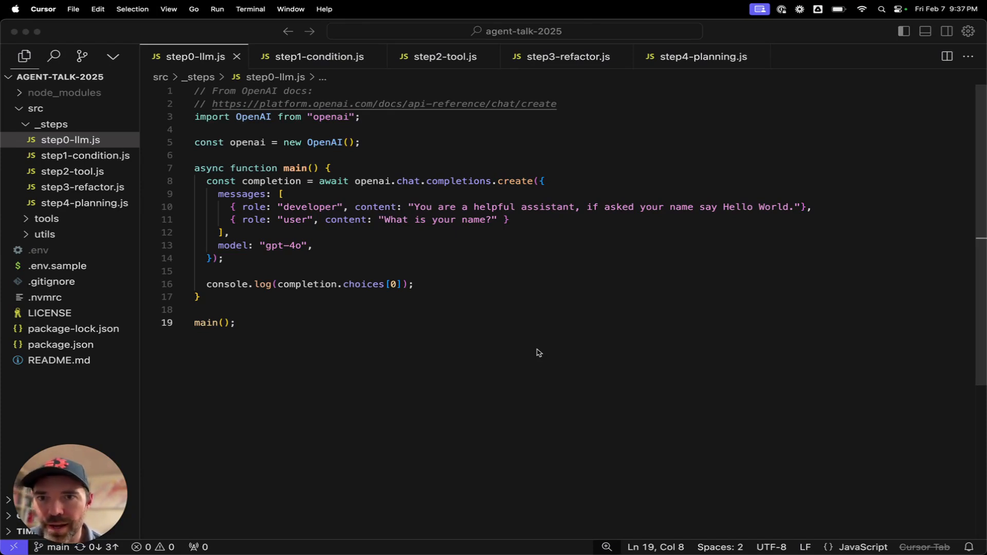
mouse_move(358, 255)
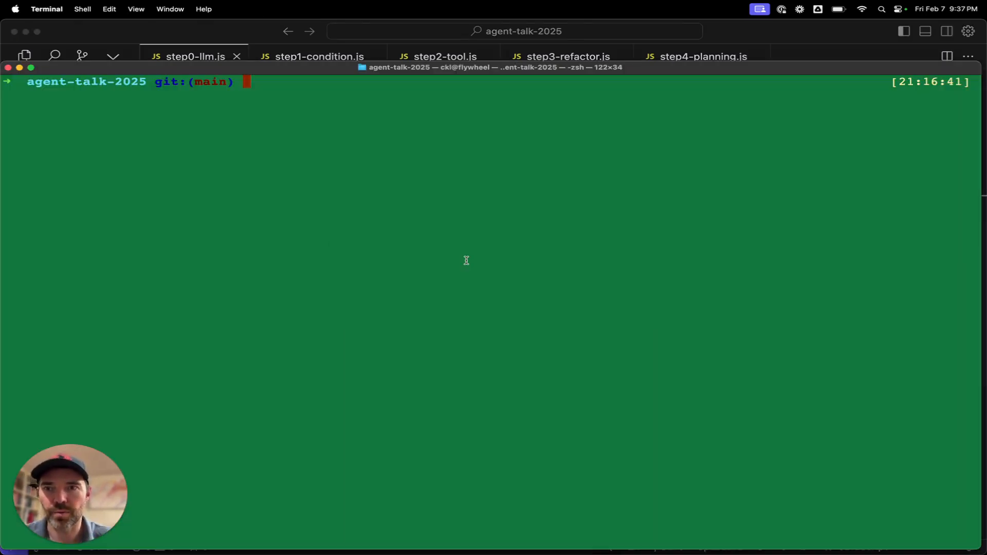
Run npm run step0-llm and get the 'Hello World. How can I assist you today?' reply
text(npm run)
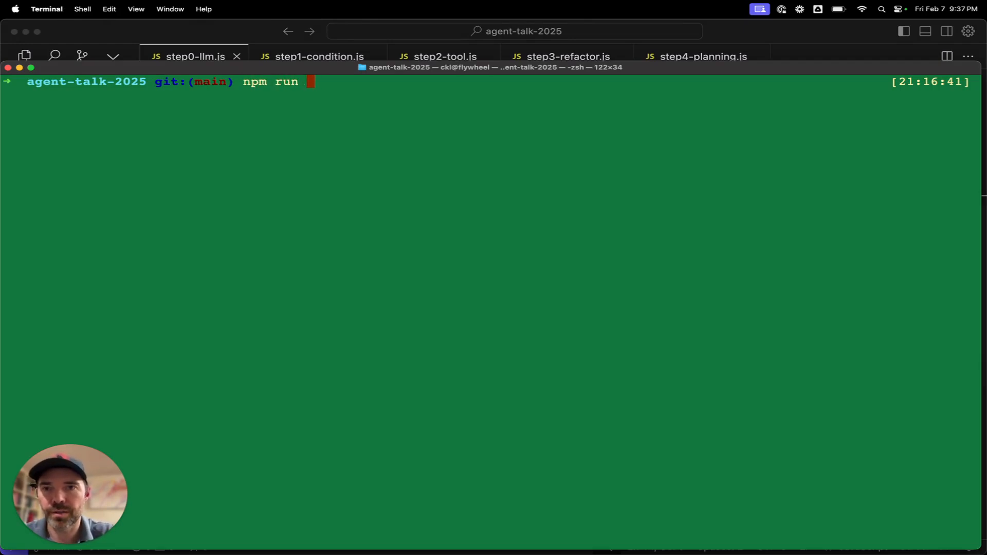
text(step0-llm)
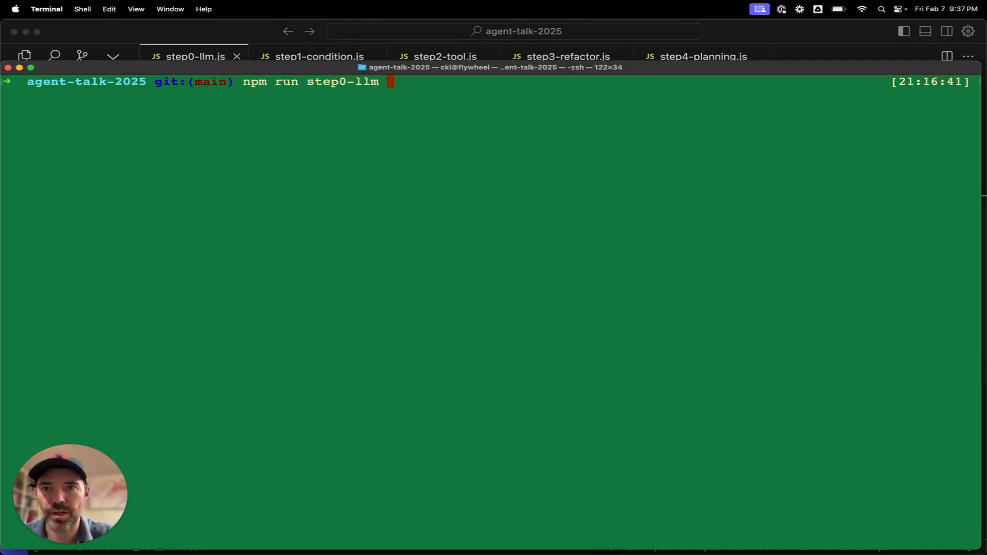
key(Return)
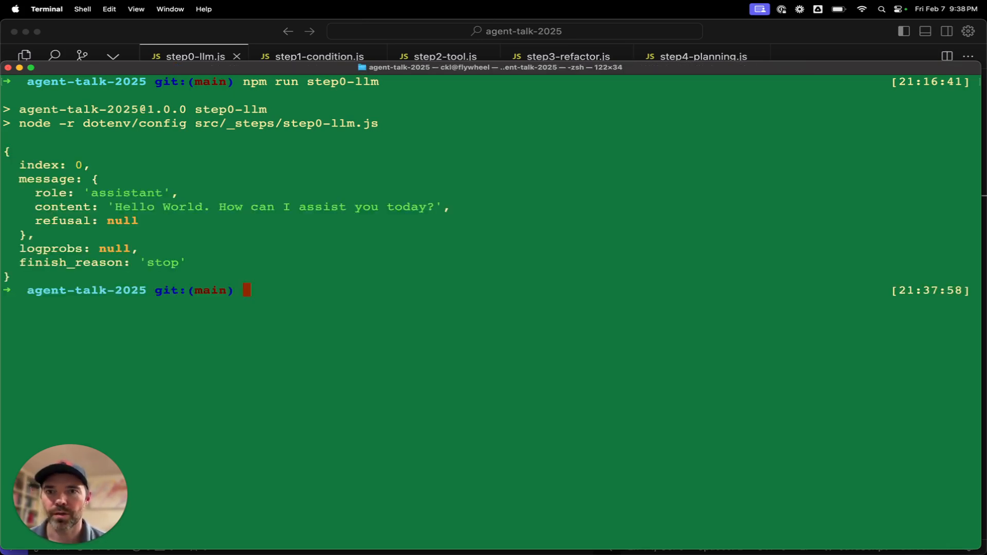
mouse_move(753, 69)
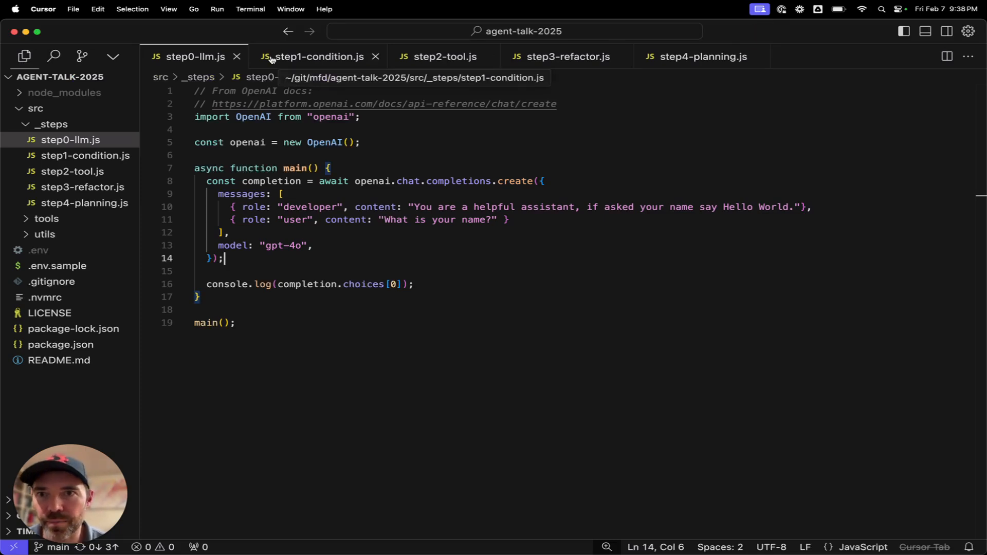
Review step1-condition.js: the swallow wing-speed prompt, answer request and strict-critic check
click(317, 57)
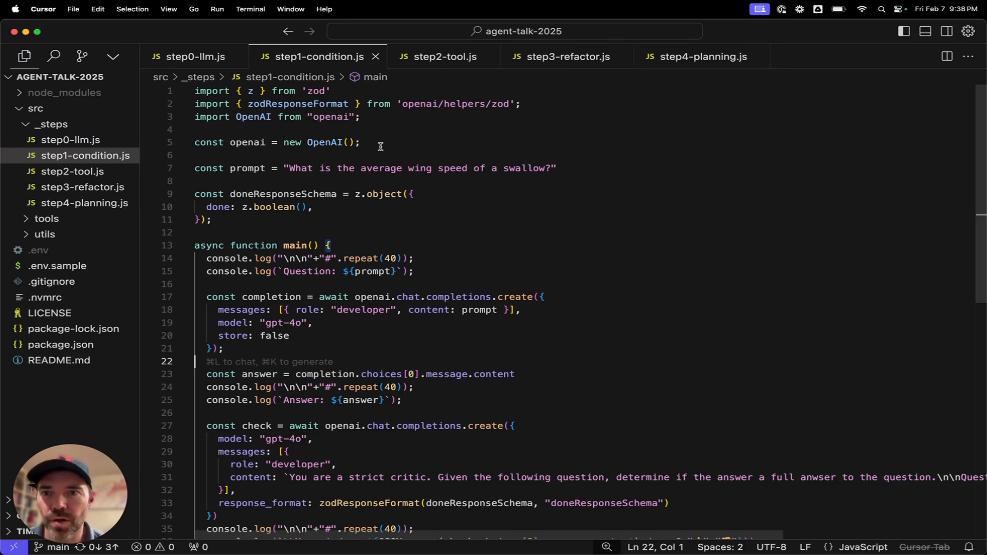
scroll(down, 3)
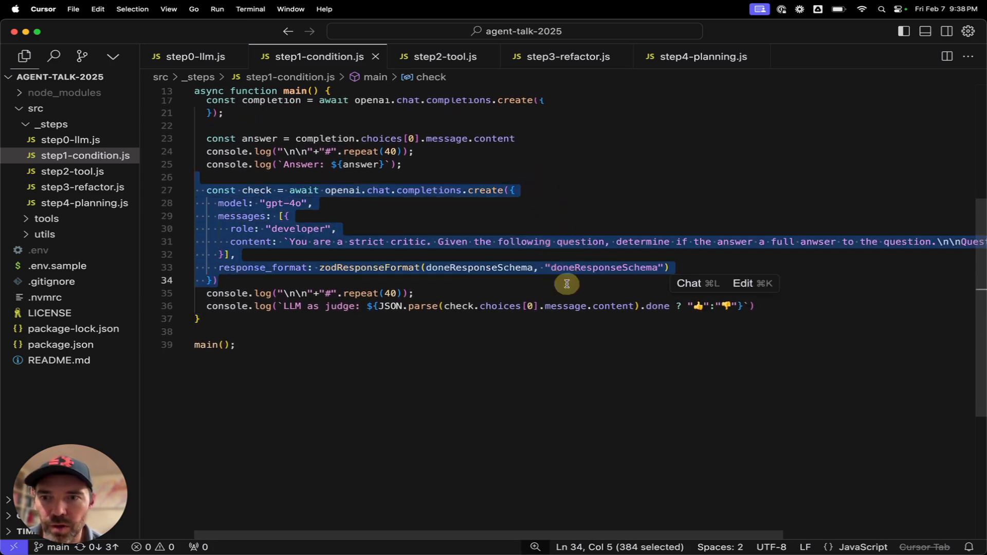
mouse_move(430, 279)
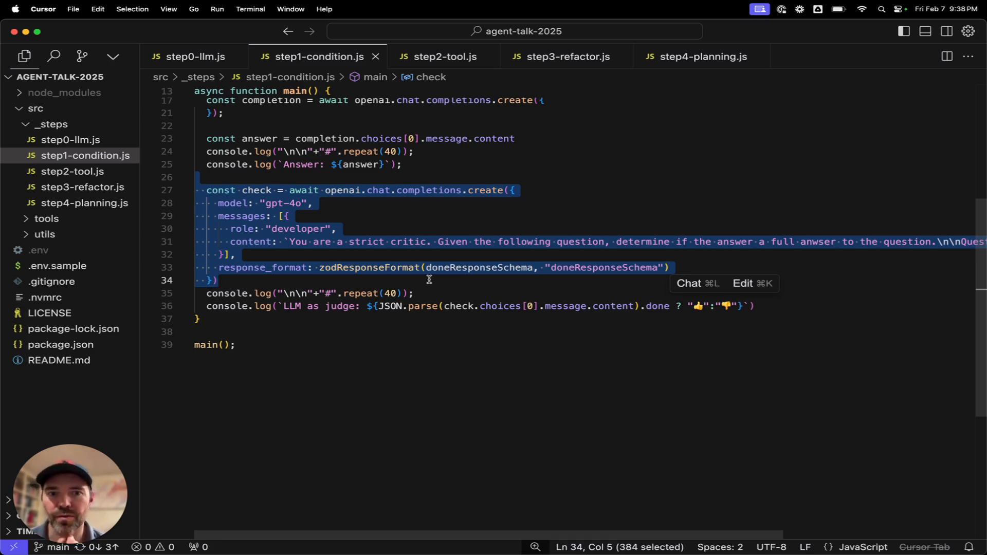
mouse_move(745, 259)
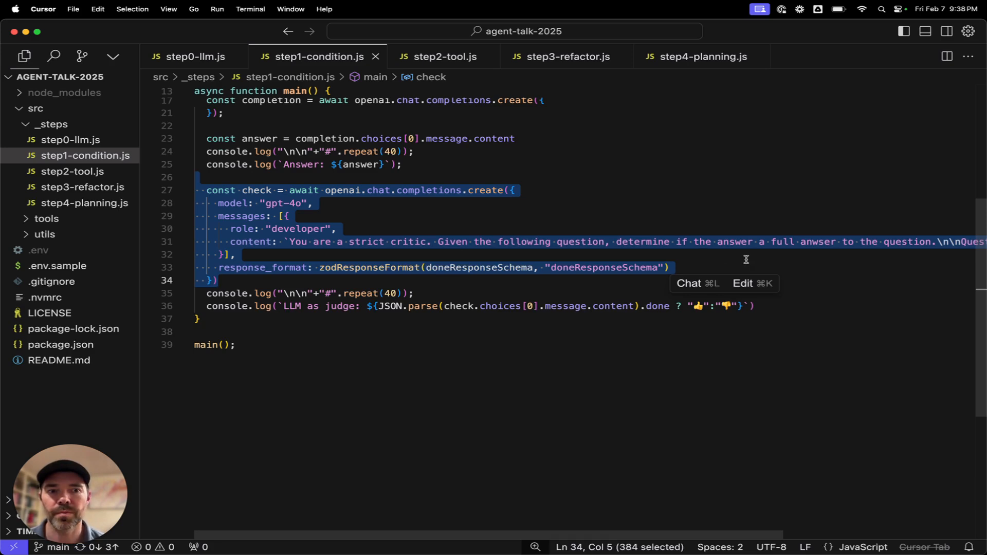
scroll(right, 3)
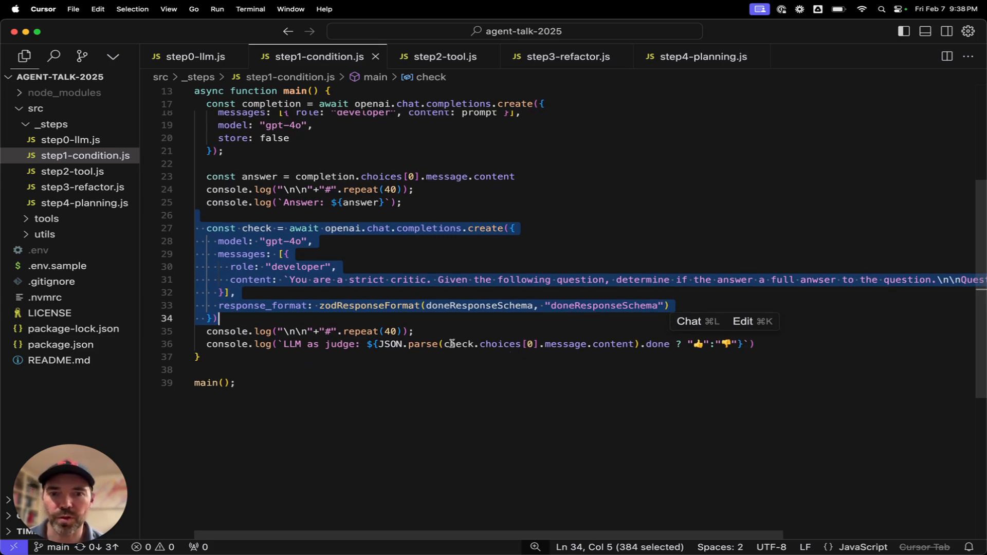
mouse_move(458, 345)
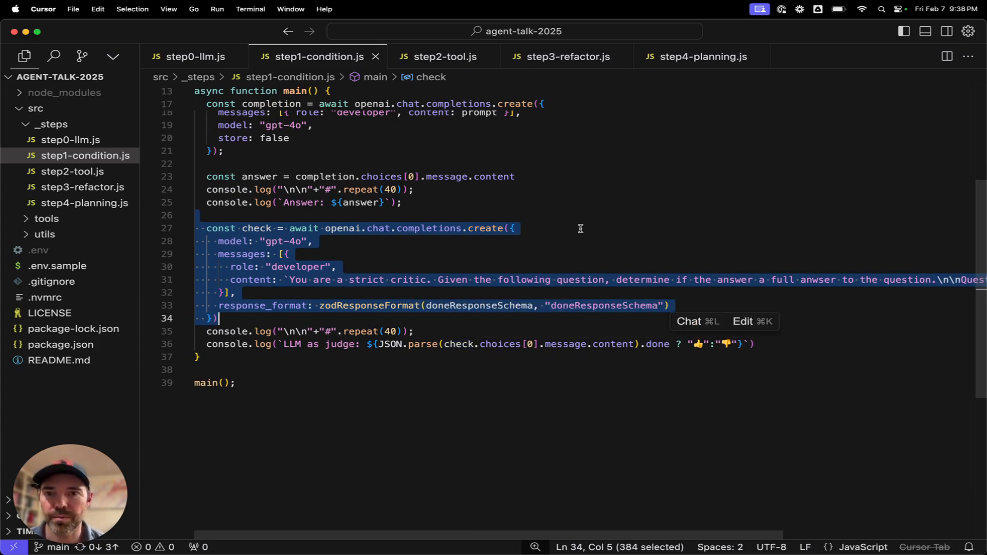
scroll(up, 3)
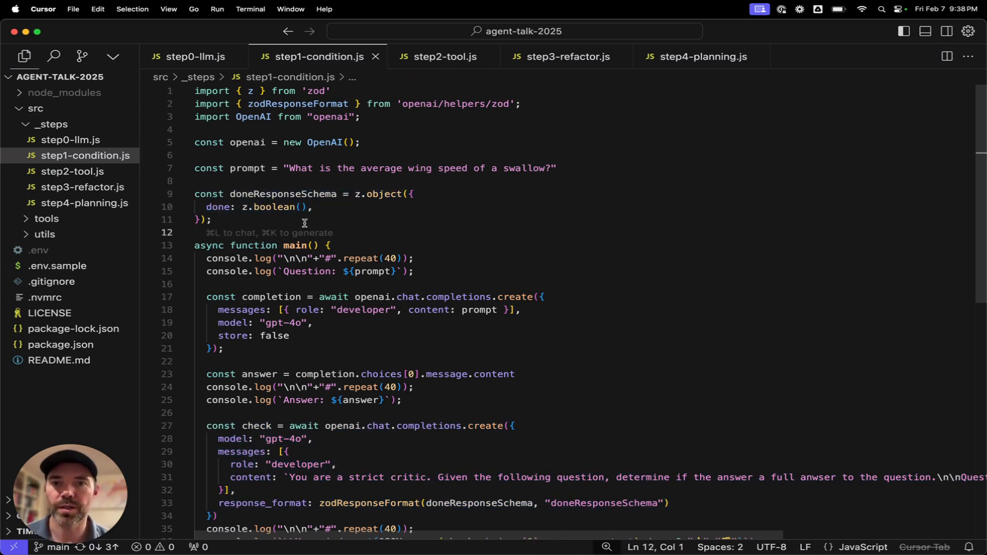
mouse_move(483, 176)
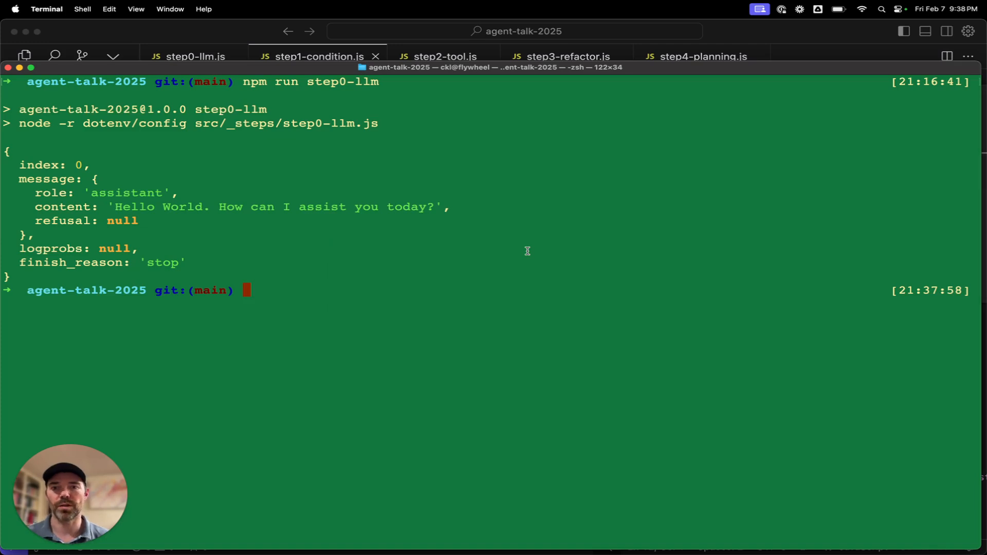
Run npm run step1-condition beneath the earlier step0-llm output
text(npm run step0-l)
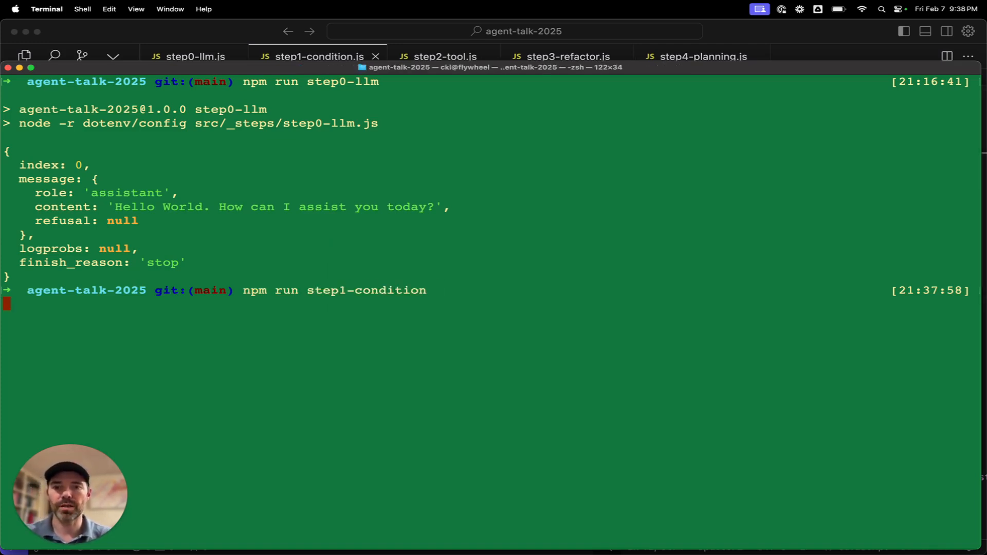
key(Return)
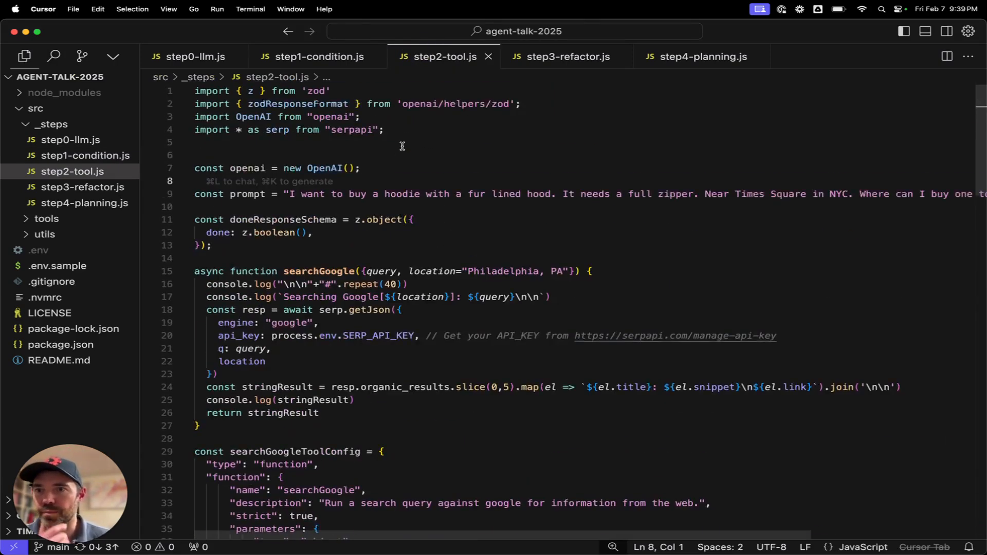
mouse_move(513, 146)
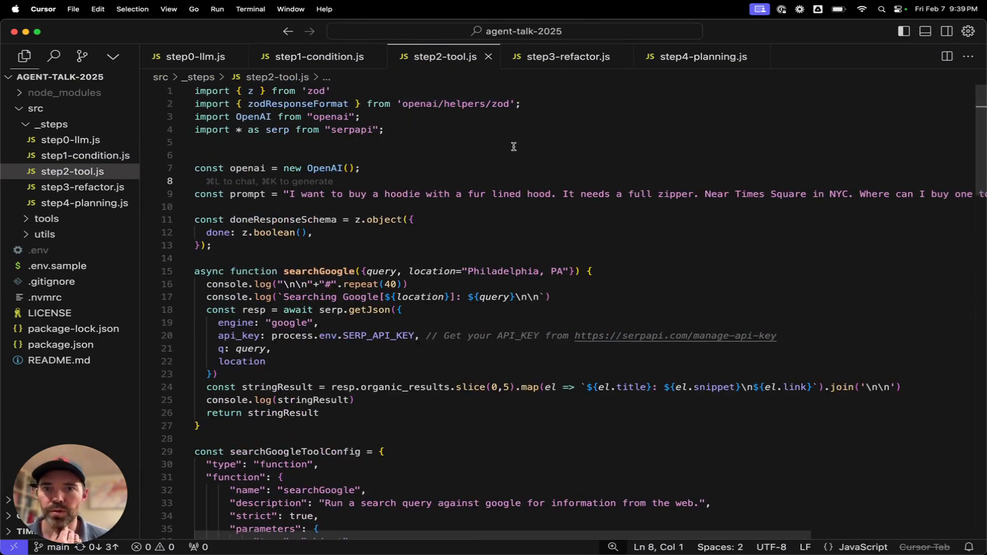
Review step2-tool.js: the searchGoogle function calling SerpAPI via getJson and its tool config
double_click(352, 130)
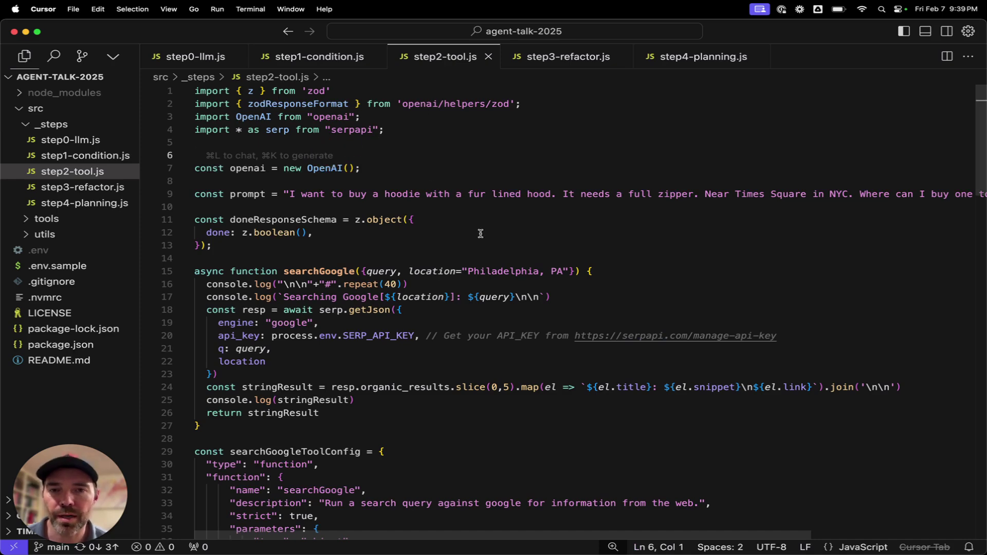
mouse_move(473, 200)
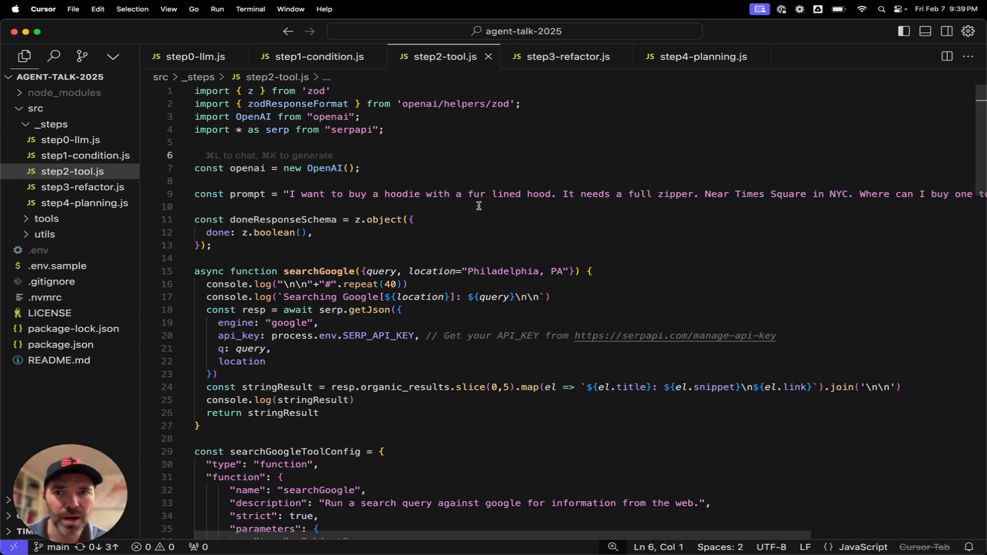
scroll(right, 3)
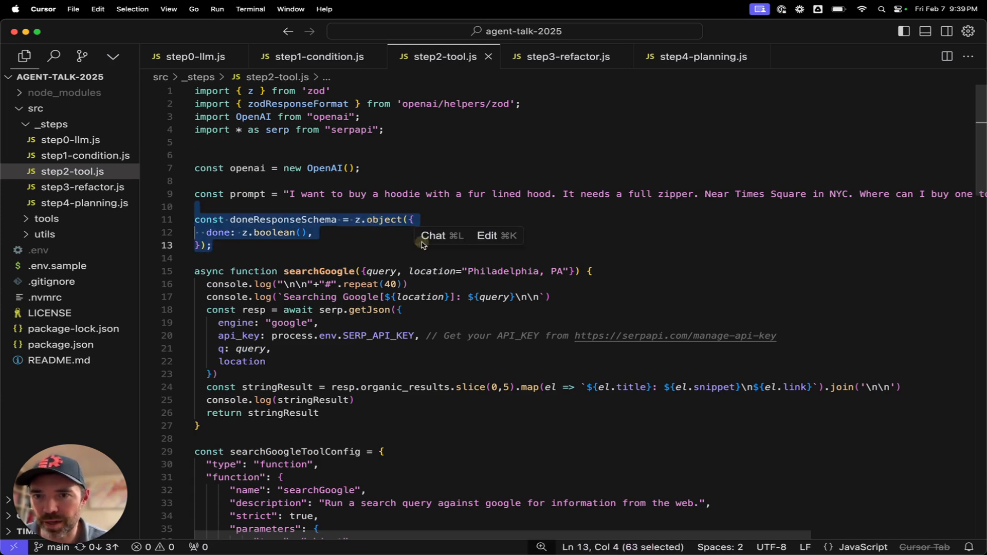
scroll(down, 3)
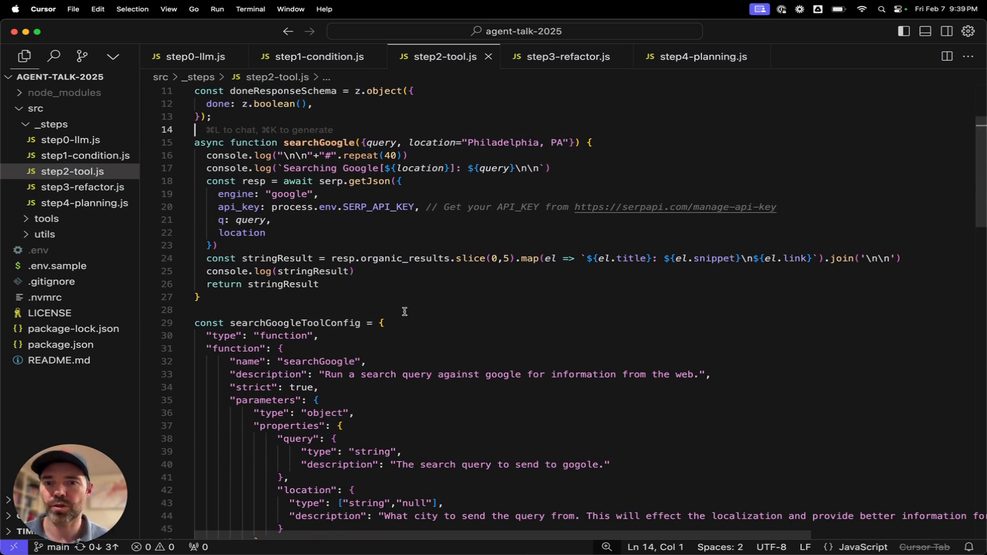
mouse_move(340, 183)
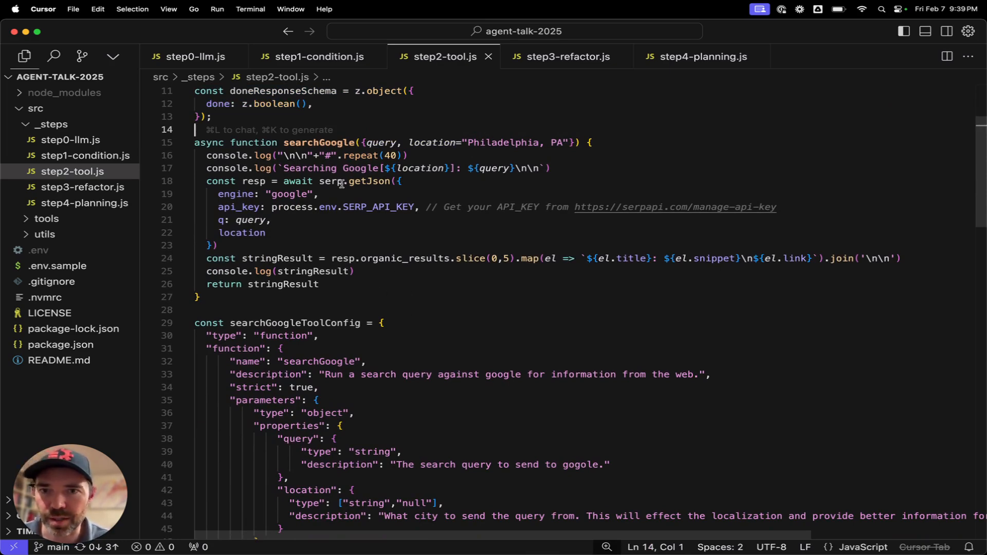
mouse_move(372, 181)
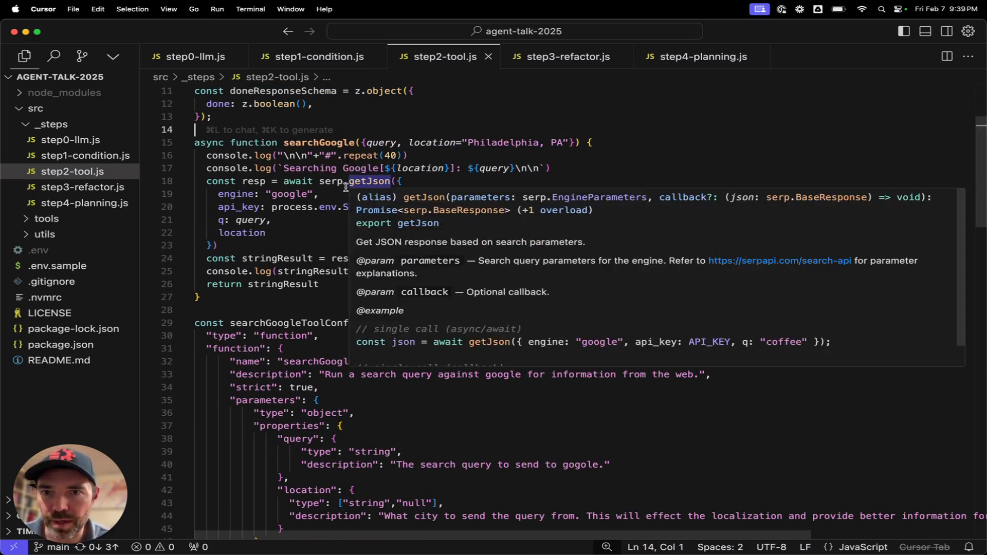
click(321, 195)
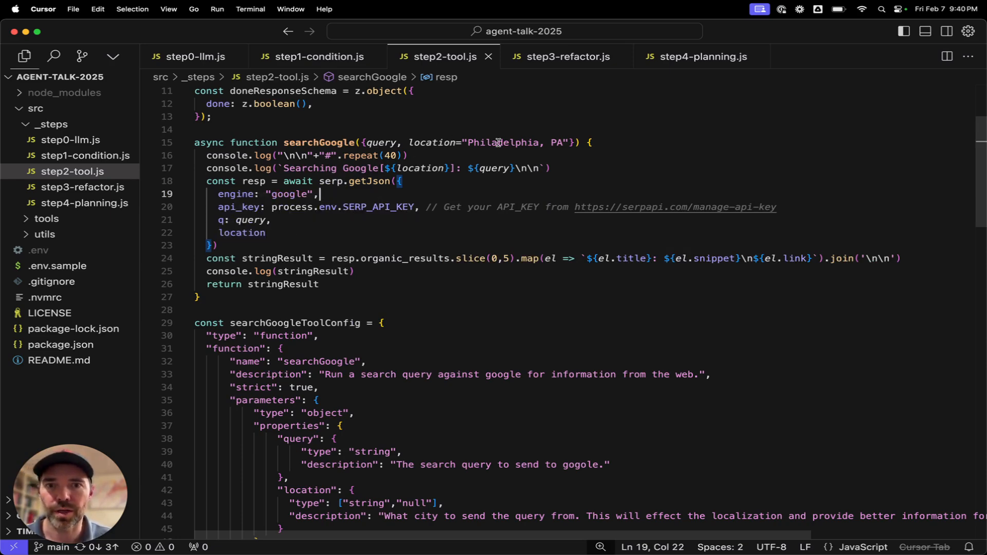
mouse_move(516, 184)
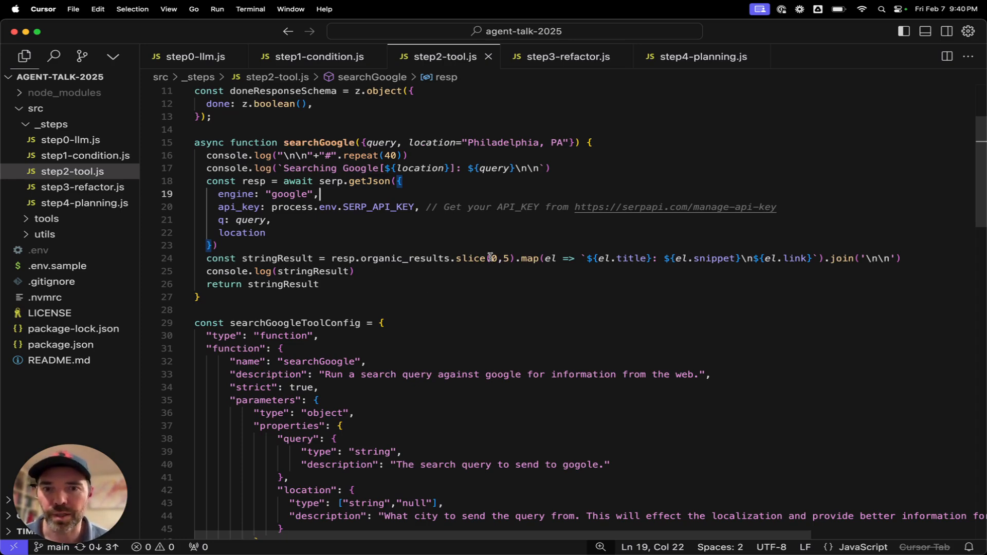
scroll(down, 3)
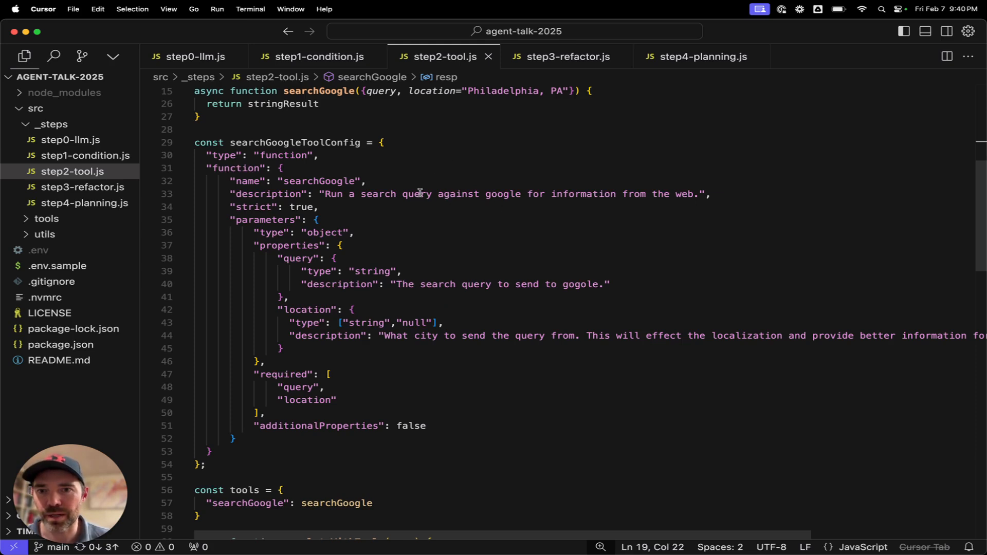
mouse_move(318, 170)
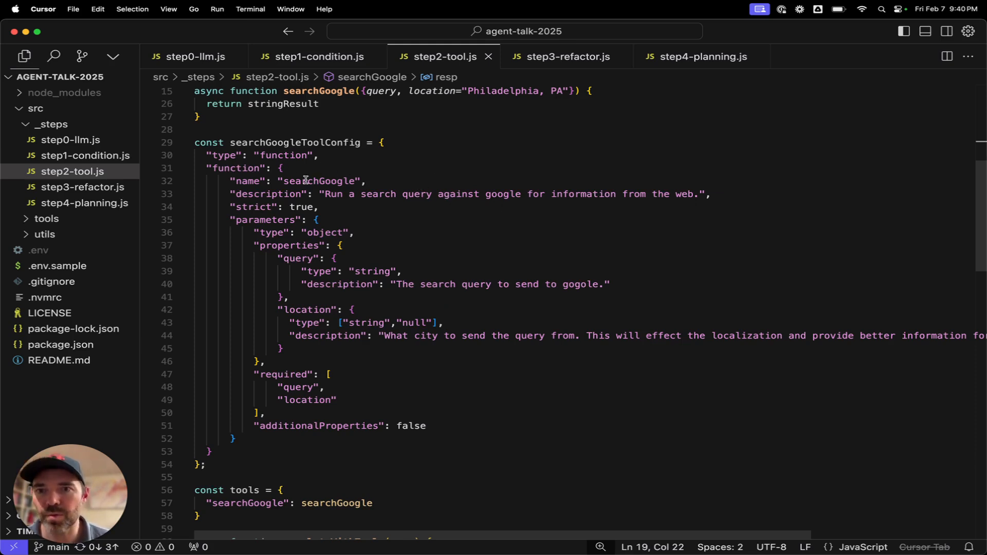
double_click(317, 181)
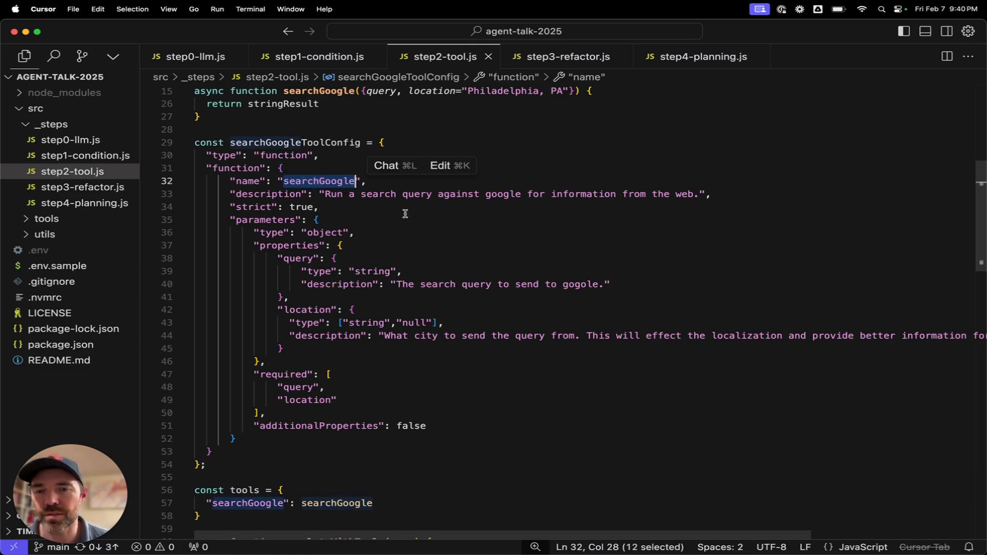
mouse_move(298, 208)
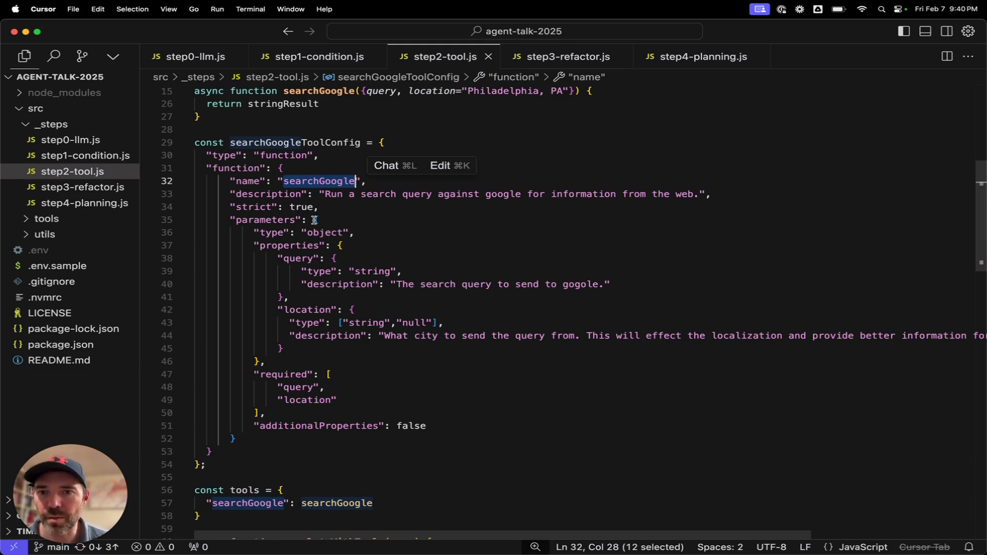
mouse_move(307, 323)
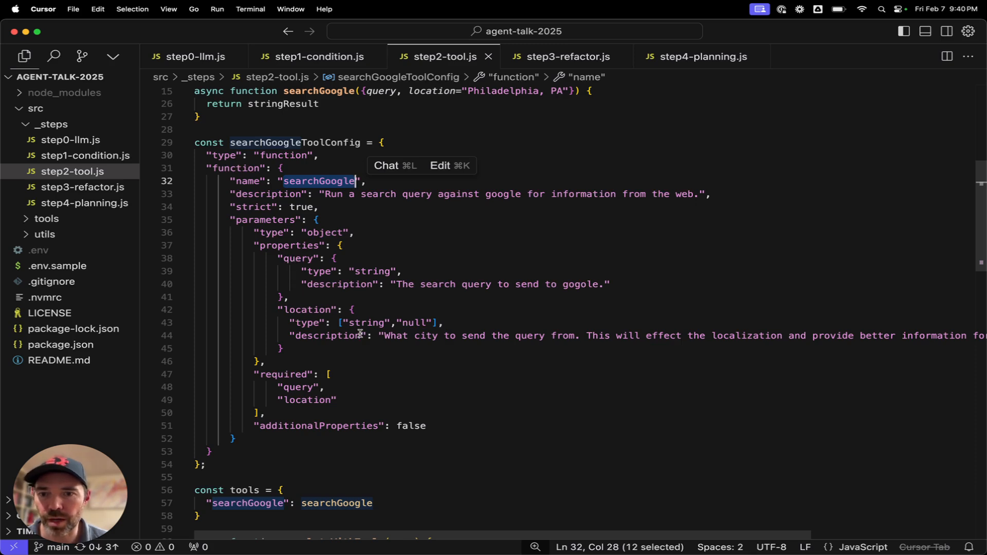
mouse_move(300, 406)
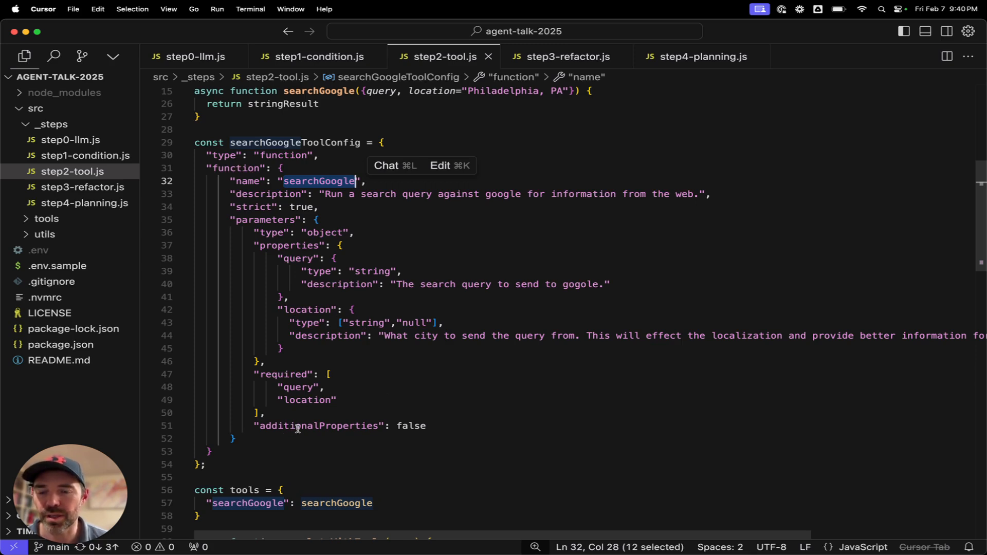
click(382, 143)
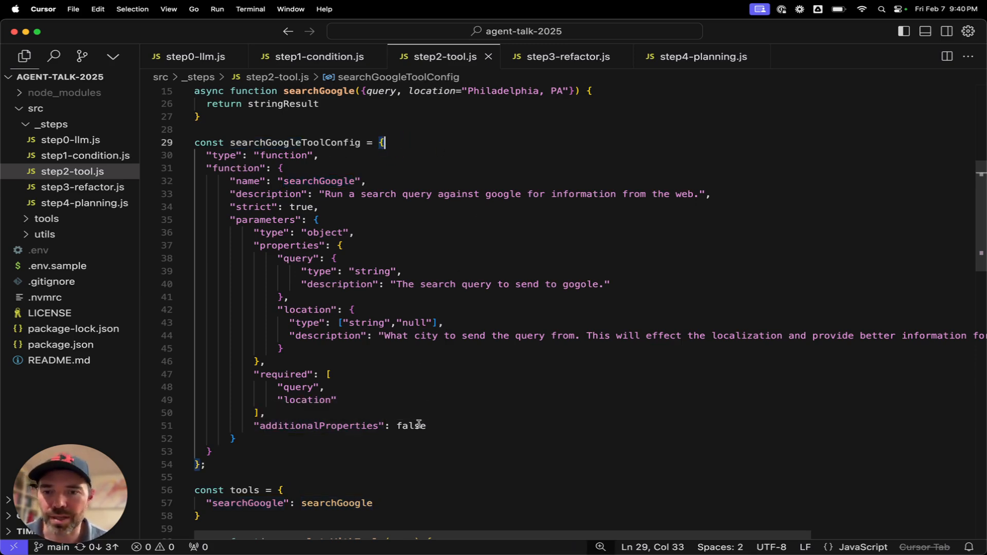
scroll(down, 3)
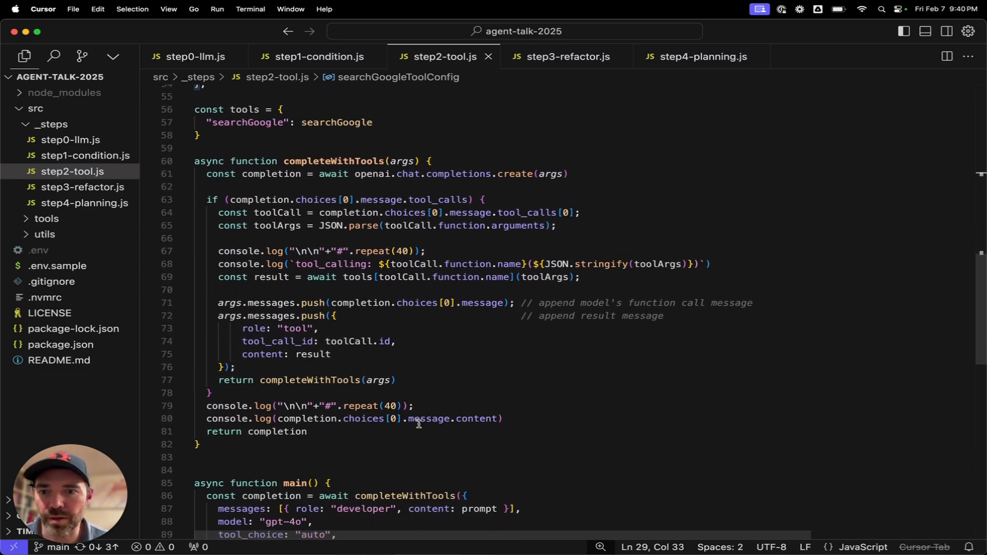
scroll(down, 3)
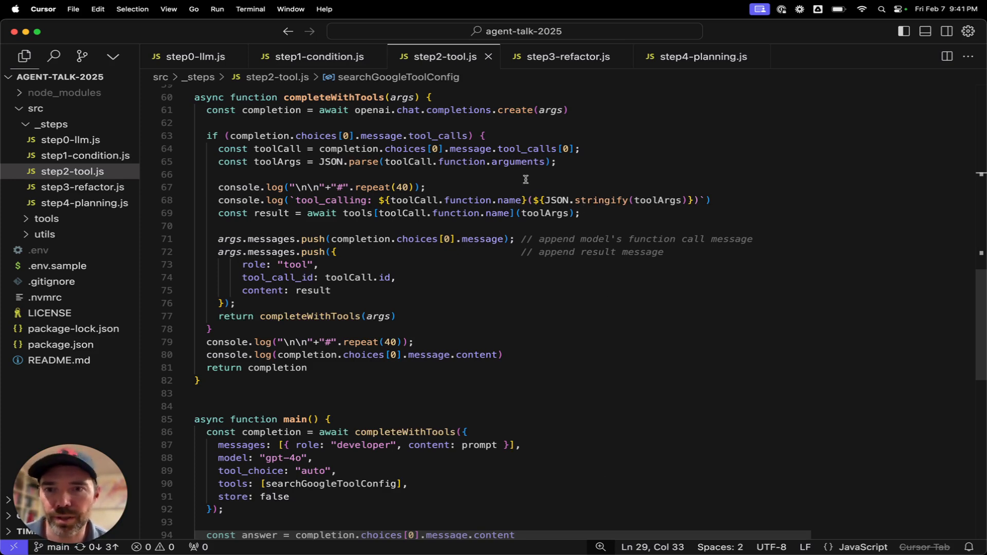
mouse_move(499, 128)
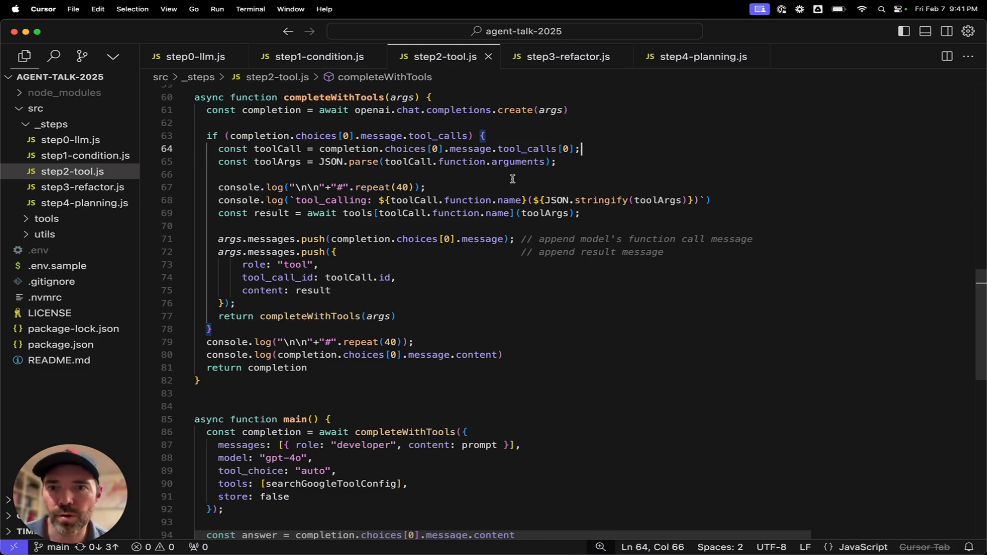
mouse_move(528, 148)
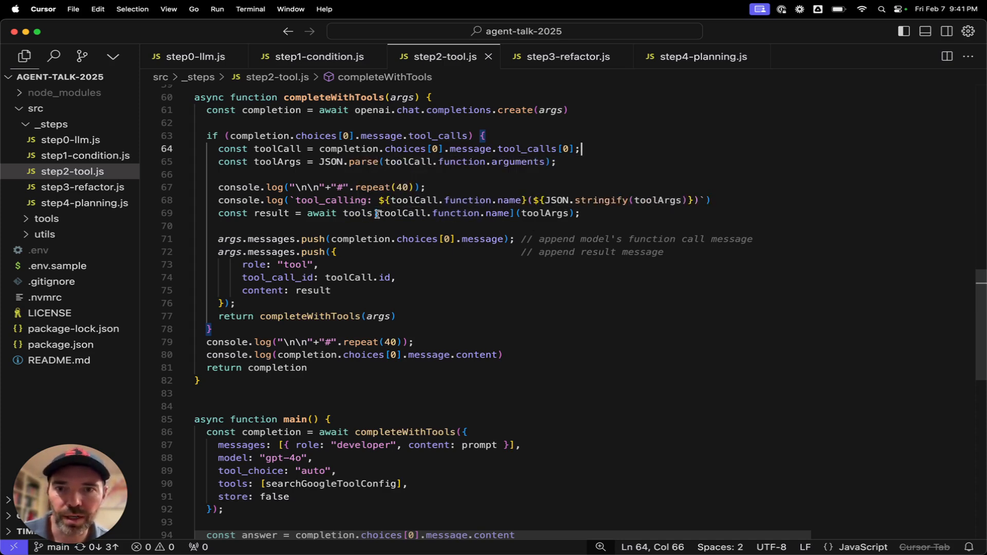
double_click(357, 213)
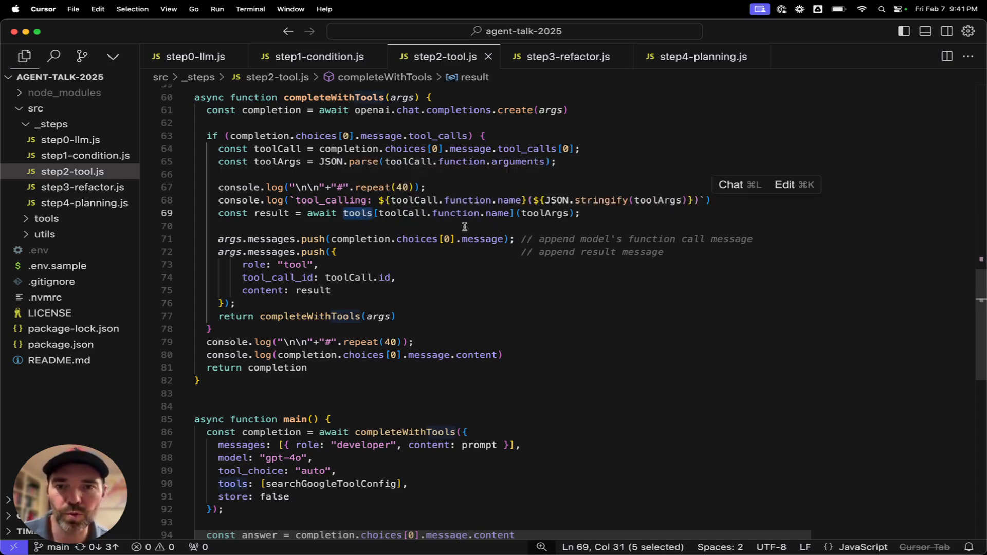
mouse_move(532, 223)
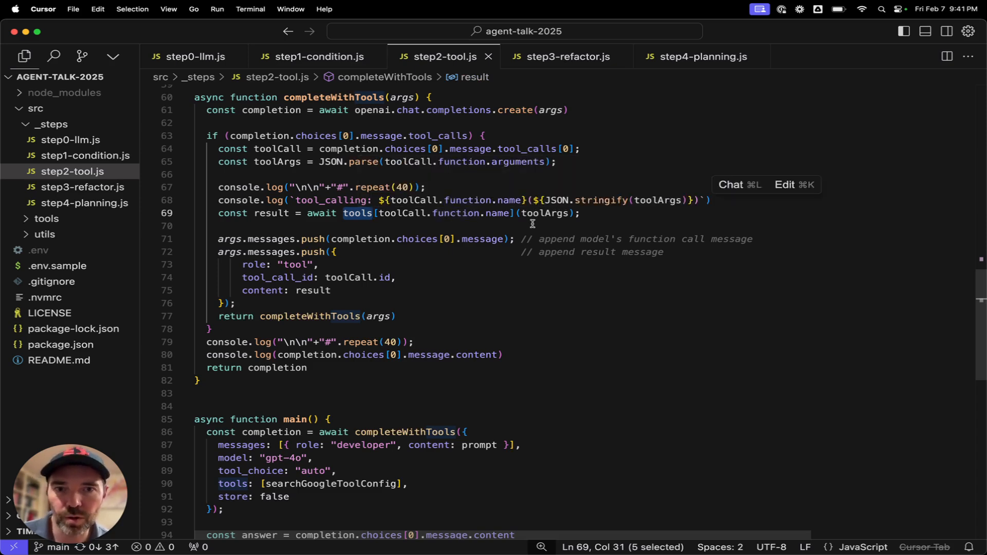
mouse_move(543, 213)
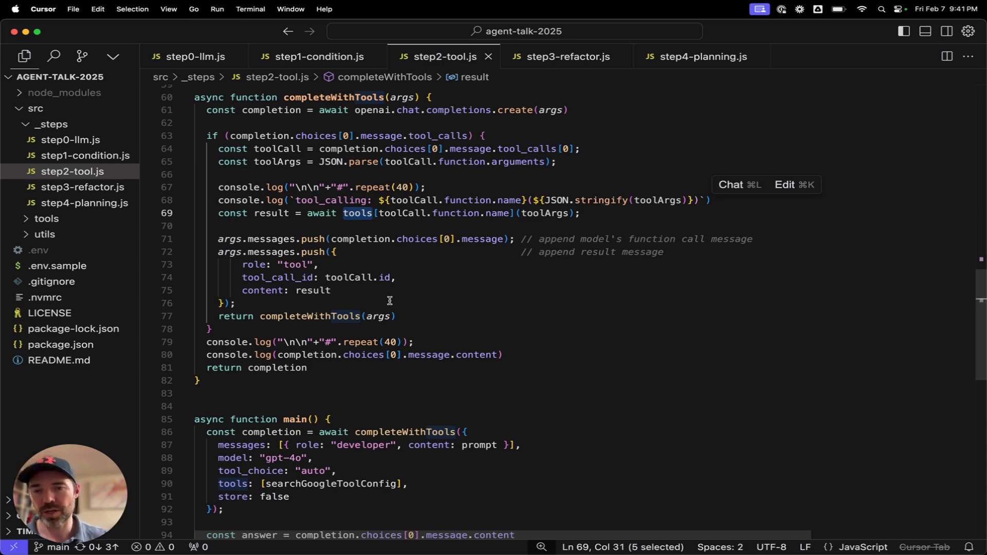
click(316, 315)
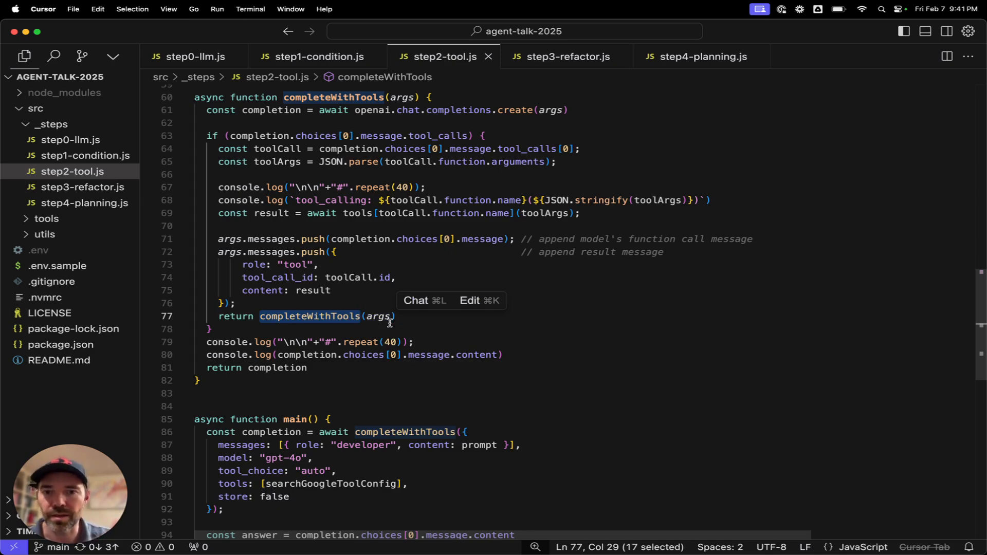
scroll(down, 3)
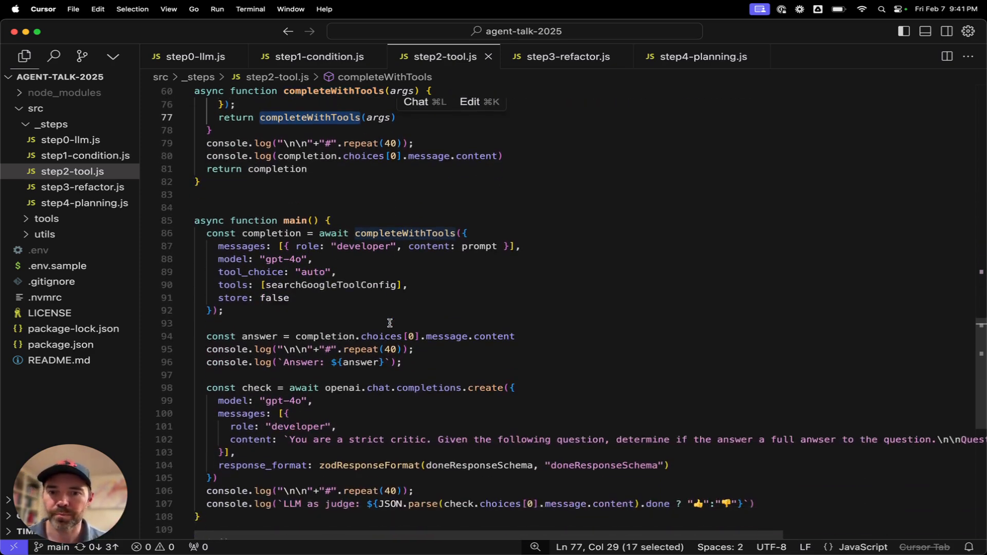
scroll(down, 3)
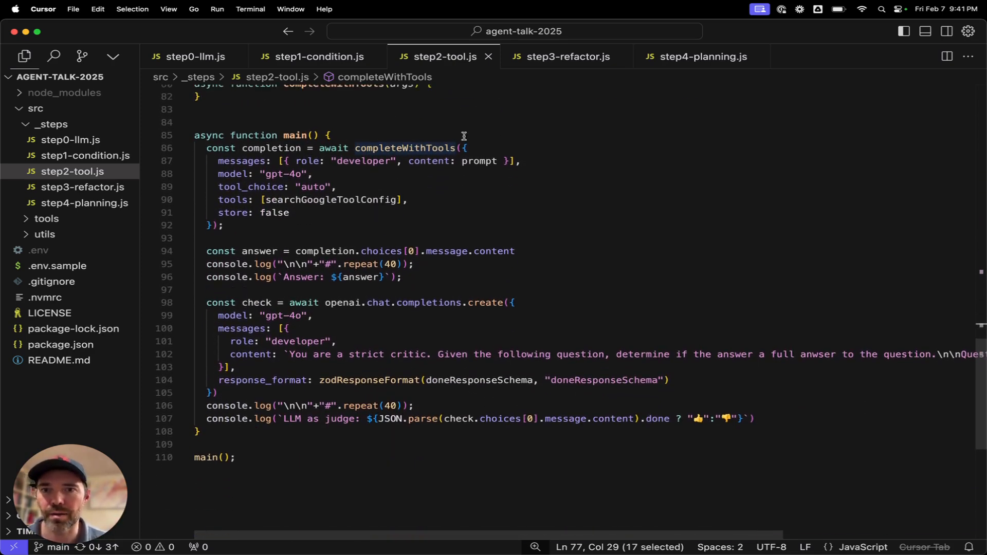
mouse_move(501, 165)
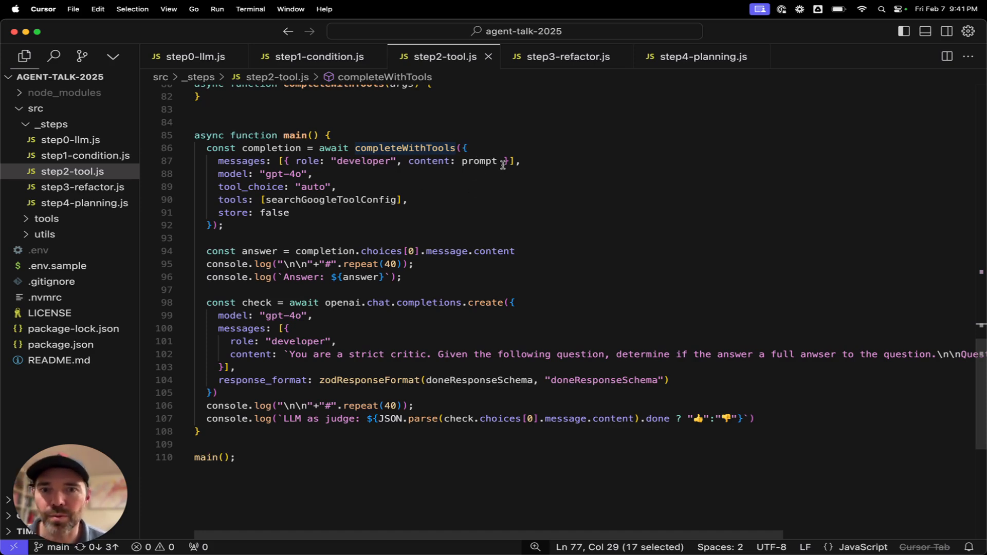
mouse_move(331, 199)
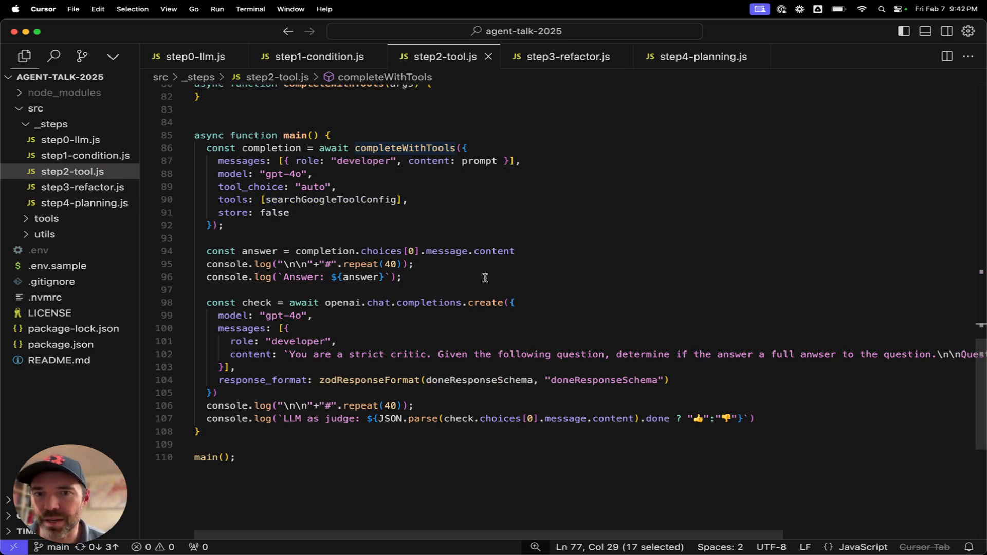
mouse_move(473, 288)
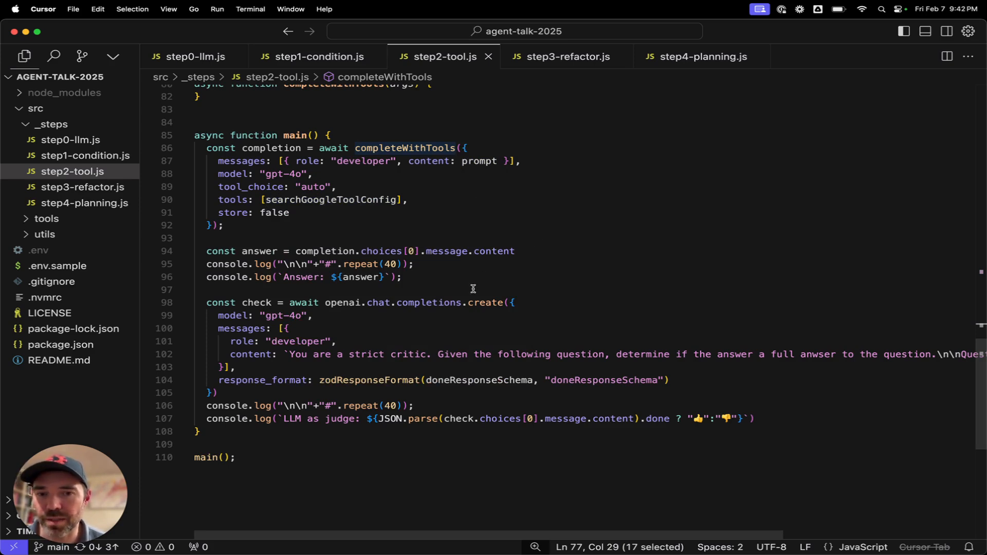
mouse_move(370, 217)
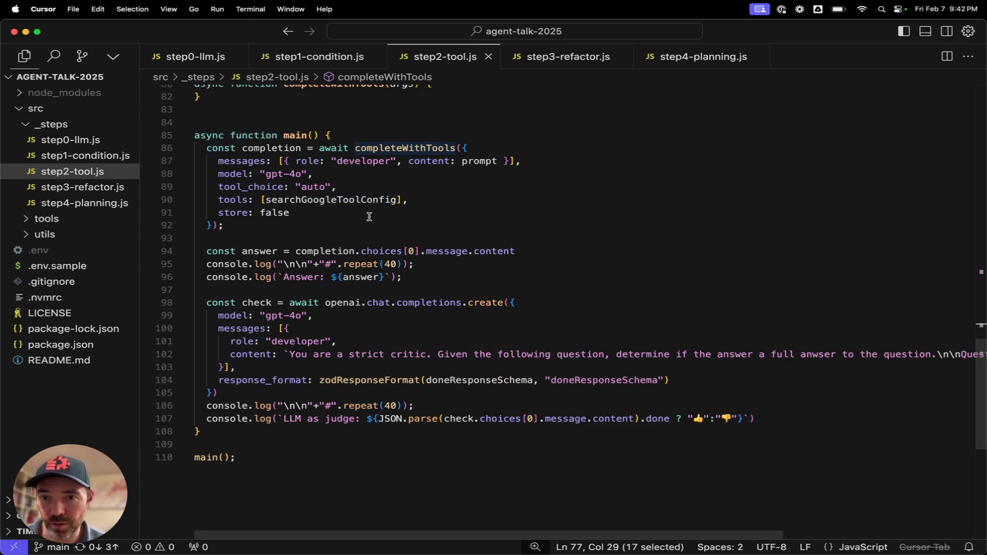
mouse_move(310, 187)
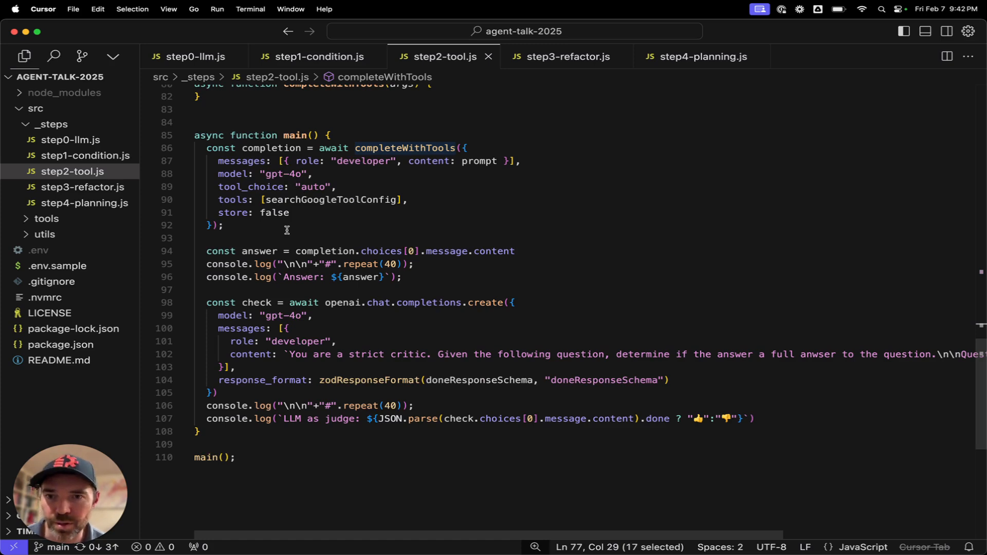
mouse_move(442, 303)
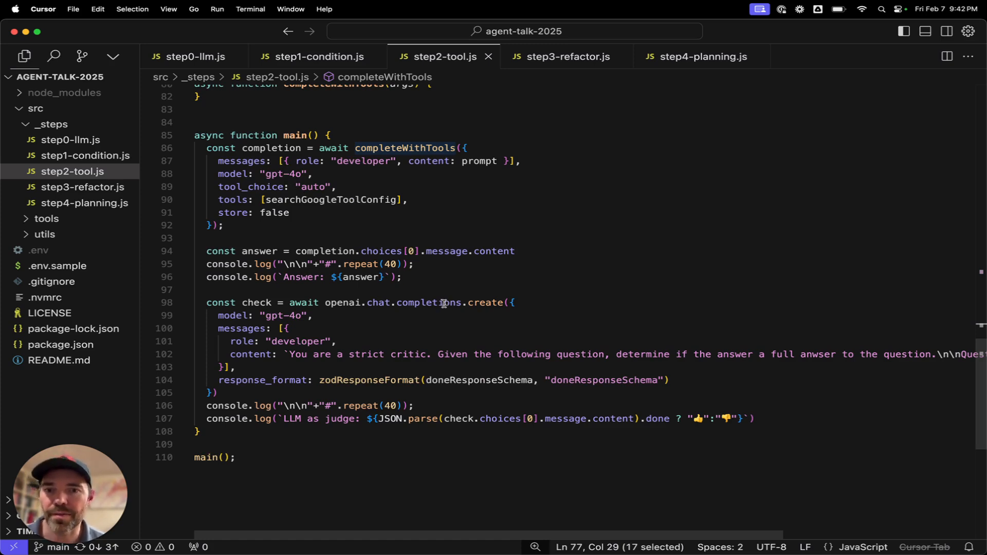
mouse_move(355, 338)
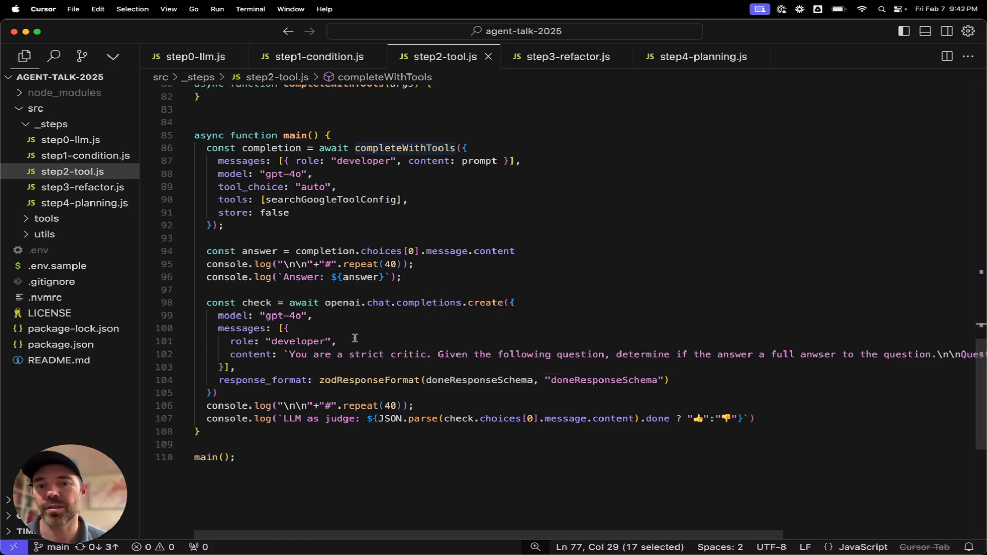
mouse_move(363, 370)
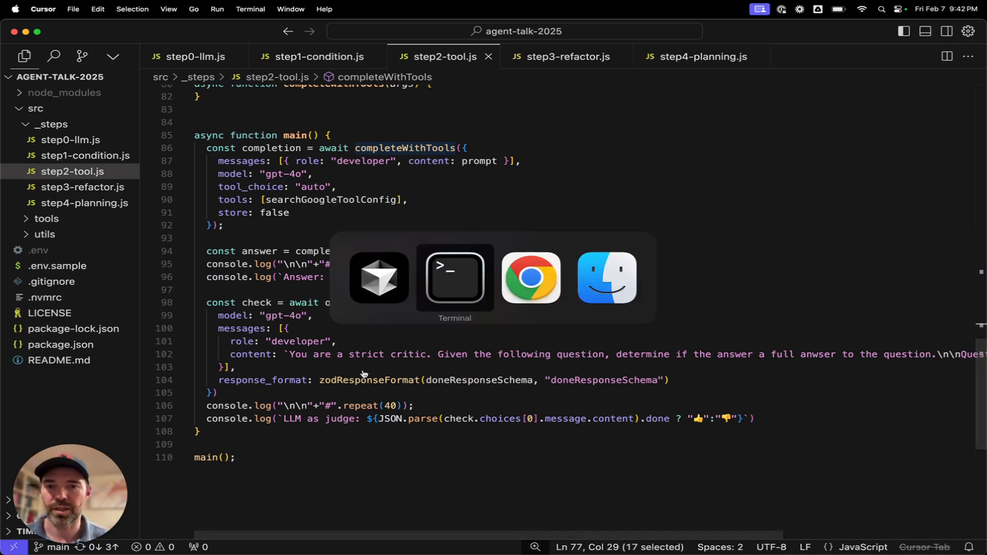
View the step2-tool run in Terminal: five fur-lined hoodie stores near Times Square, judged thumbs-up
click(455, 276)
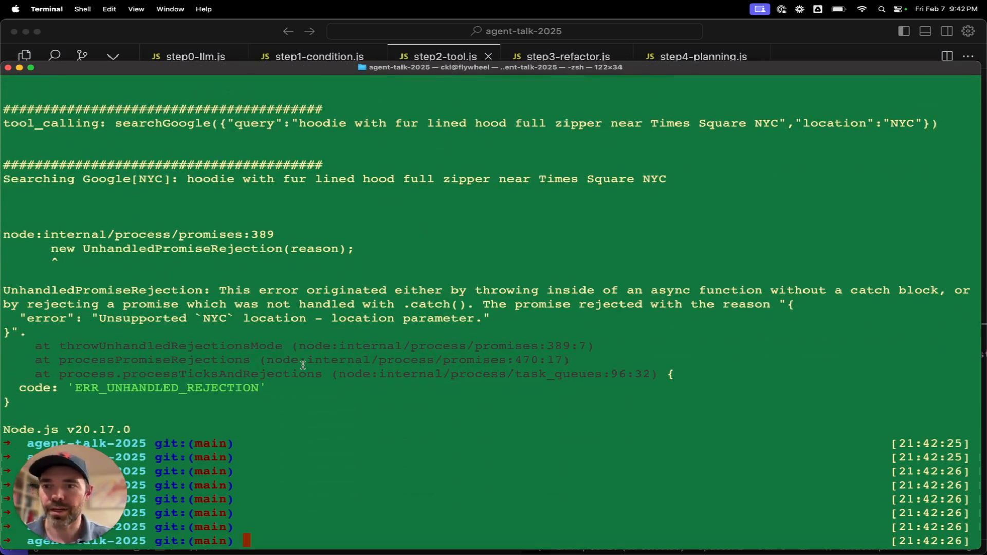
mouse_move(351, 370)
text(npm run step2-tool)
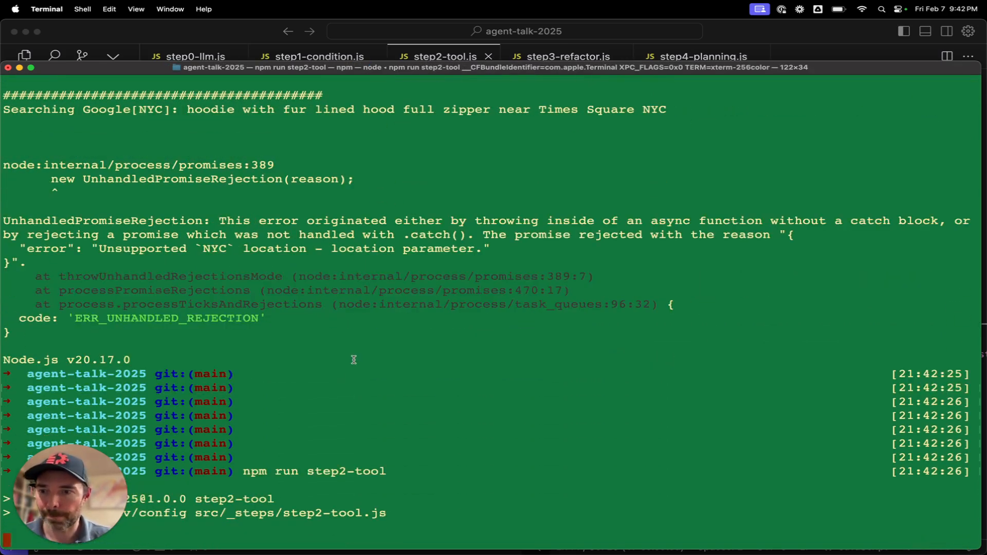
scroll(down, 3)
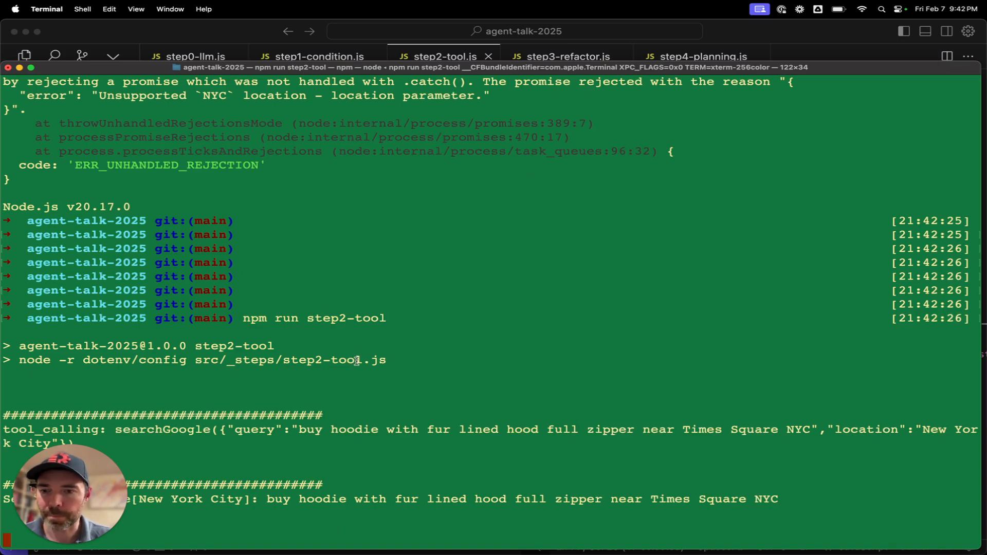
scroll(down, 3)
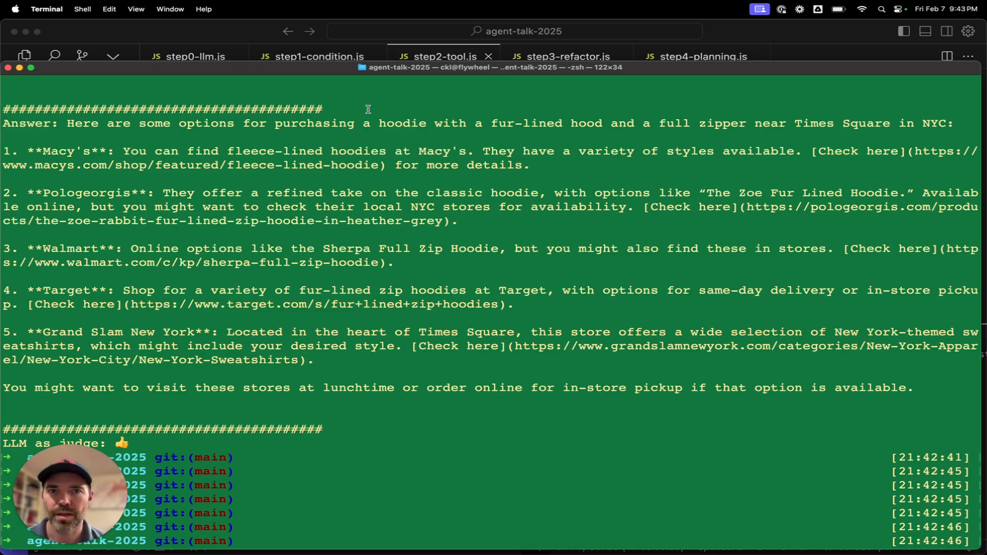
mouse_move(554, 54)
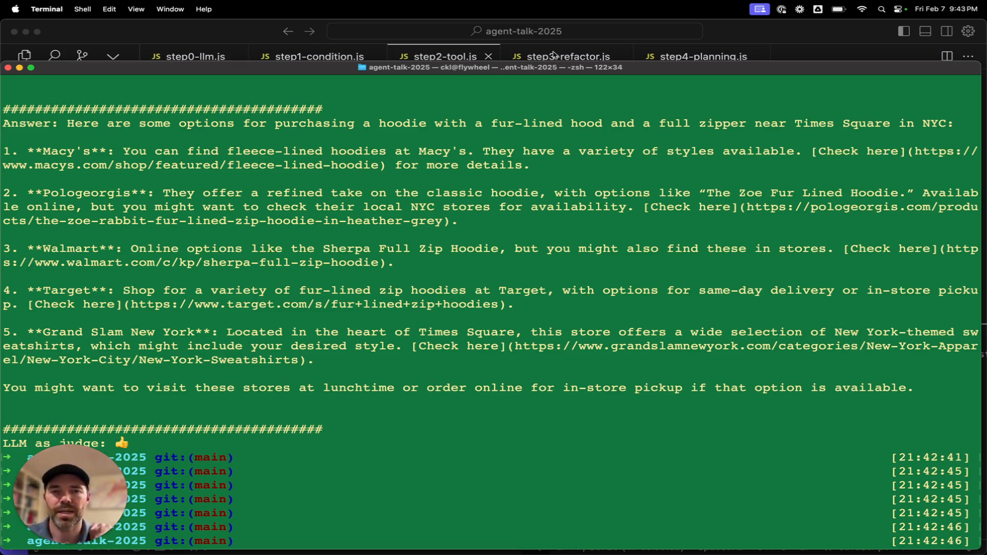
Return to step3-refactor.js showing its imports and main calling completeWithTools
click(564, 56)
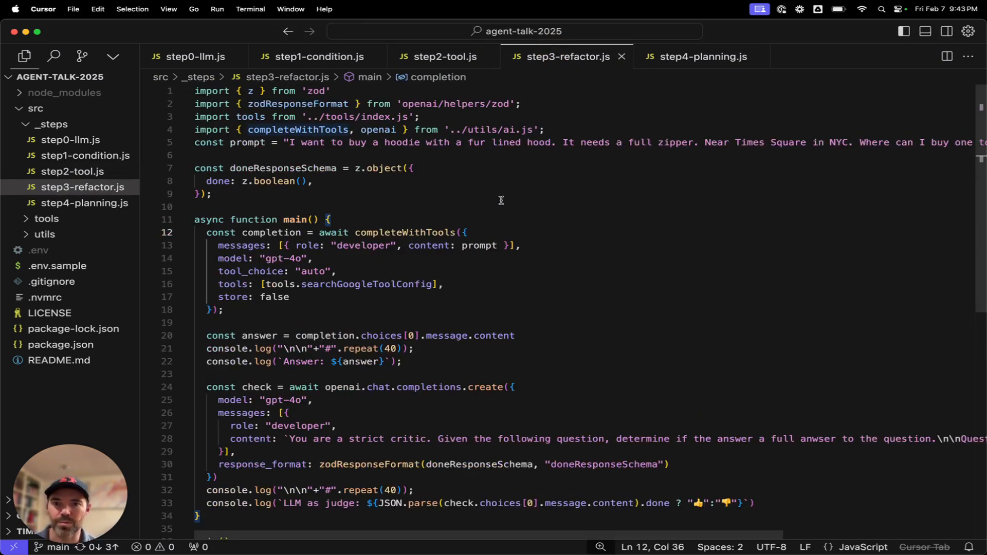
mouse_move(330, 166)
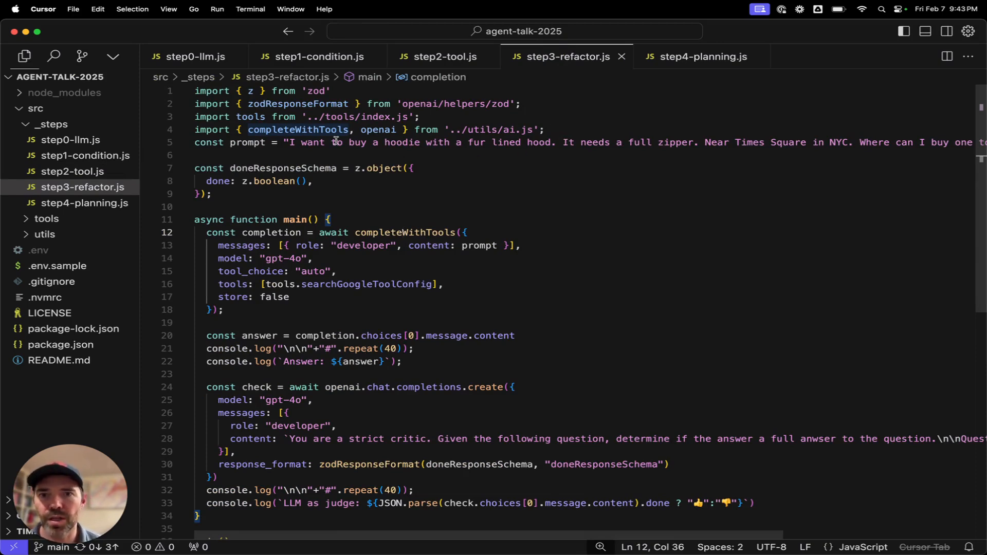
mouse_move(416, 157)
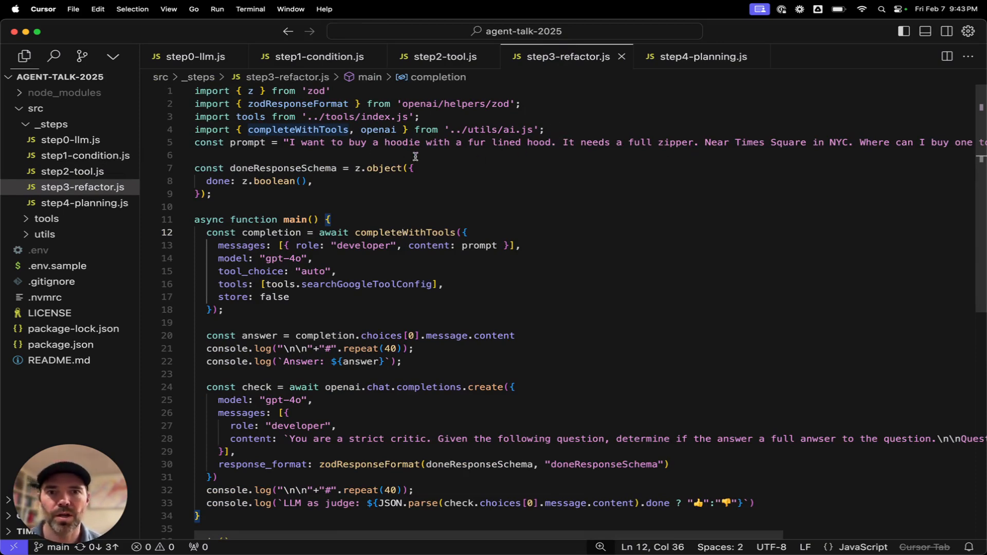
mouse_move(299, 130)
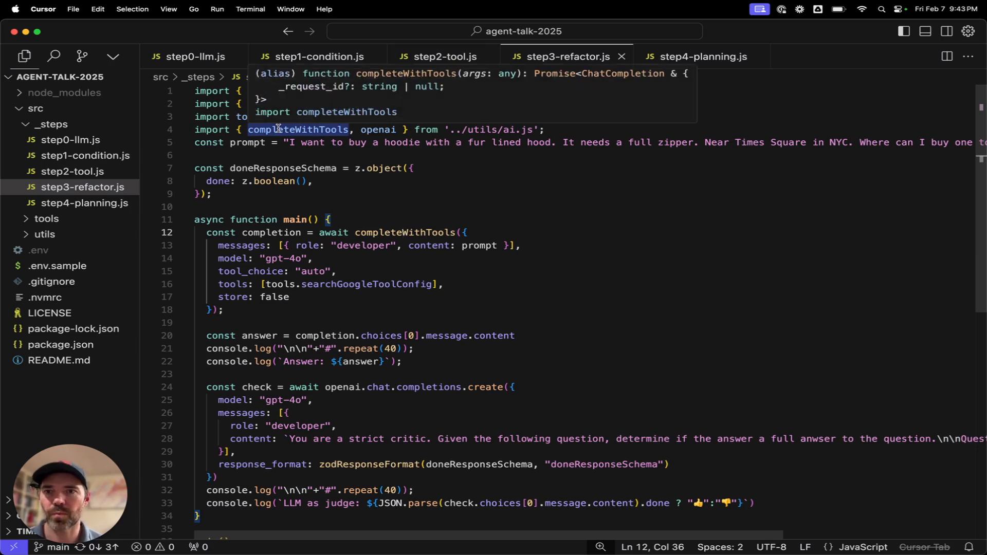
Jump into utils/ai.js and walk through completeWithTools' Promise.all tool-calling loop
click(298, 130)
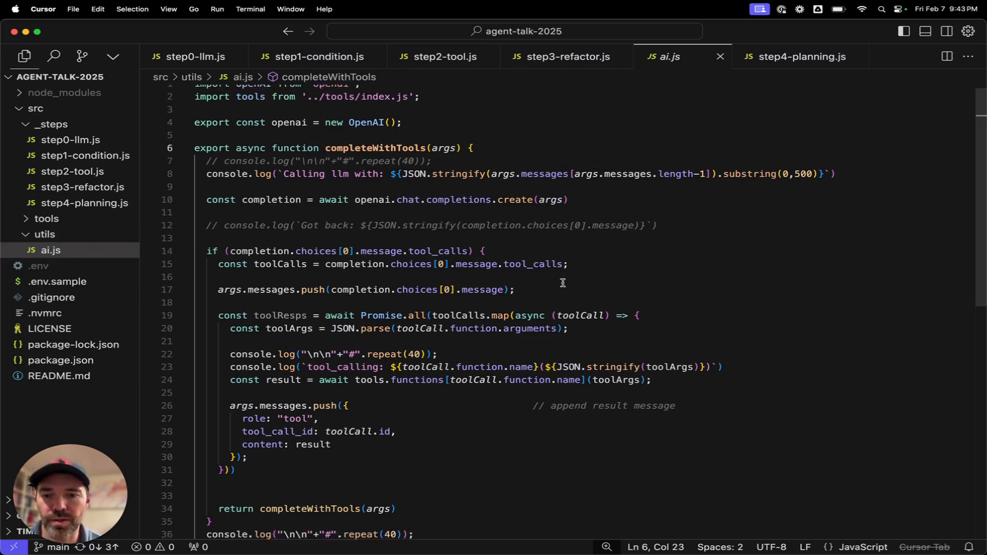
scroll(up, 3)
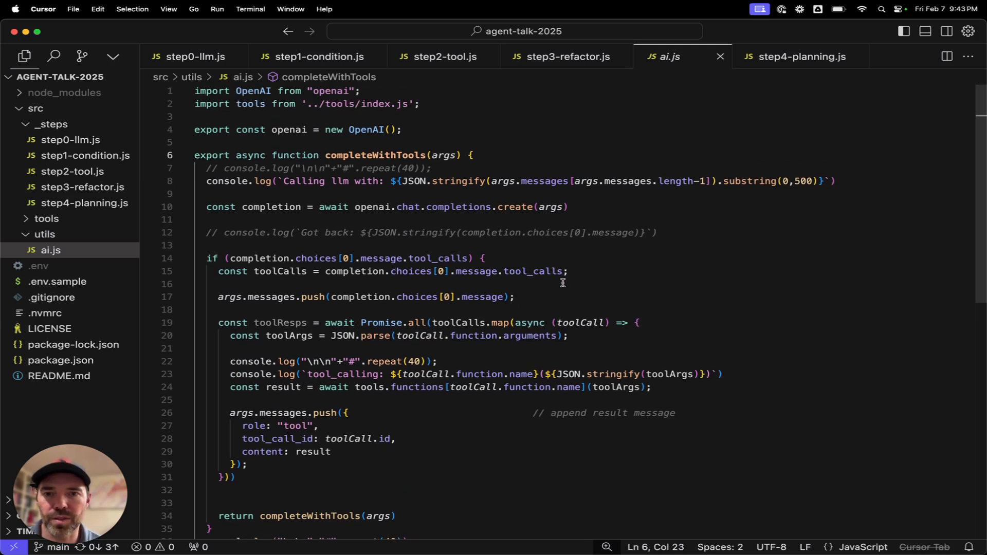
mouse_move(551, 149)
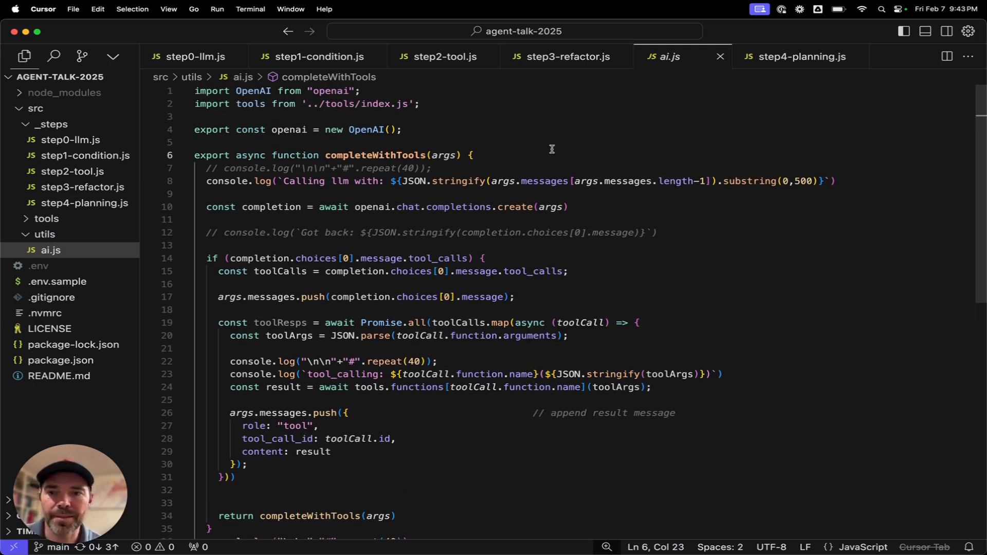
mouse_move(540, 247)
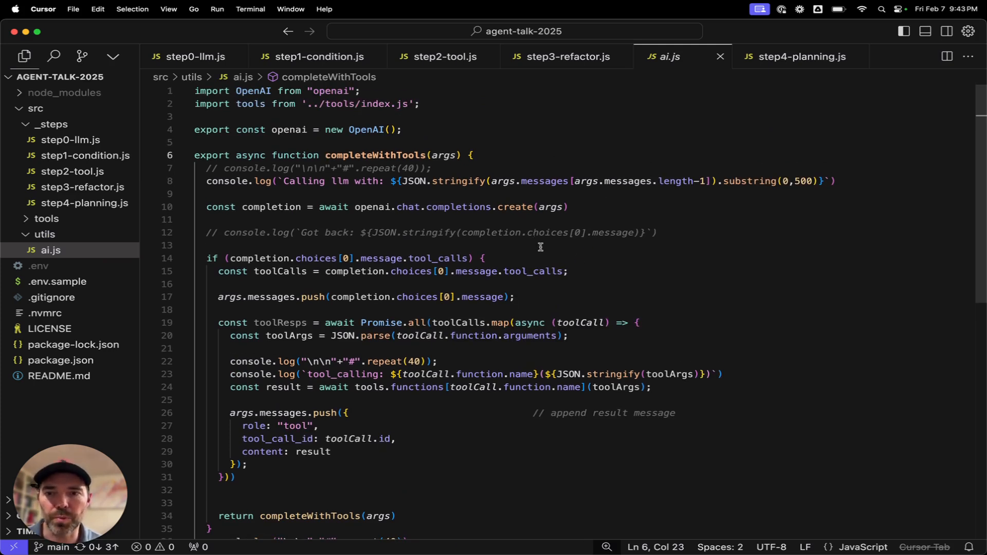
mouse_move(534, 270)
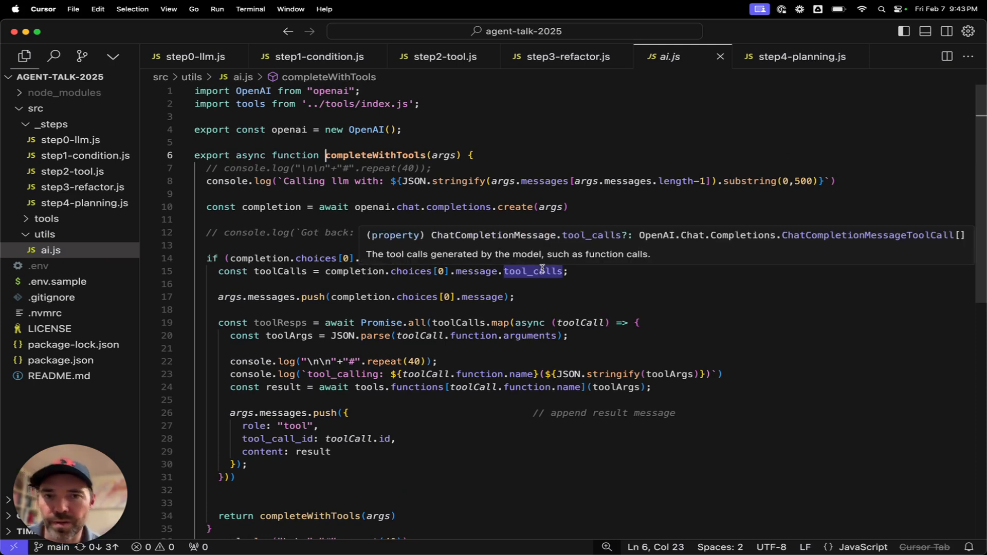
mouse_move(616, 213)
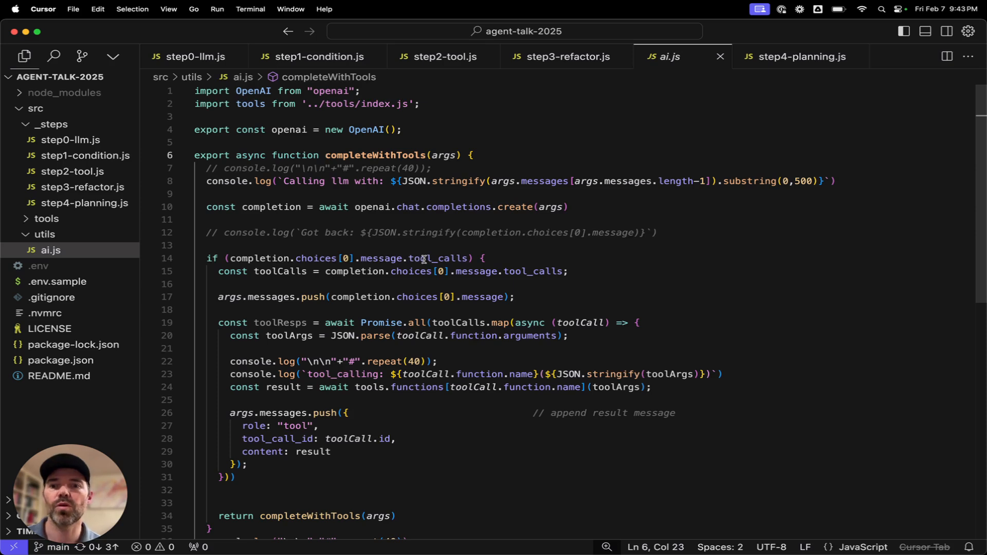
mouse_move(434, 258)
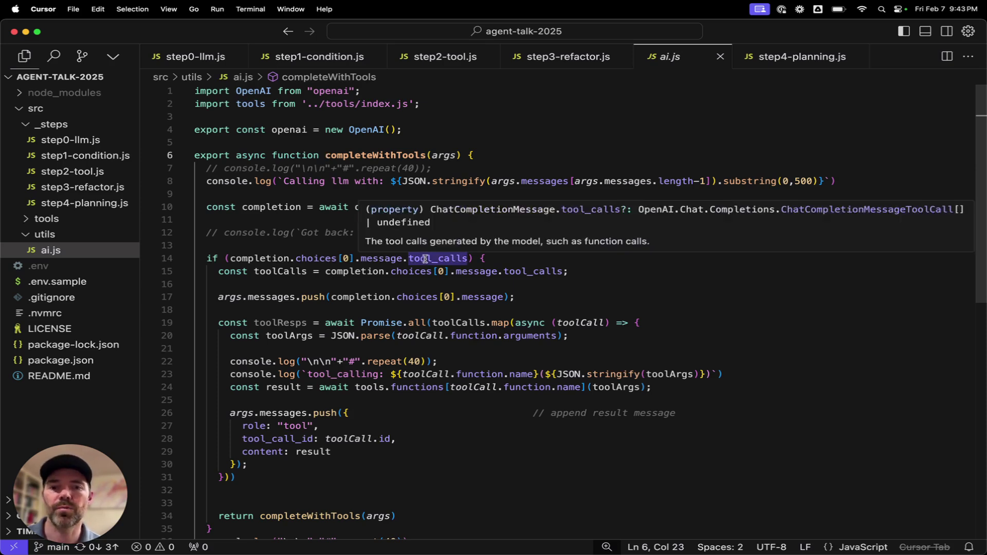
mouse_move(618, 279)
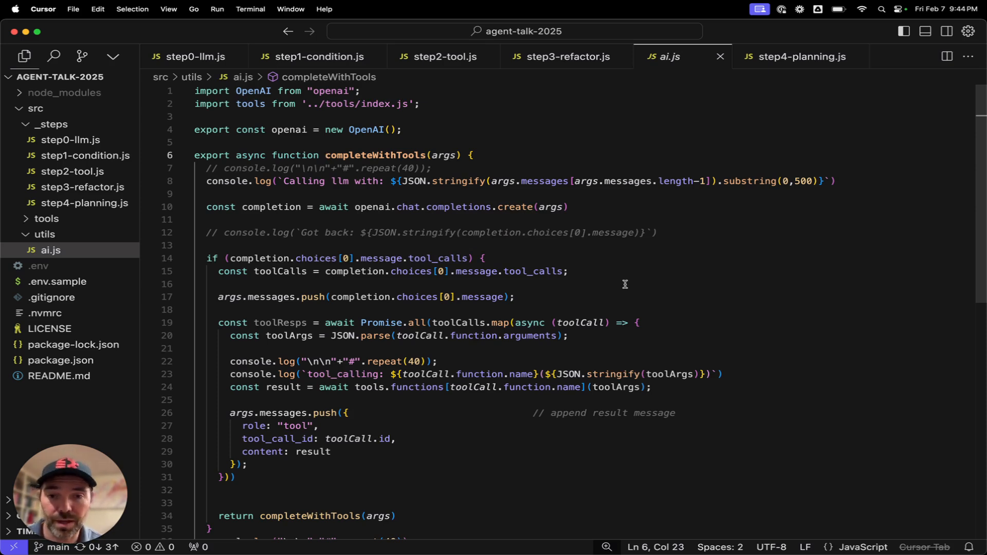
mouse_move(607, 313)
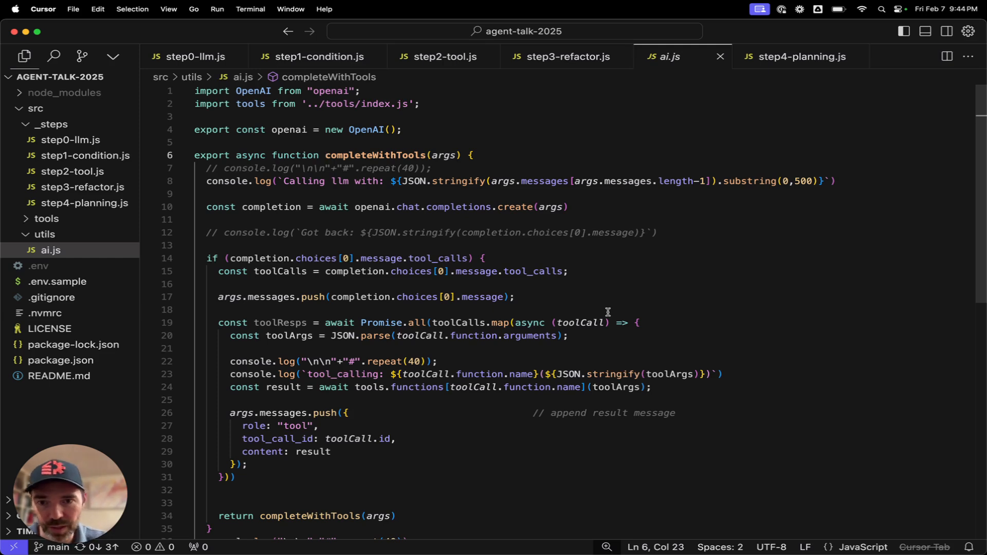
double_click(380, 322)
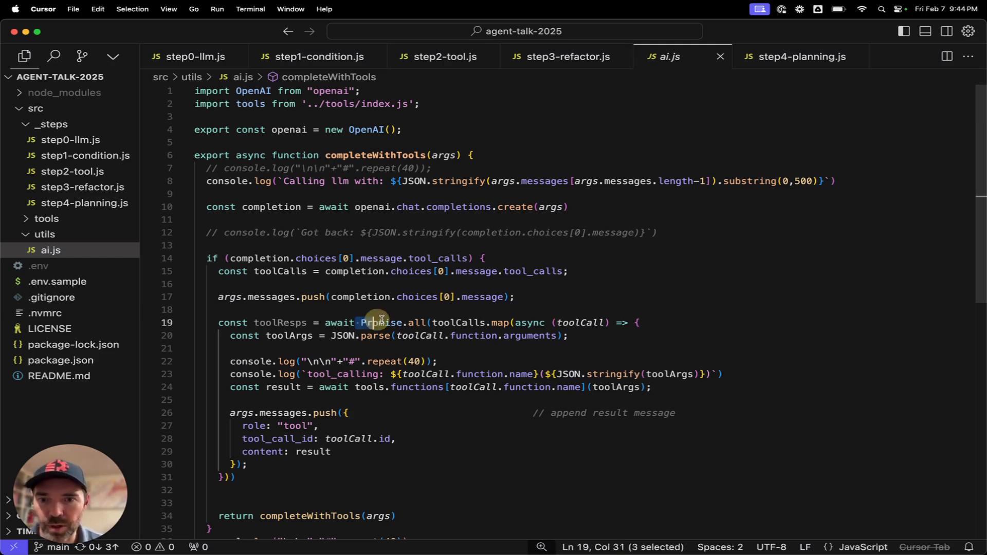
click(635, 322)
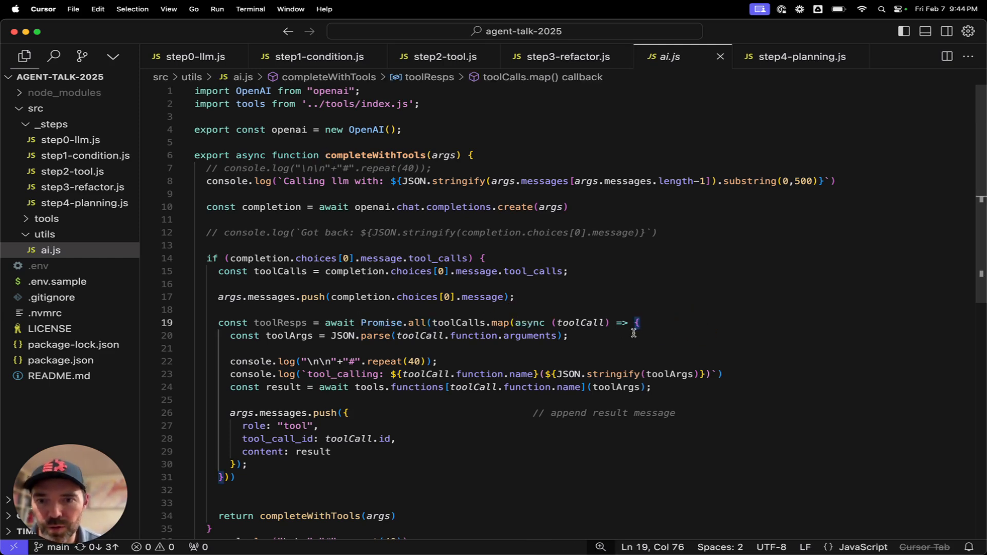
scroll(down, 3)
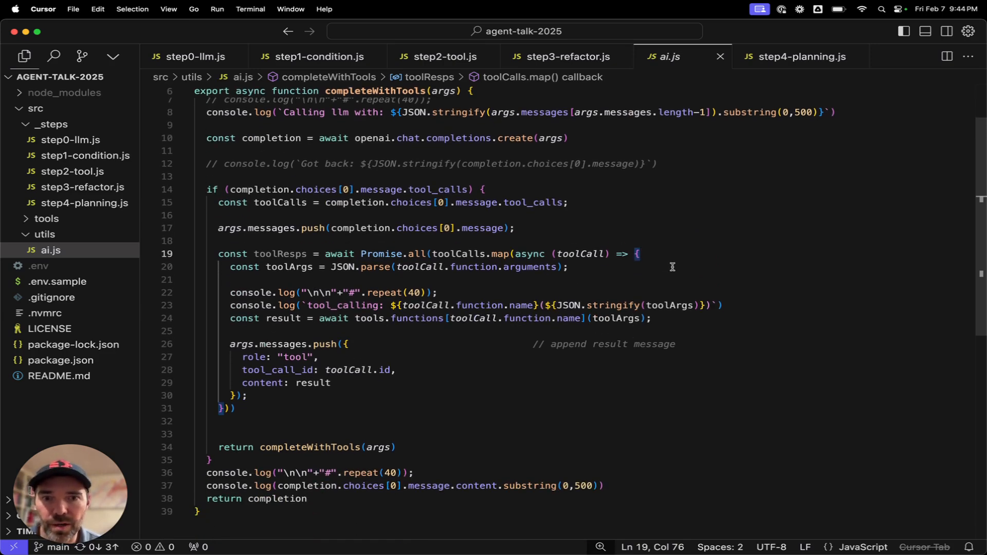
mouse_move(516, 266)
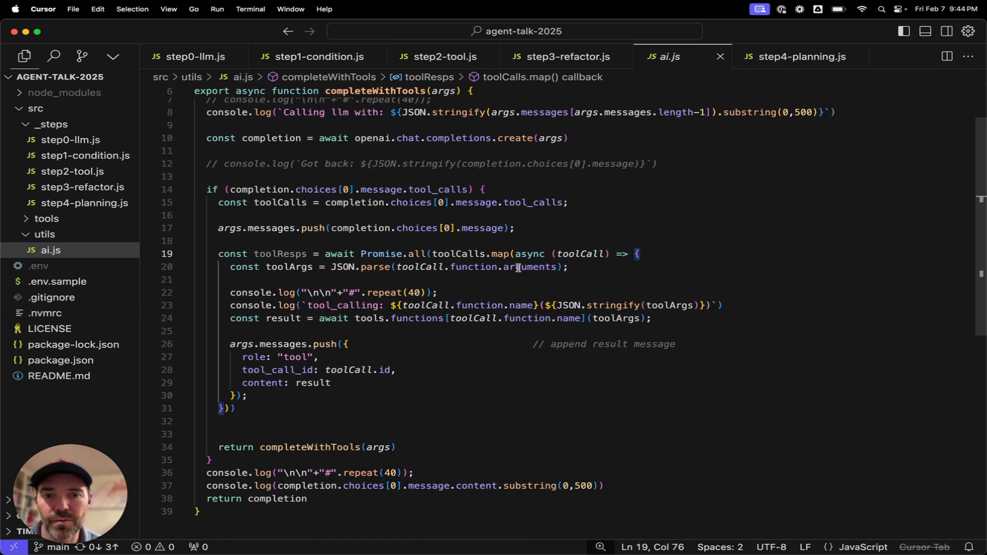
mouse_move(641, 268)
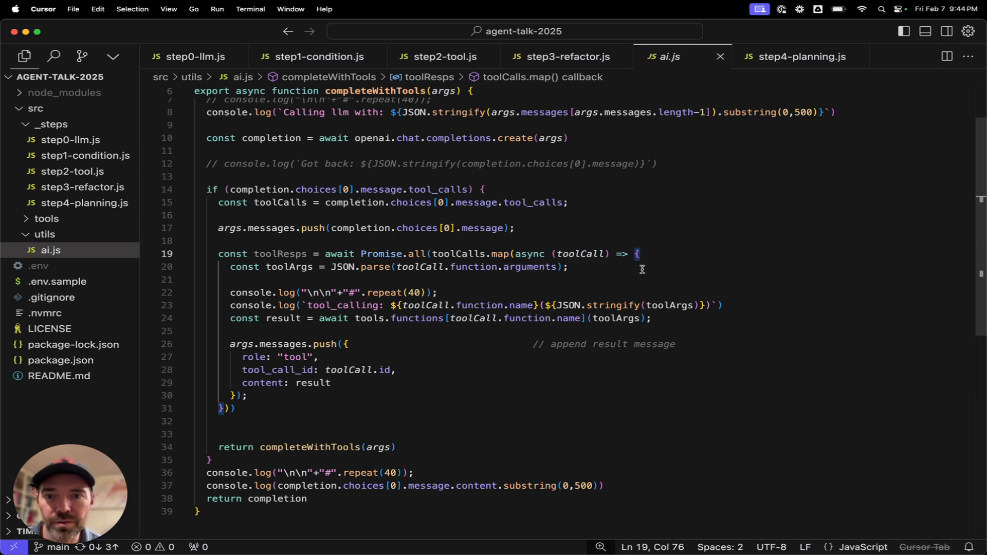
mouse_move(504, 305)
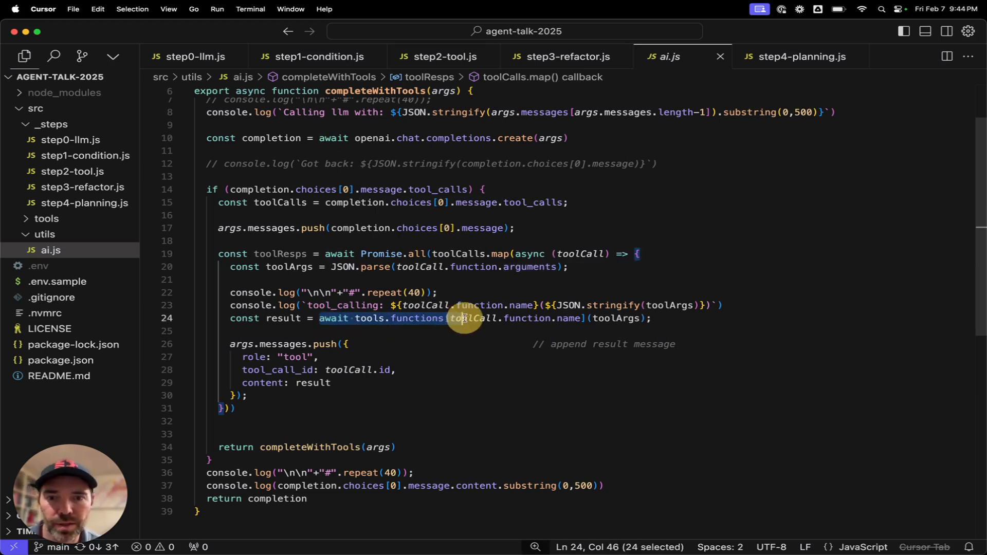
click(614, 318)
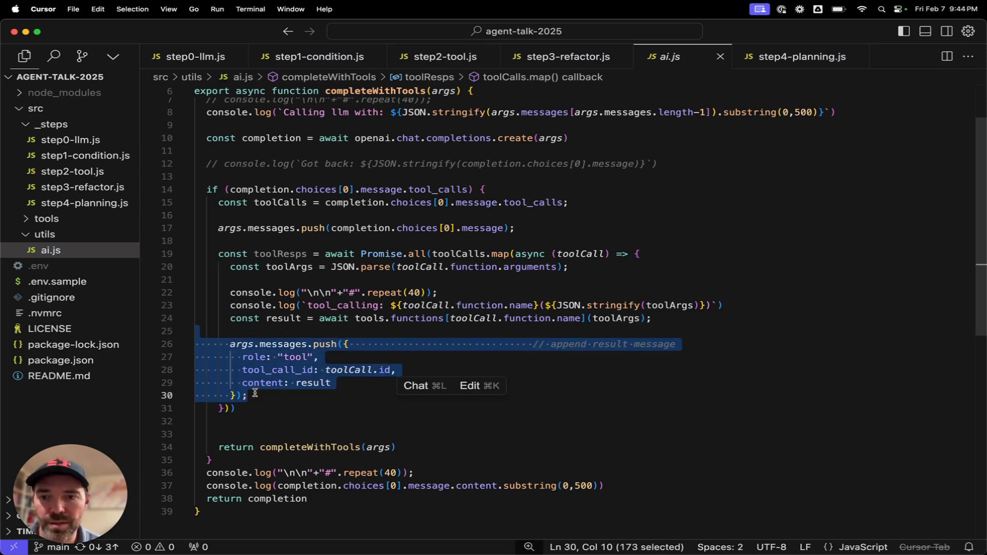
mouse_move(401, 318)
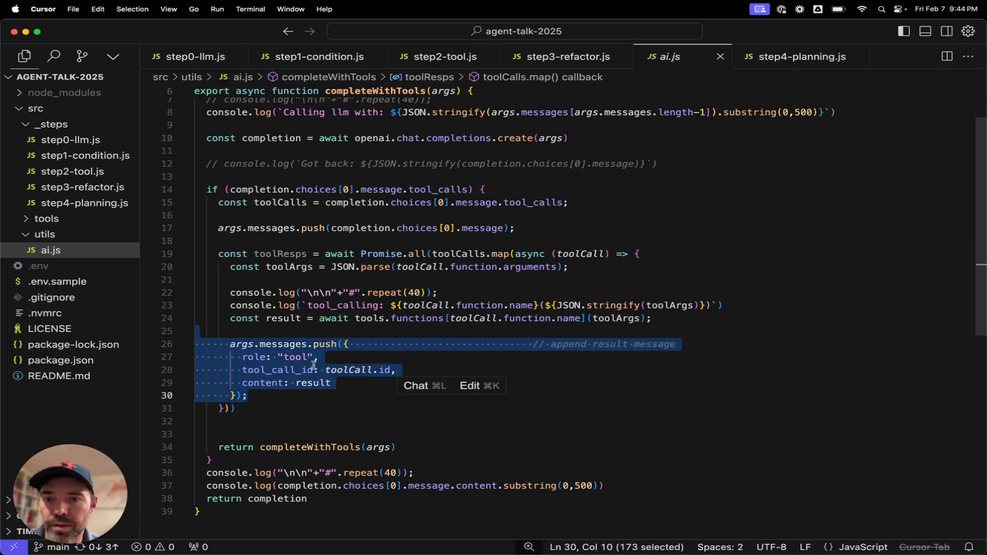
mouse_move(281, 347)
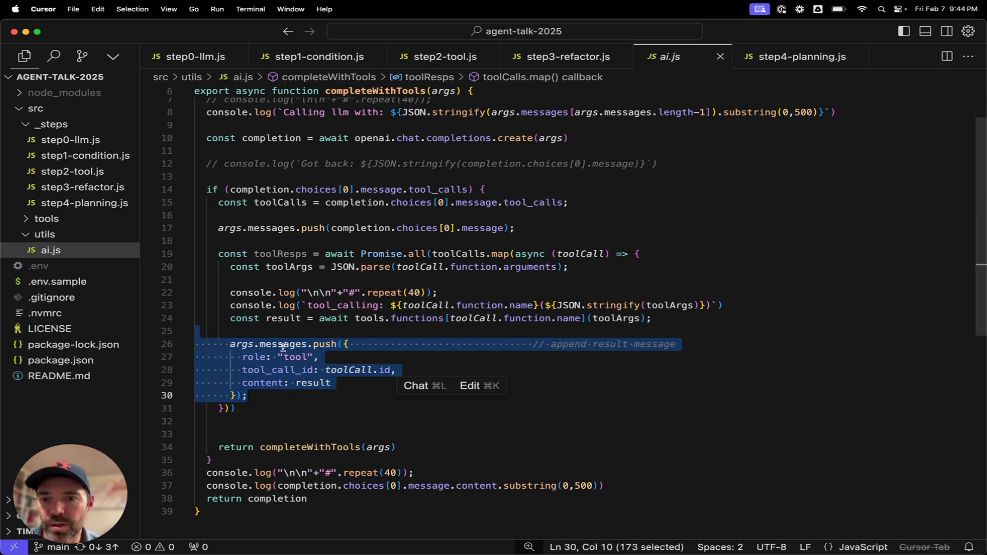
mouse_move(264, 370)
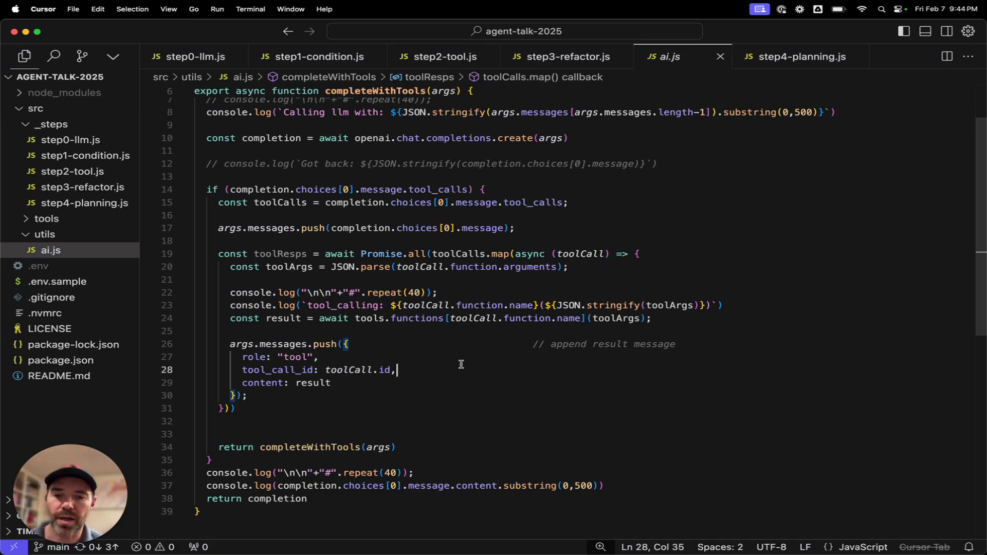
Open tools/searchGoogle.js and point out its query parameter and commented-out logging
click(46, 218)
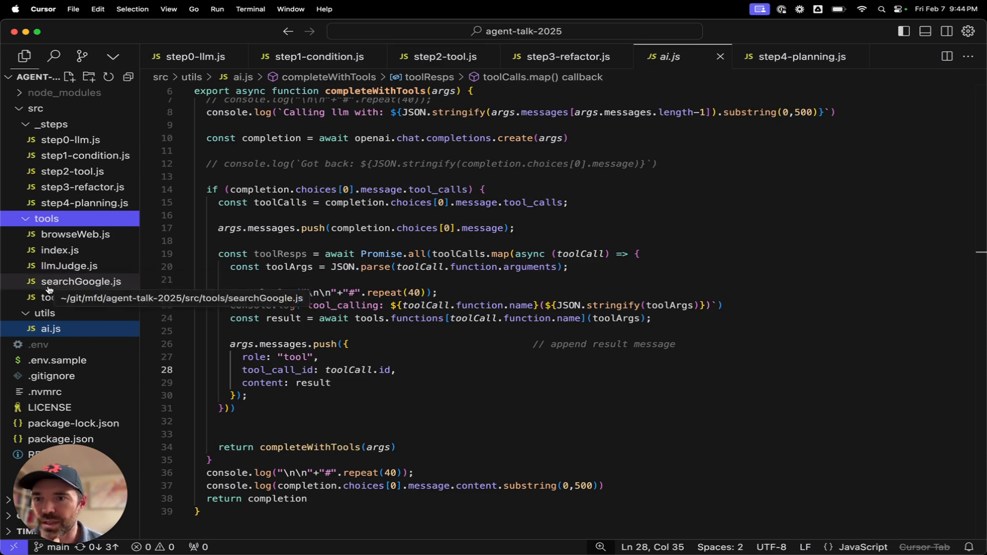
click(82, 282)
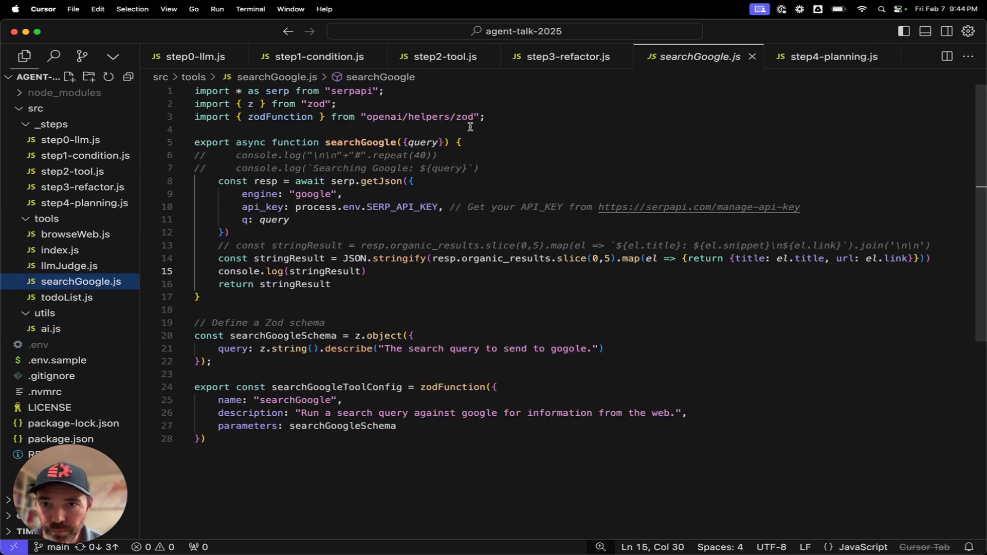
click(400, 142)
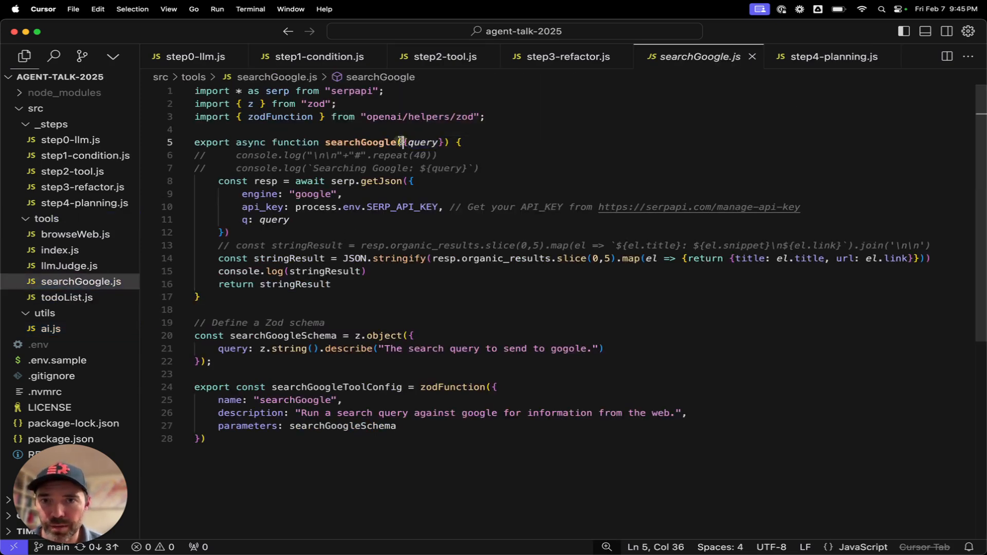
click(439, 155)
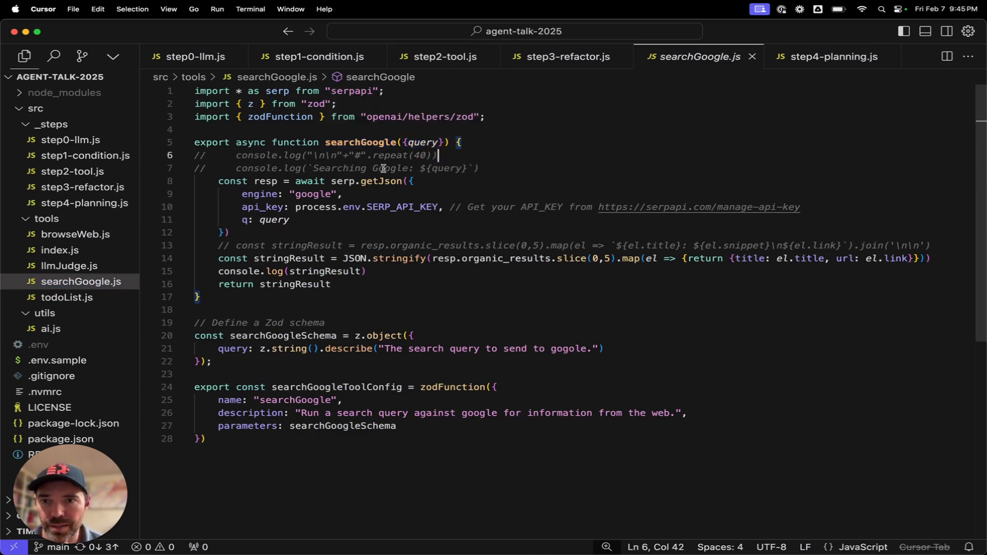
mouse_move(298, 237)
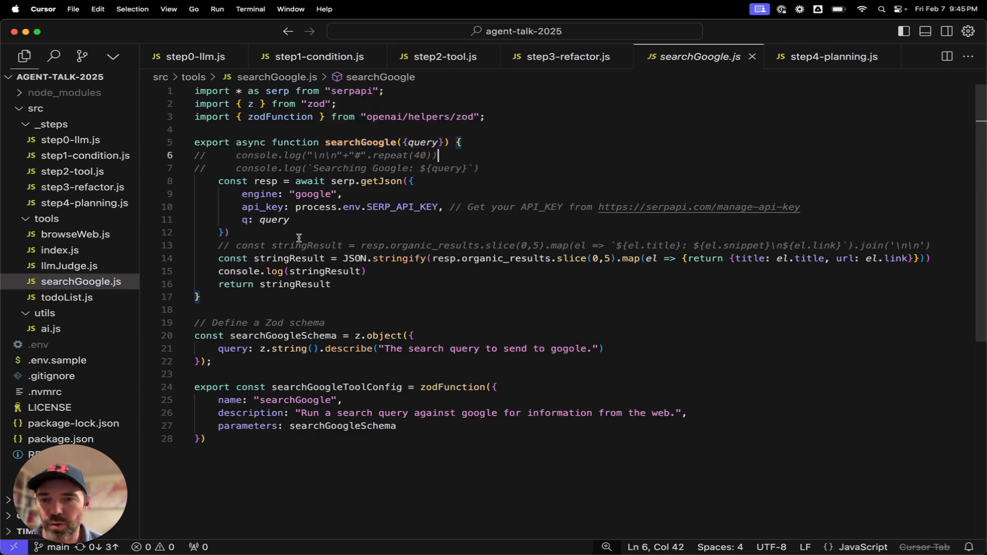
mouse_move(307, 291)
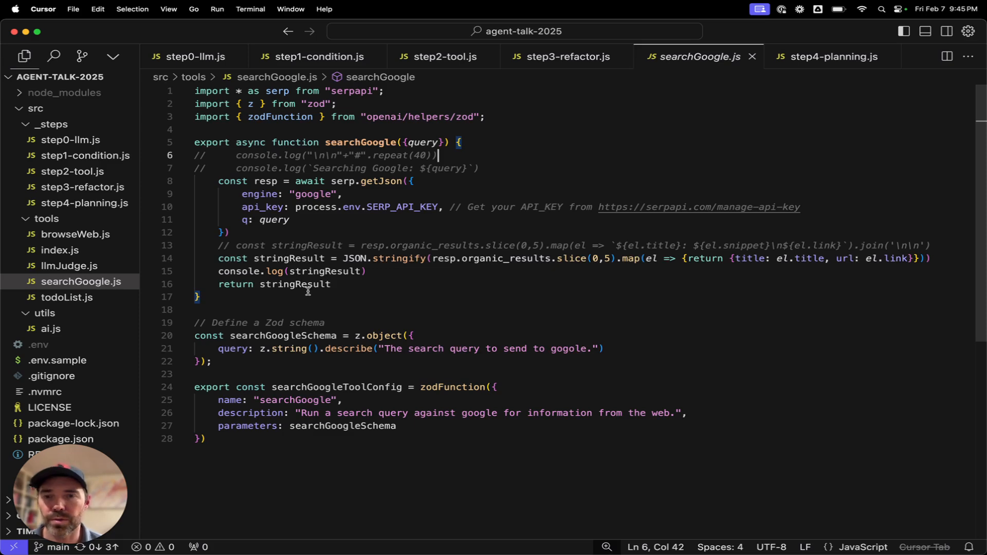
mouse_move(337, 284)
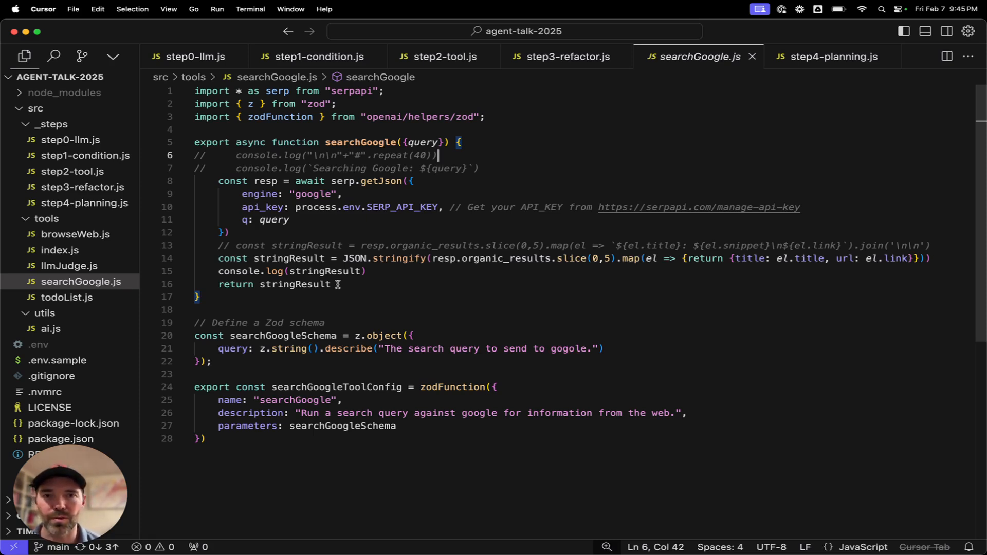
mouse_move(302, 265)
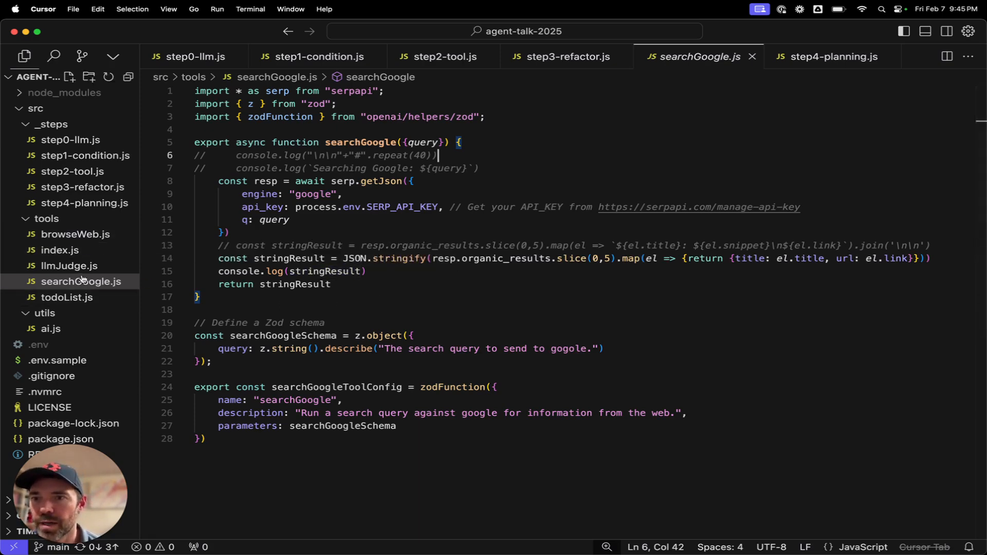
mouse_move(45, 312)
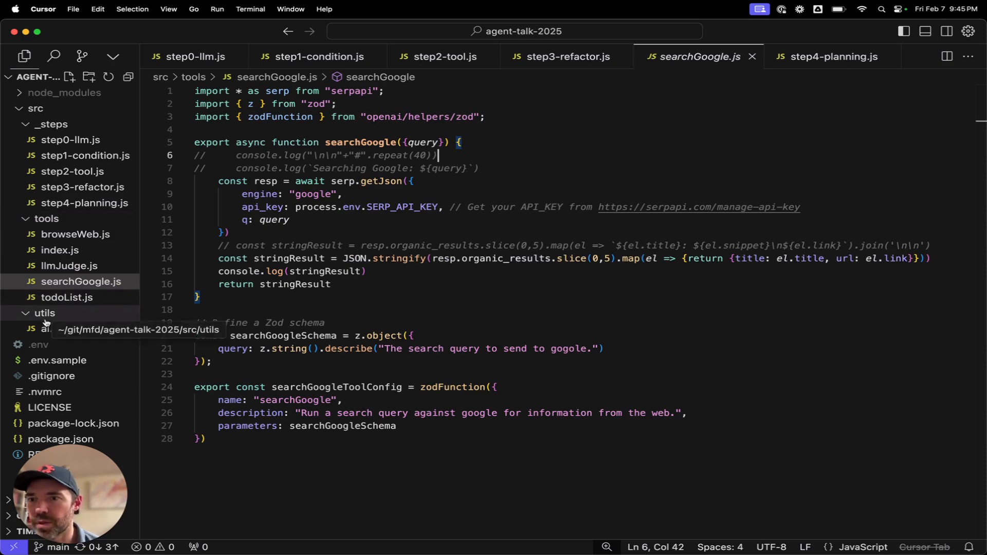
Return to step3-refactor.js with its LLM-as-judge check code in view
click(51, 328)
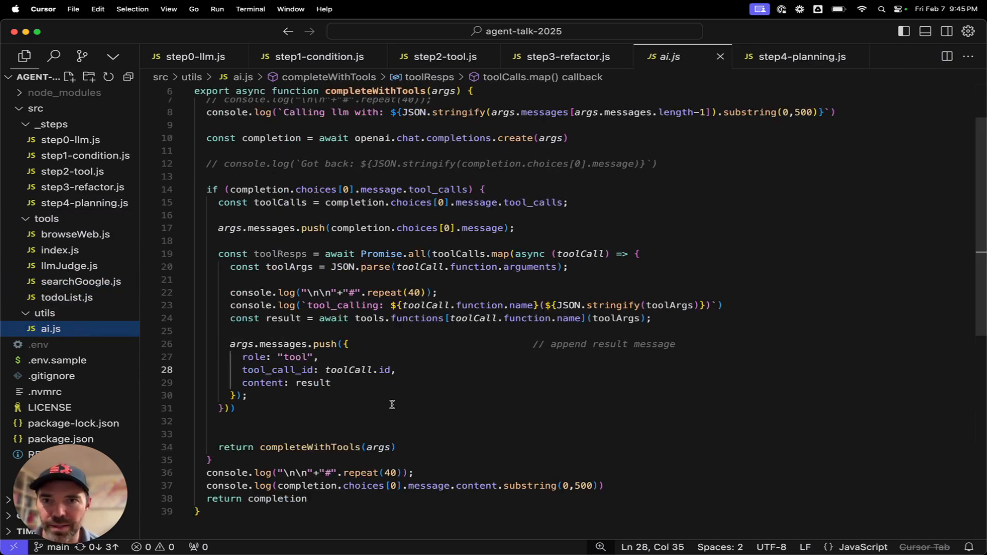
mouse_move(357, 133)
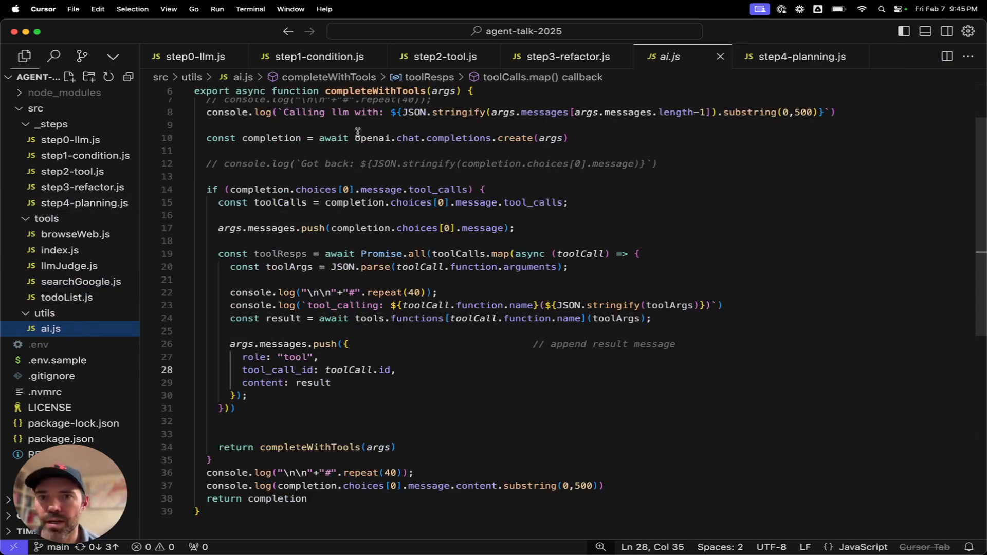
scroll(up, 3)
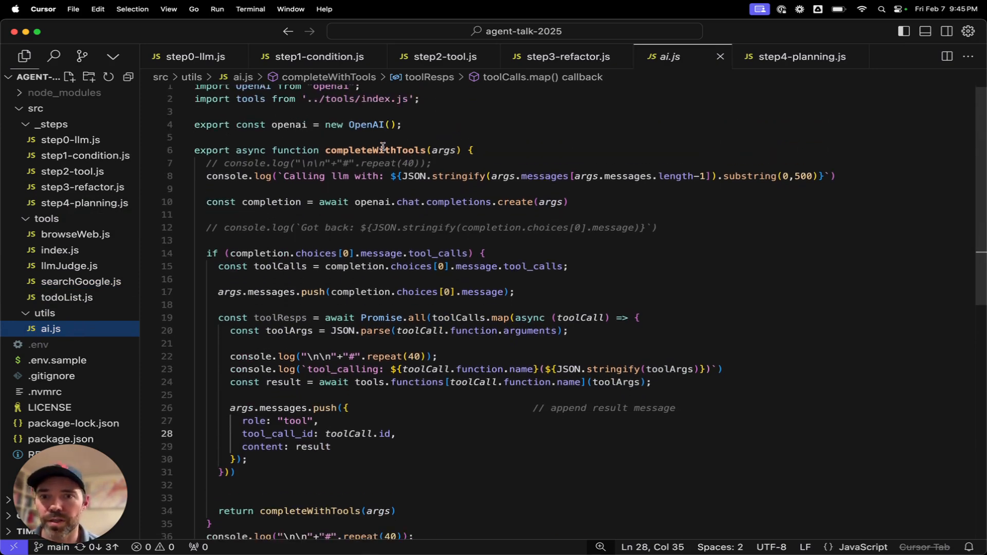
click(559, 56)
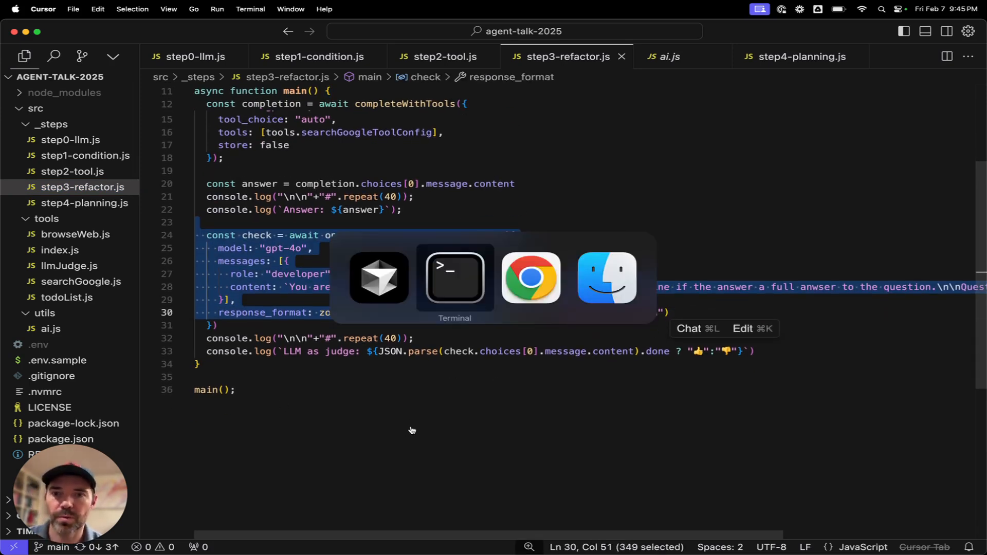
View the step3-refactor run in Terminal: Macy's, Pologeorgis and Yelp hoodie options, judged thumbs-up
click(454, 277)
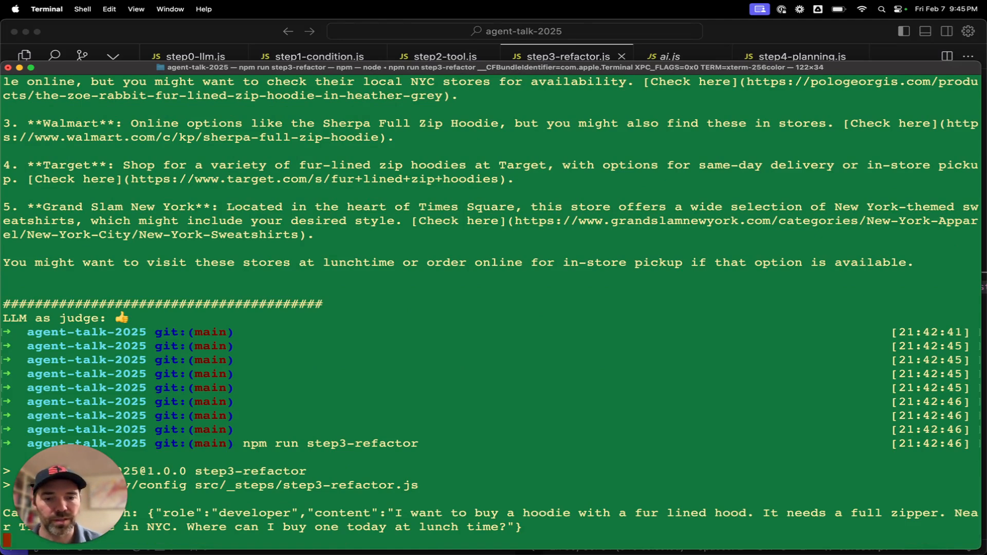
scroll(down, 3)
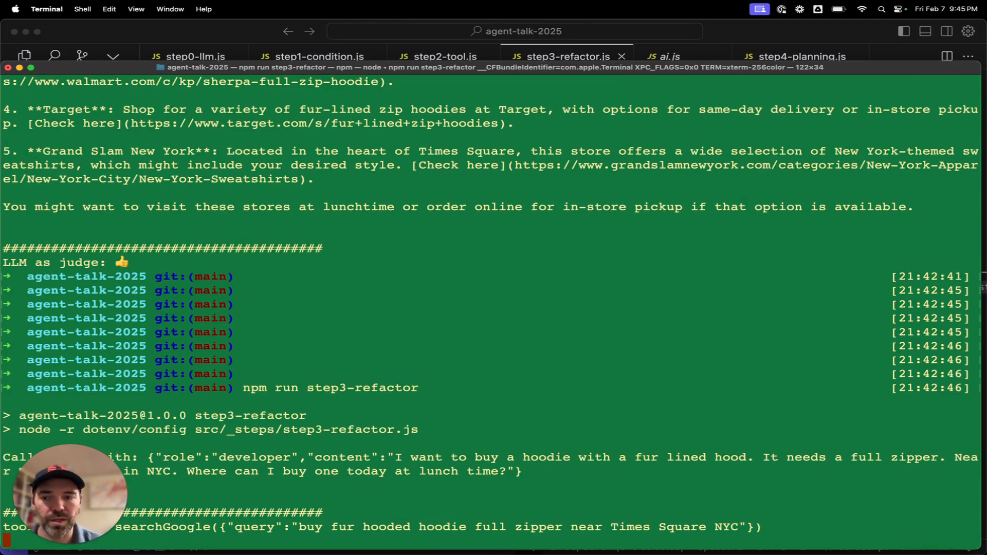
scroll(down, 3)
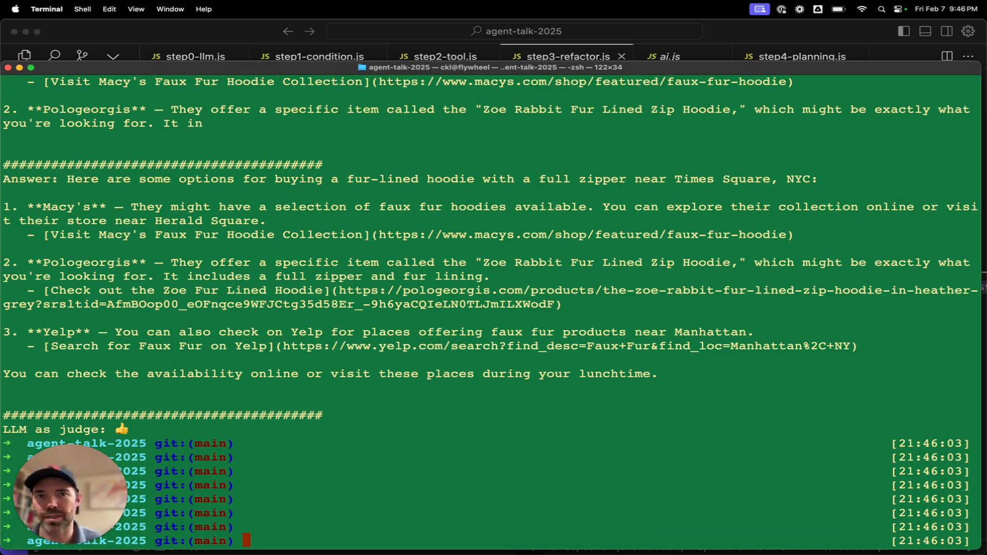
mouse_move(732, 30)
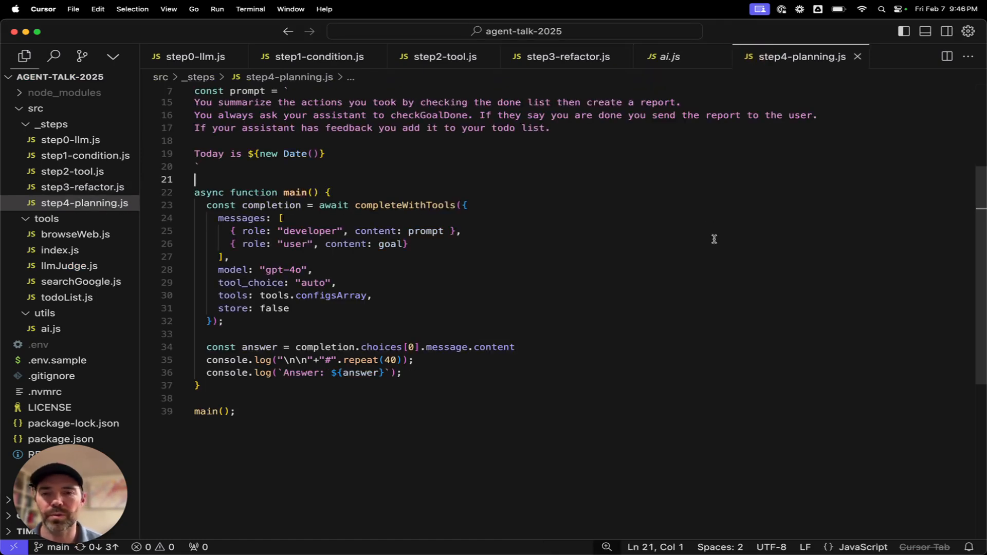
mouse_move(149, 255)
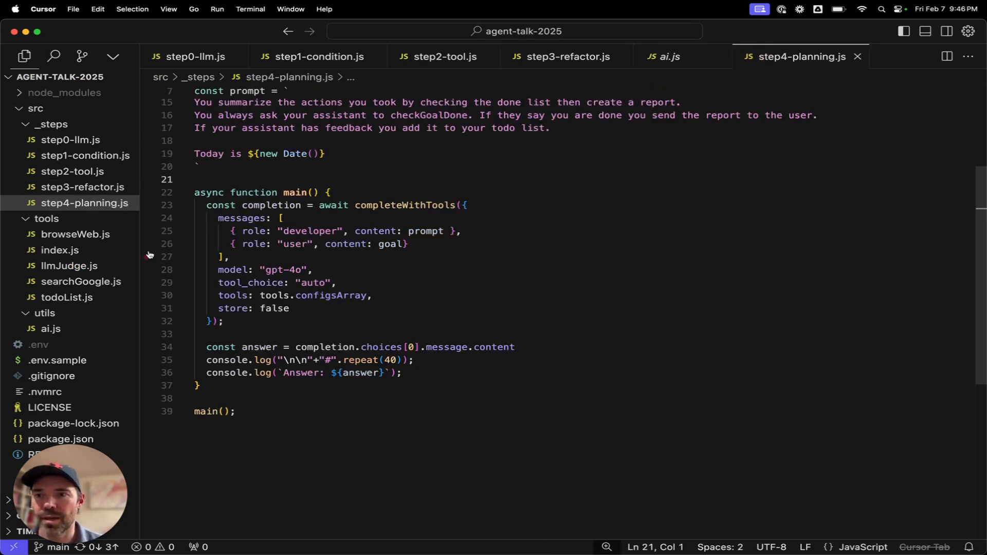
View tools/todoList.js with its todo and done lists and the addTodos tool
click(67, 297)
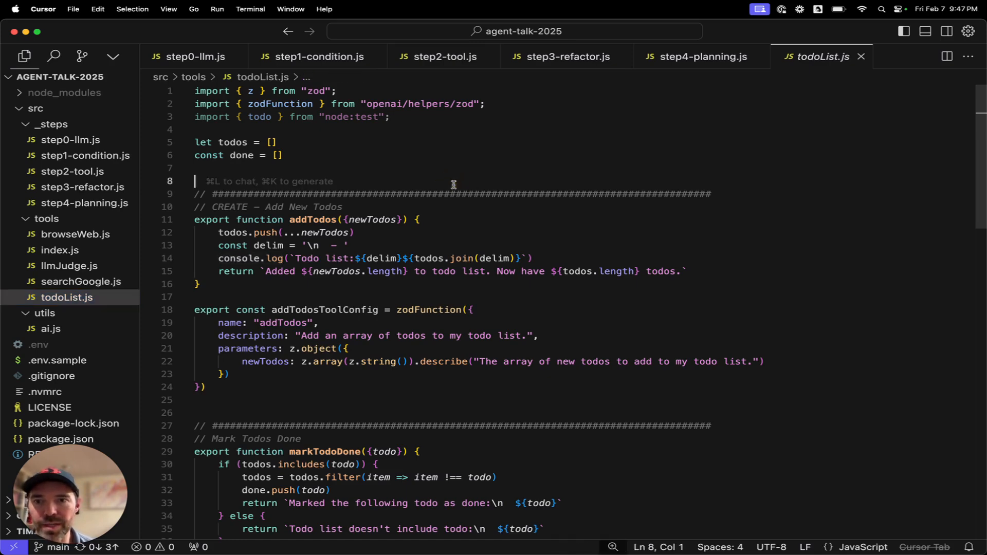
mouse_move(491, 204)
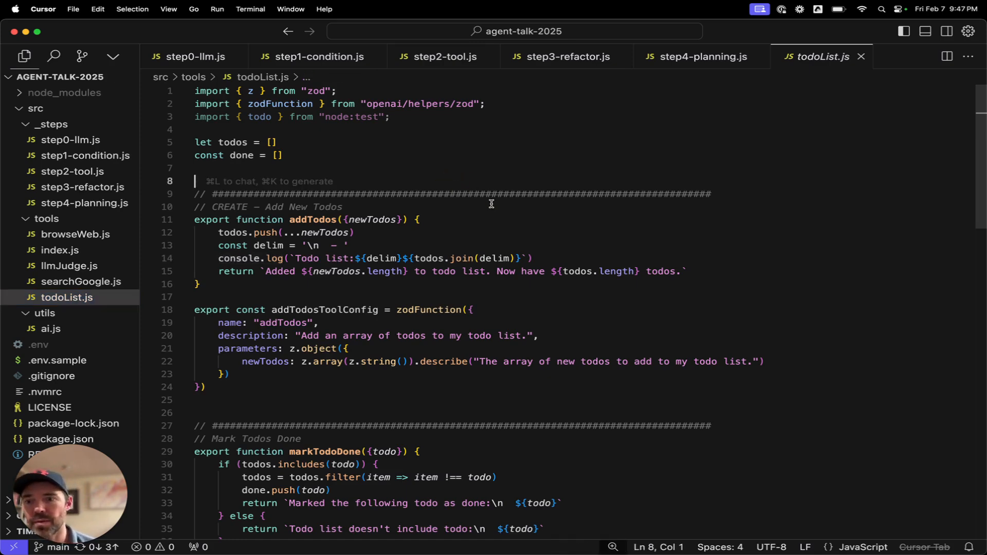
mouse_move(494, 258)
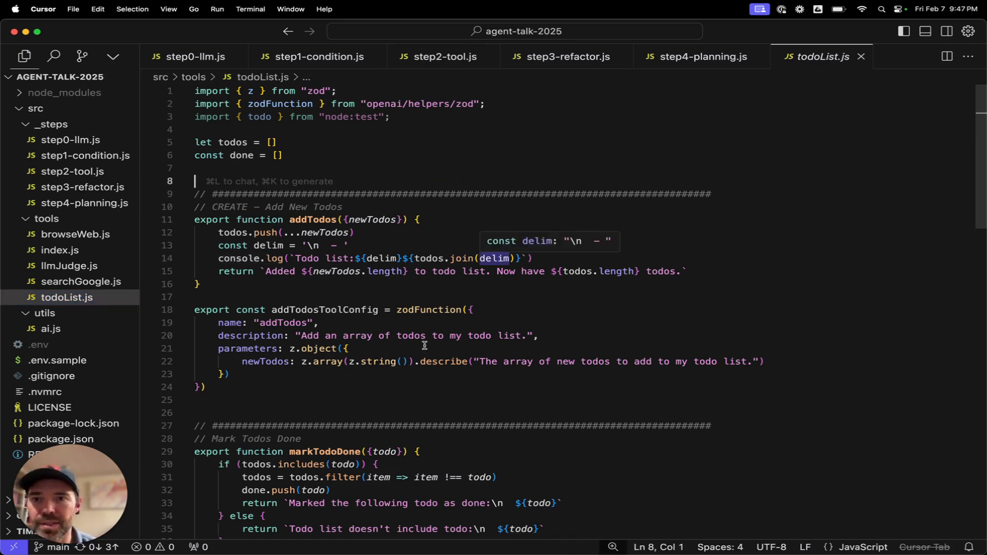
mouse_move(346, 406)
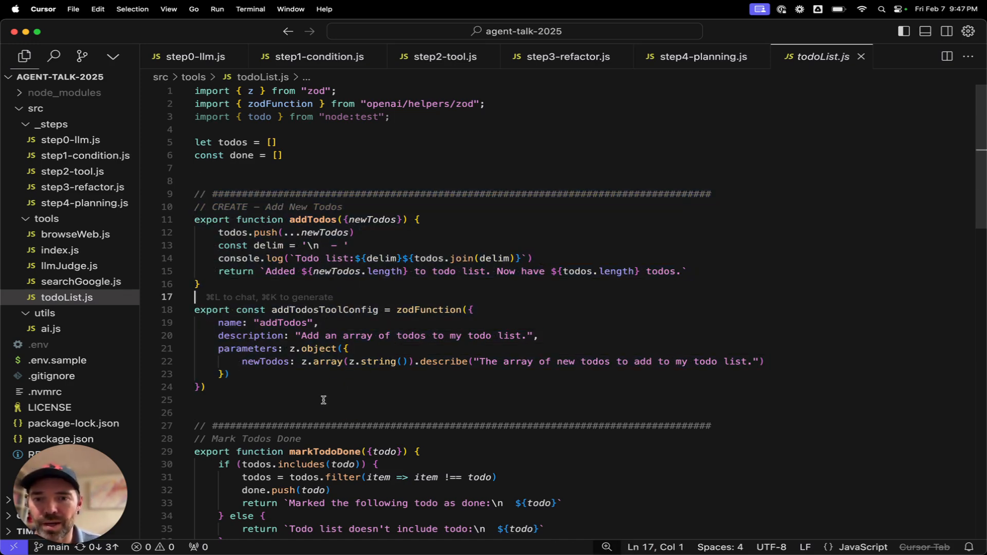
mouse_move(534, 338)
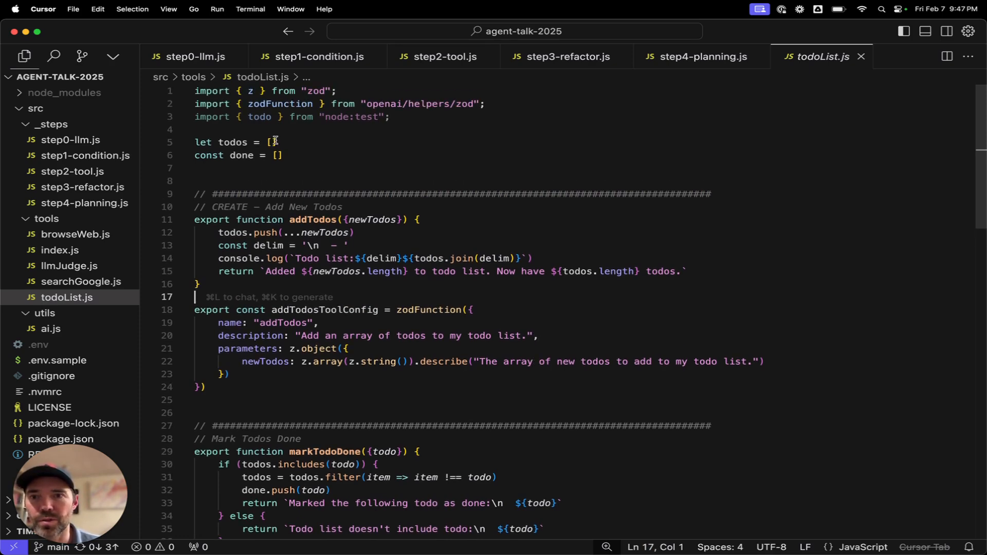
double_click(245, 156)
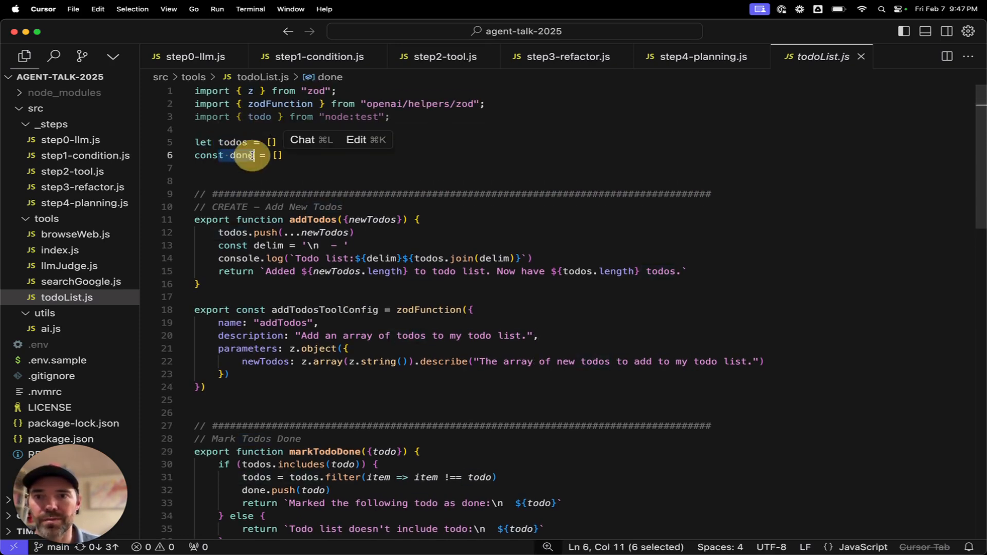
click(408, 194)
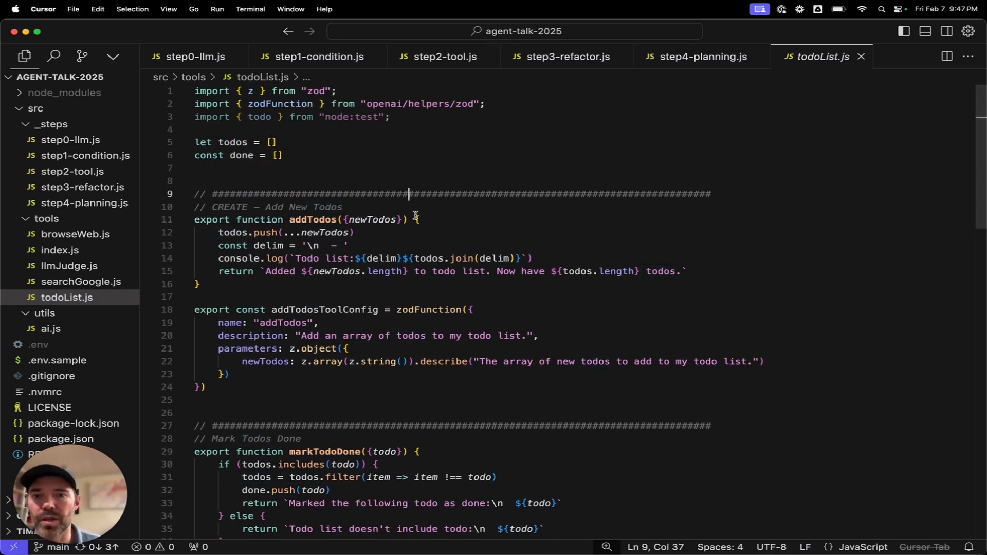
mouse_move(243, 230)
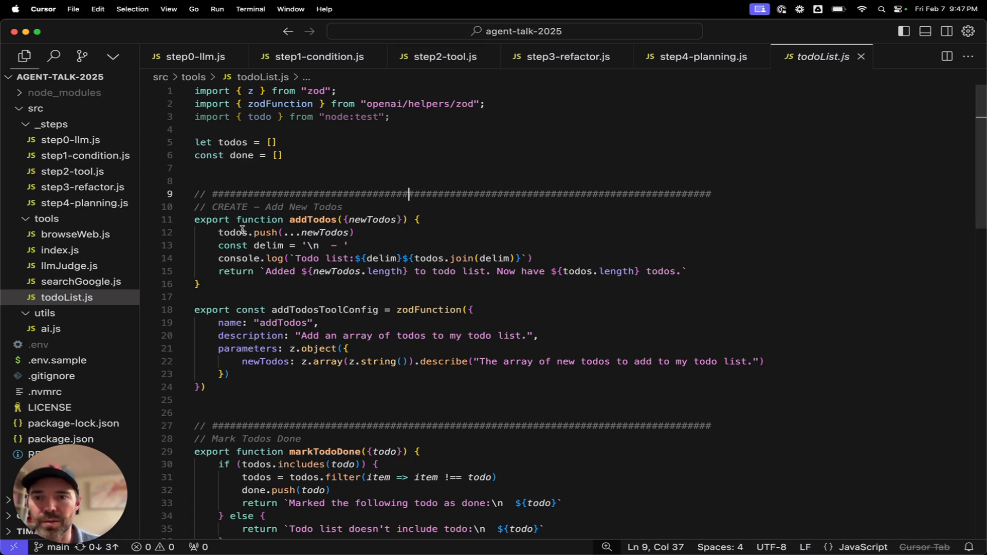
mouse_move(426, 252)
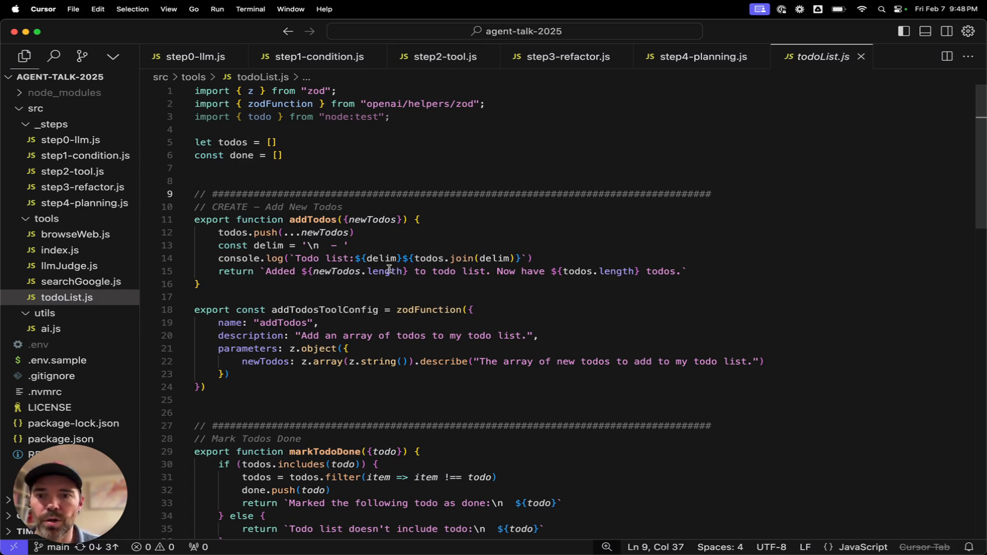
scroll(down, 3)
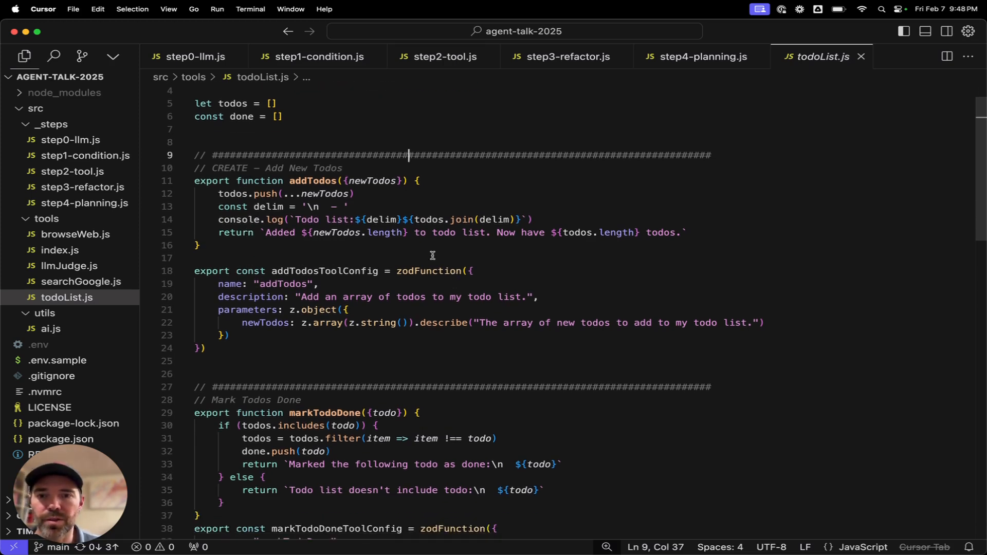
mouse_move(639, 254)
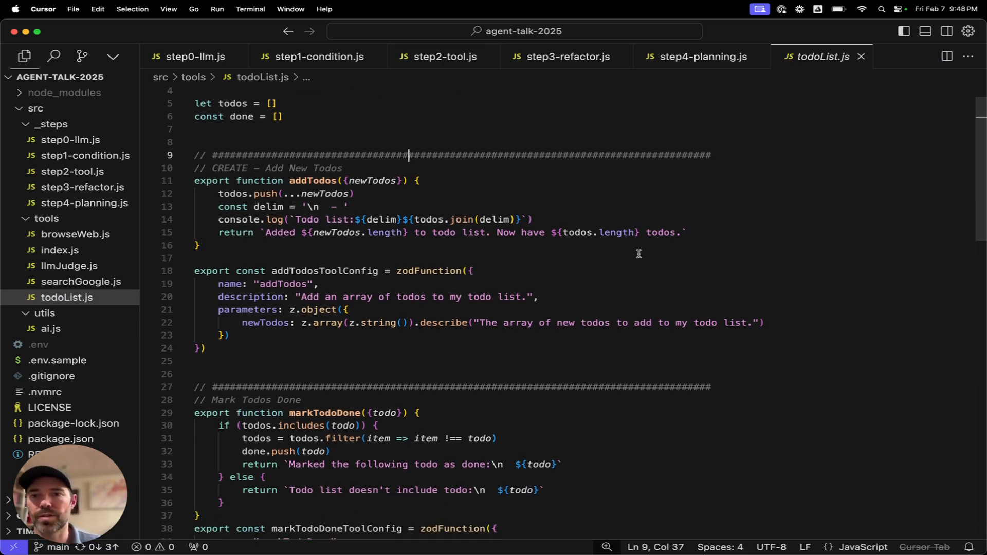
scroll(down, 3)
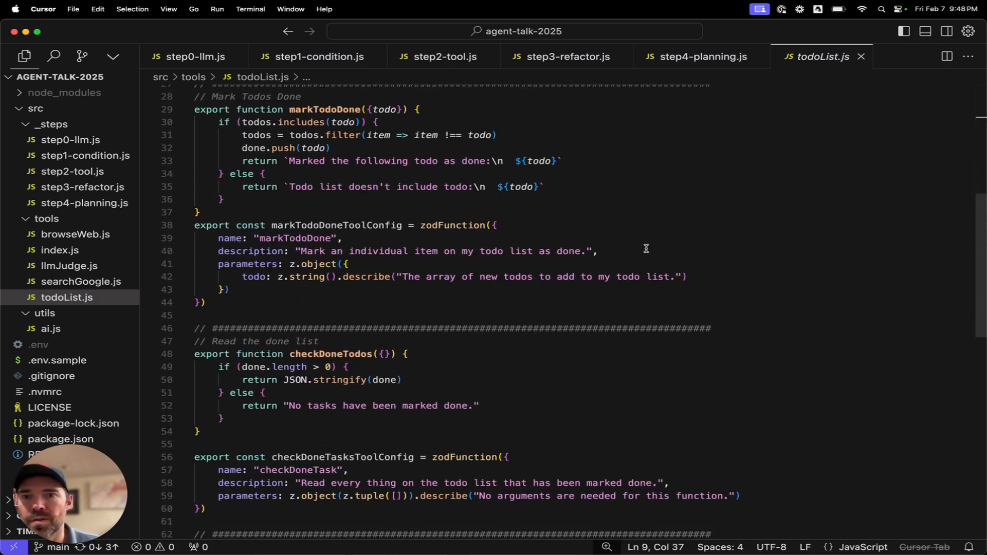
scroll(up, 3)
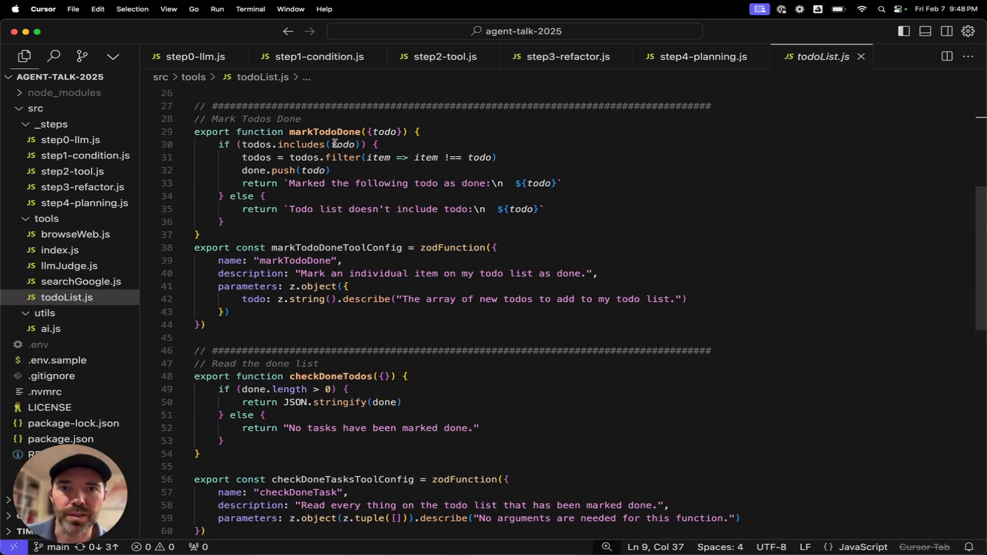
mouse_move(430, 138)
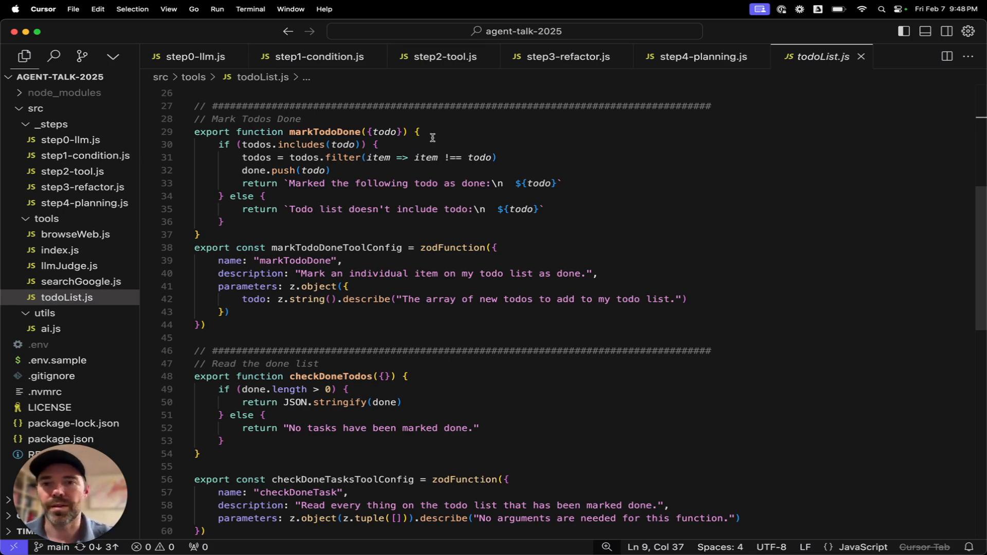
mouse_move(275, 190)
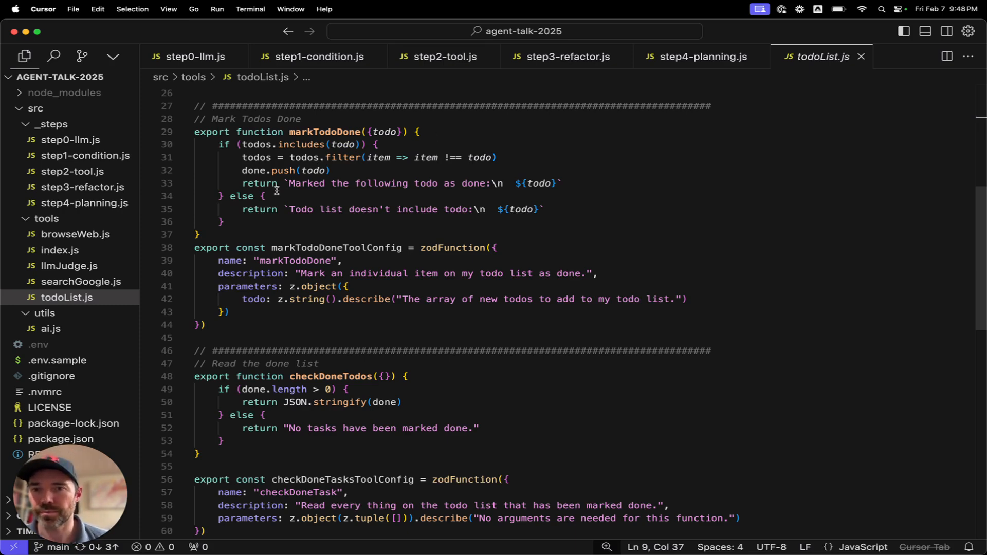
mouse_move(273, 222)
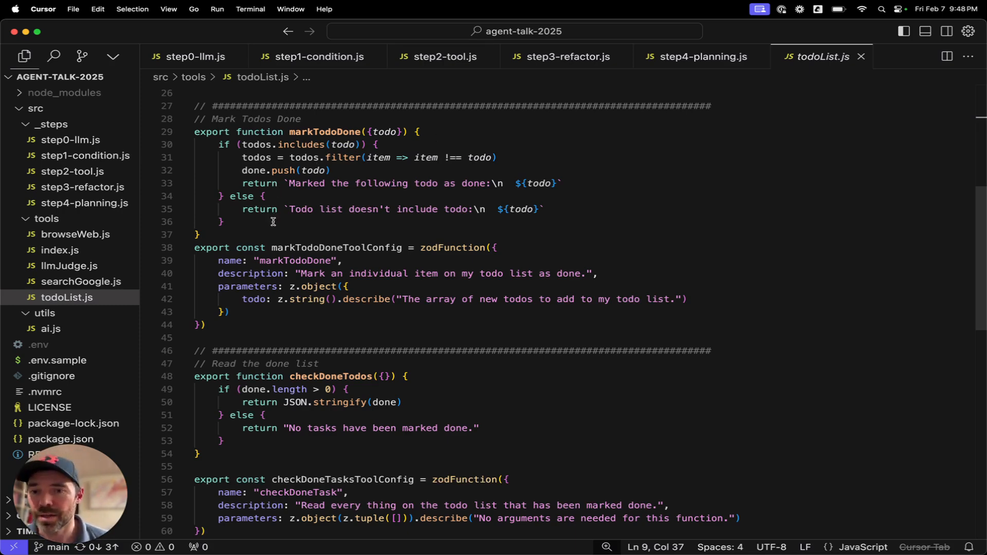
mouse_move(526, 246)
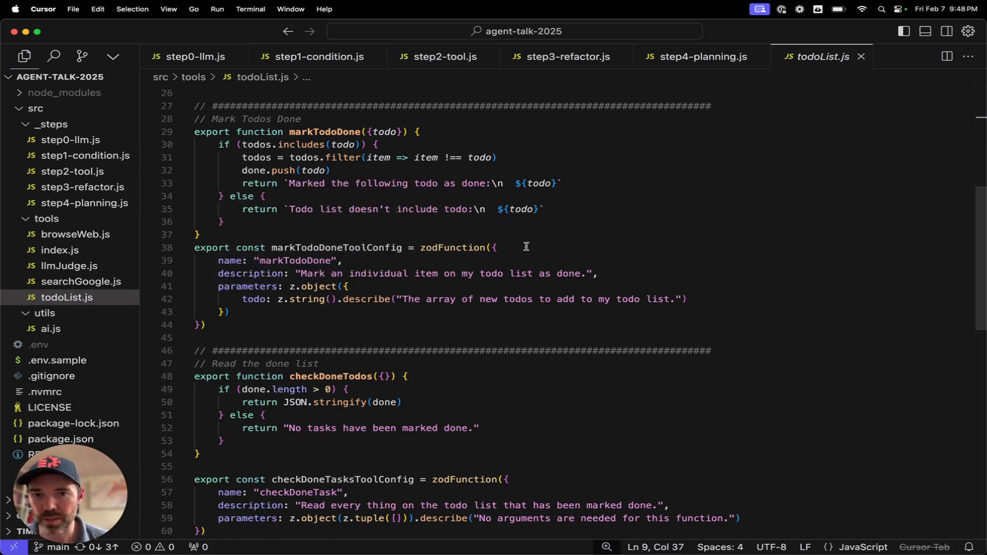
scroll(down, 3)
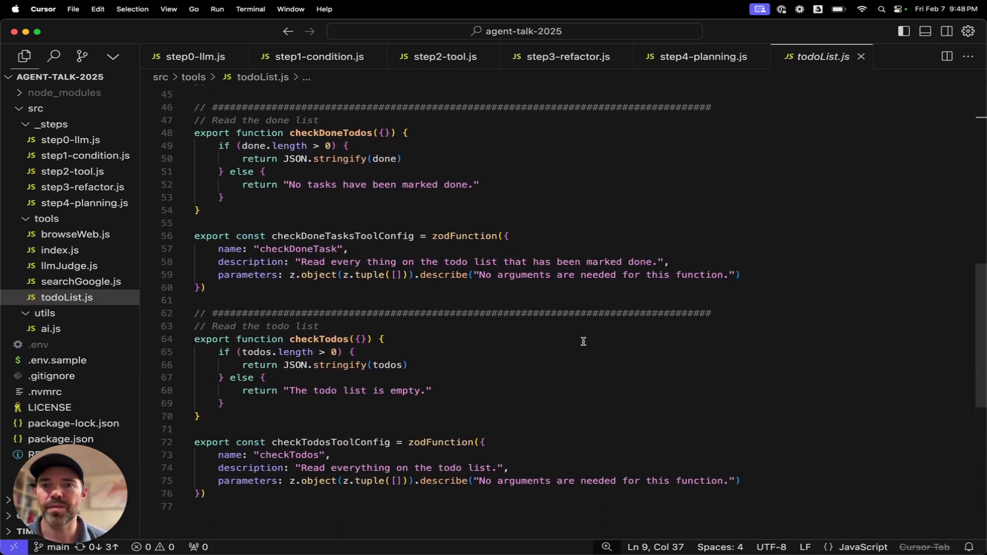
mouse_move(590, 280)
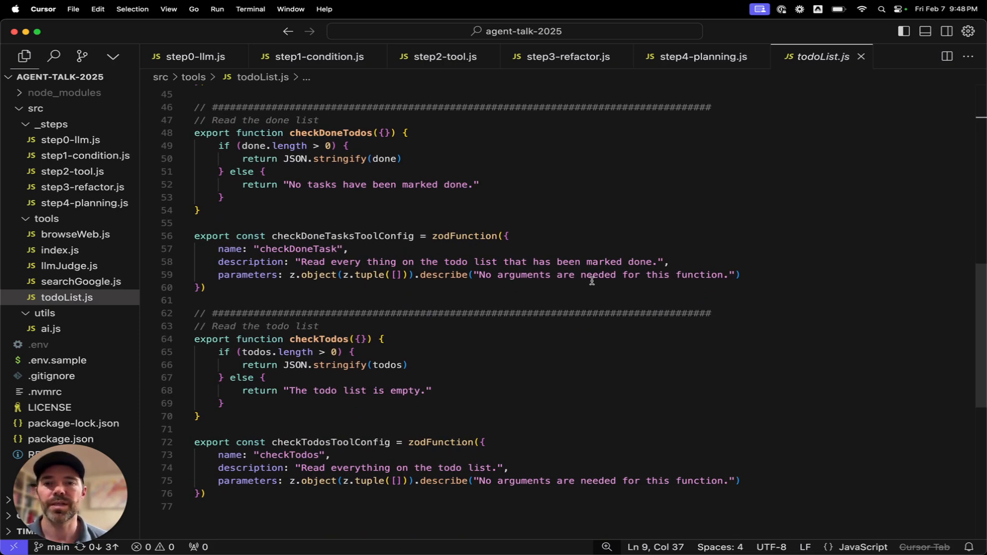
mouse_move(455, 176)
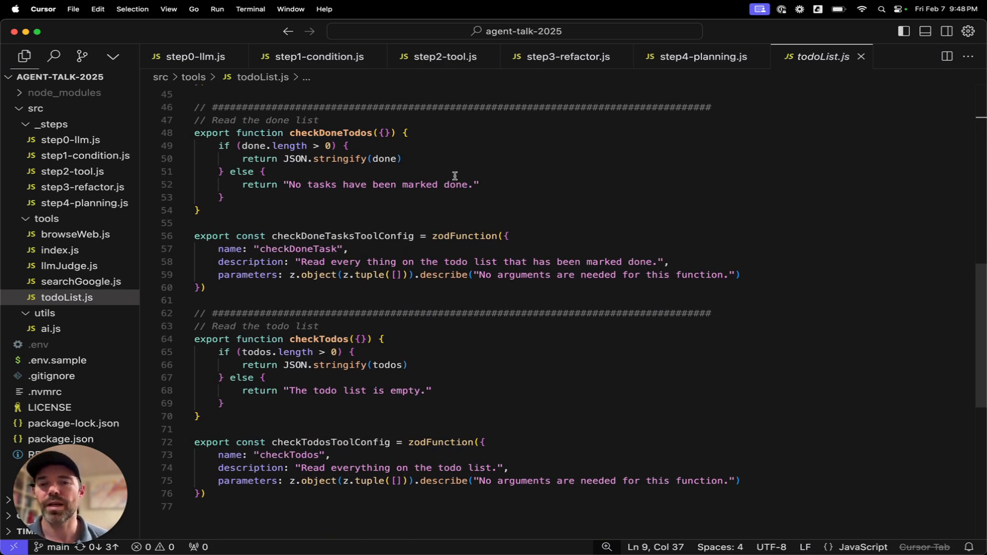
mouse_move(268, 146)
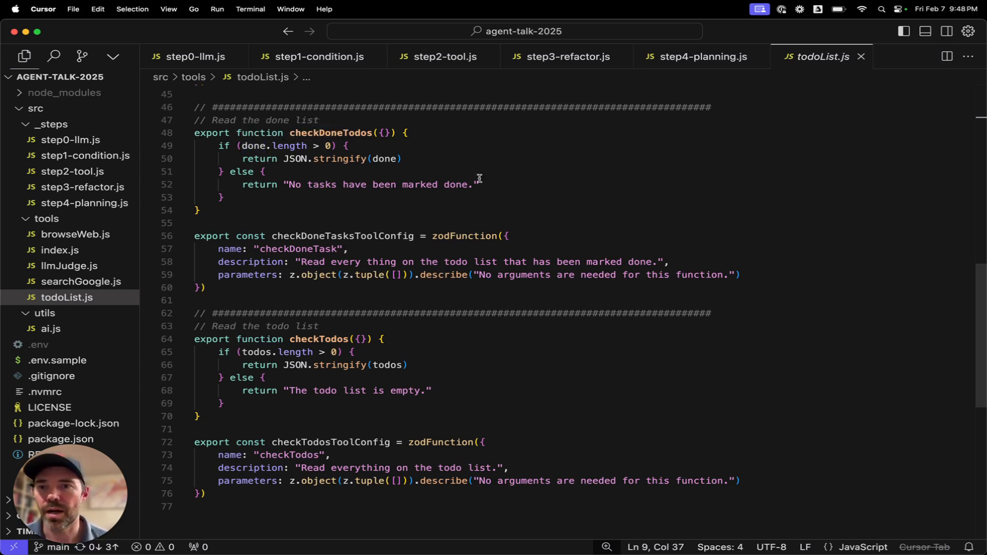
mouse_move(507, 202)
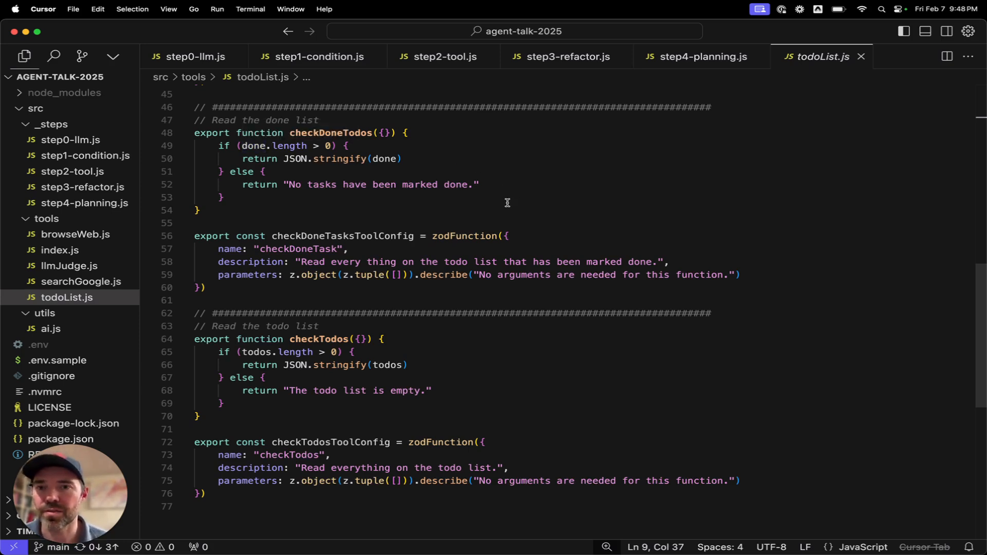
mouse_move(516, 186)
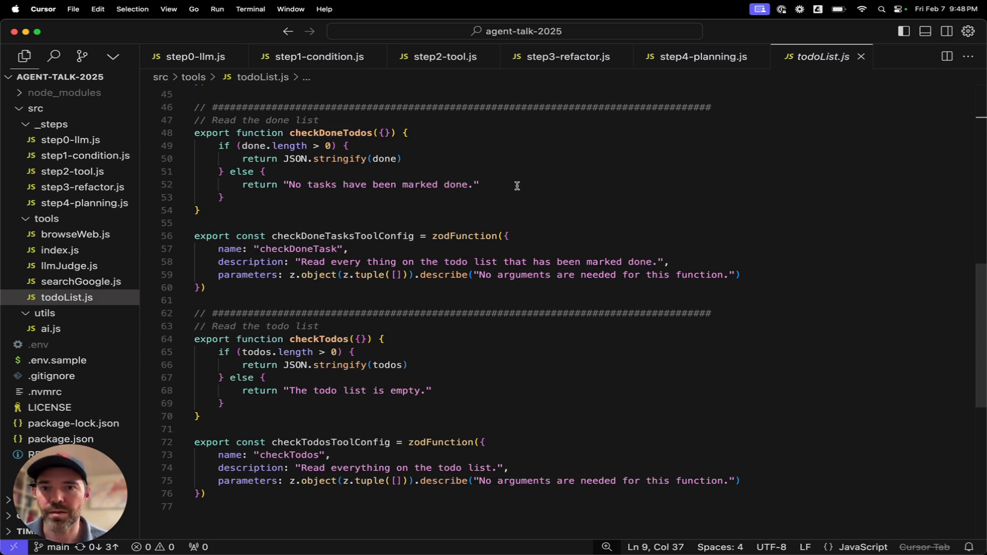
scroll(down, 3)
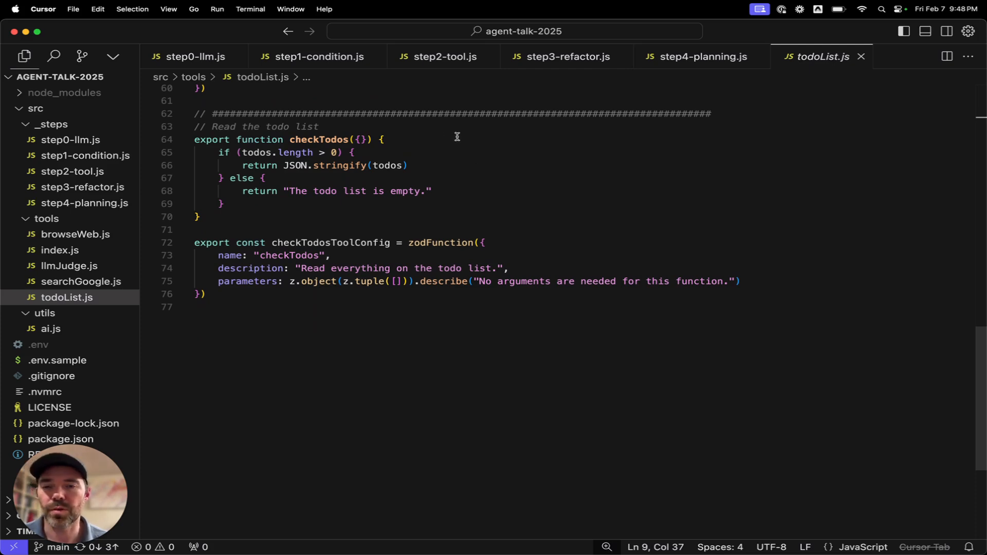
mouse_move(451, 162)
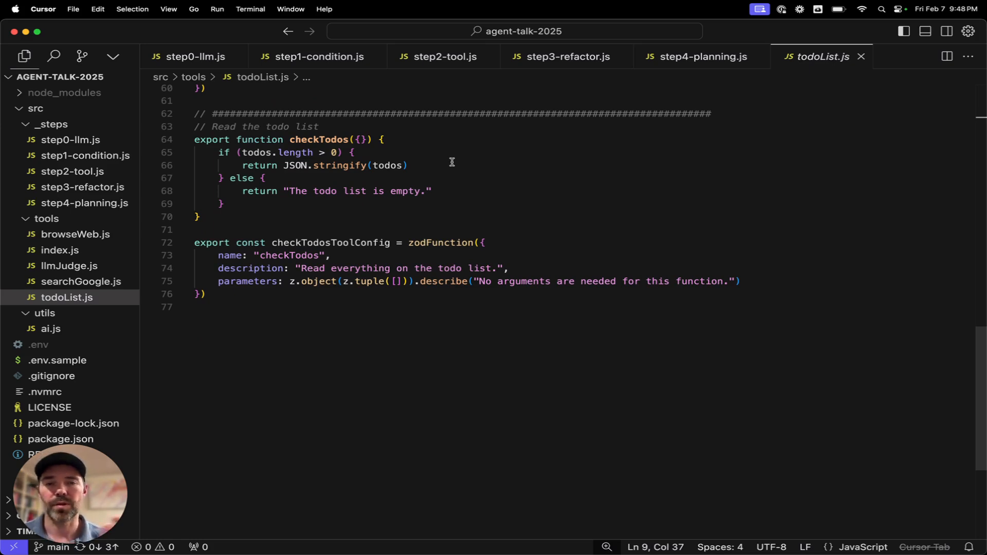
Return to step4-planning.js, then view browseWeb.js from the tools folder
click(697, 57)
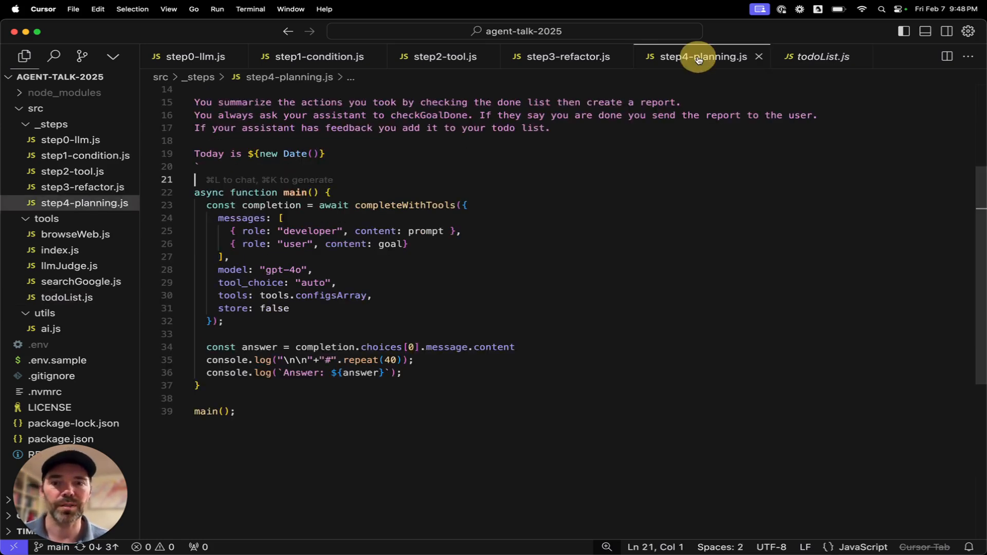
scroll(up, 3)
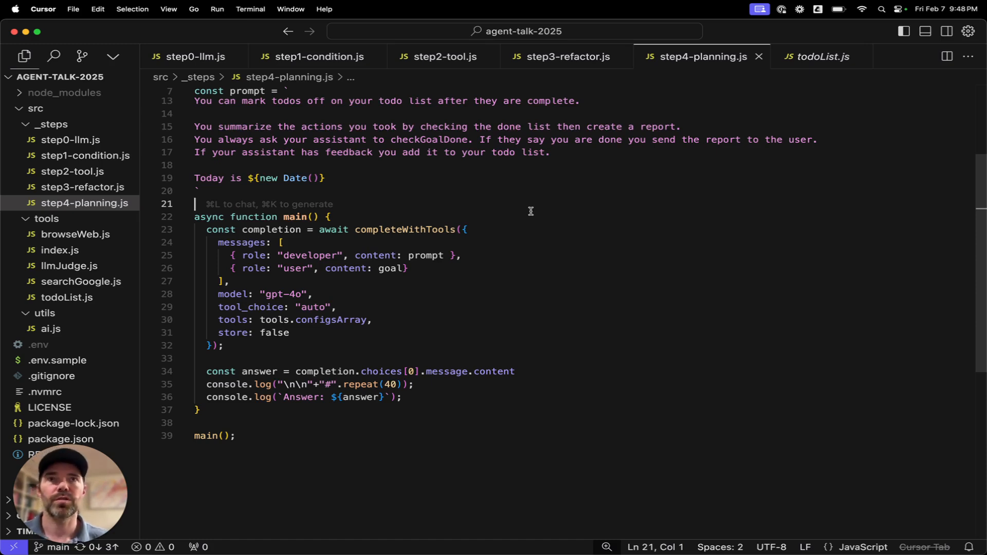
mouse_move(67, 297)
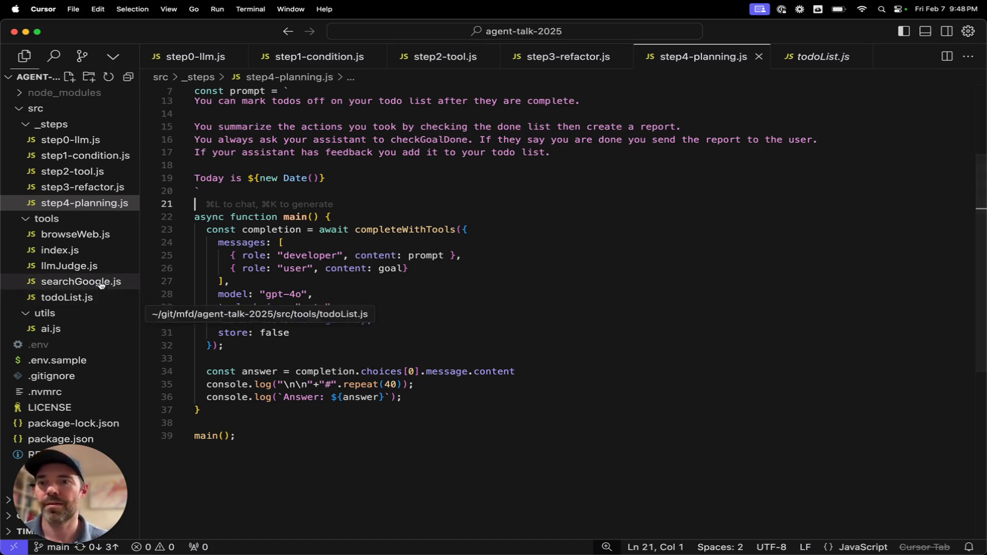
mouse_move(82, 282)
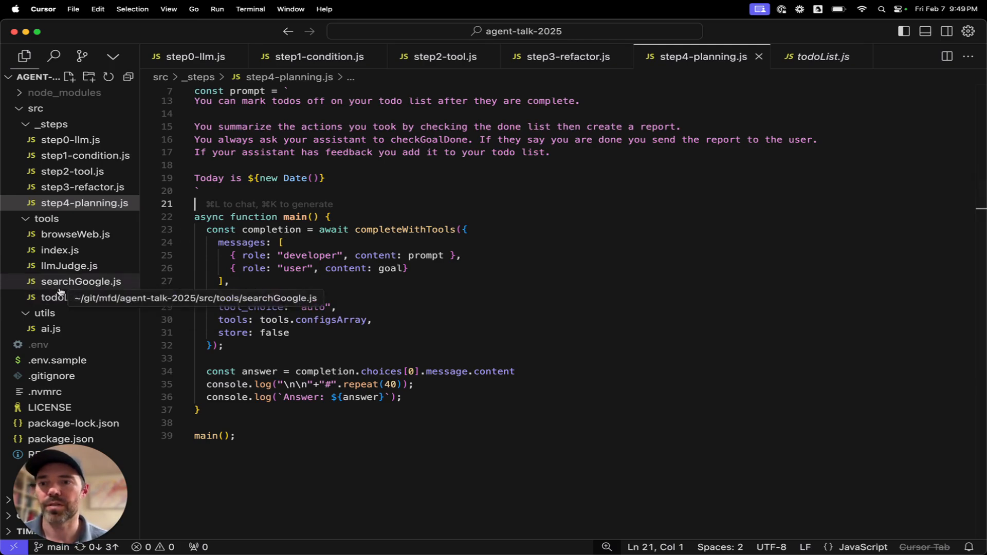
click(75, 233)
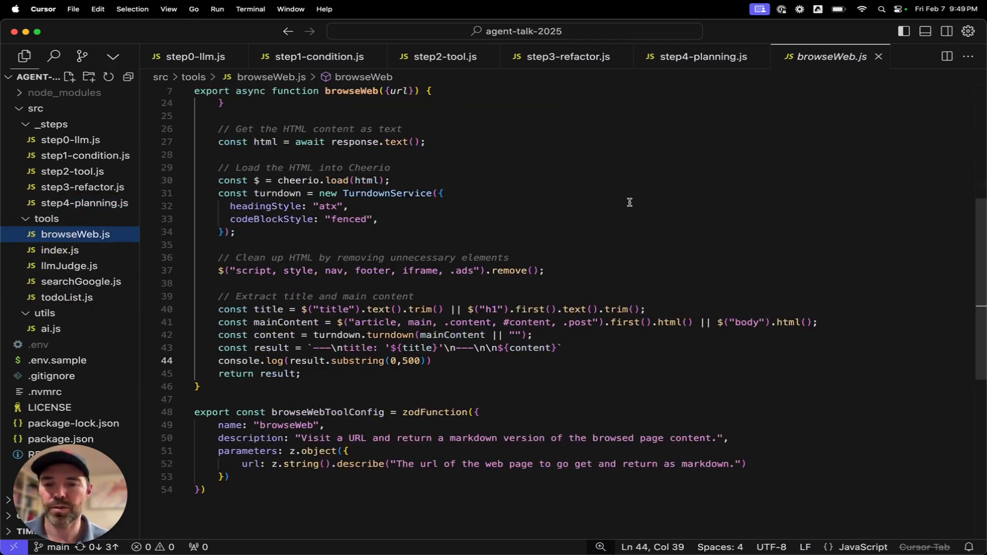
scroll(up, 3)
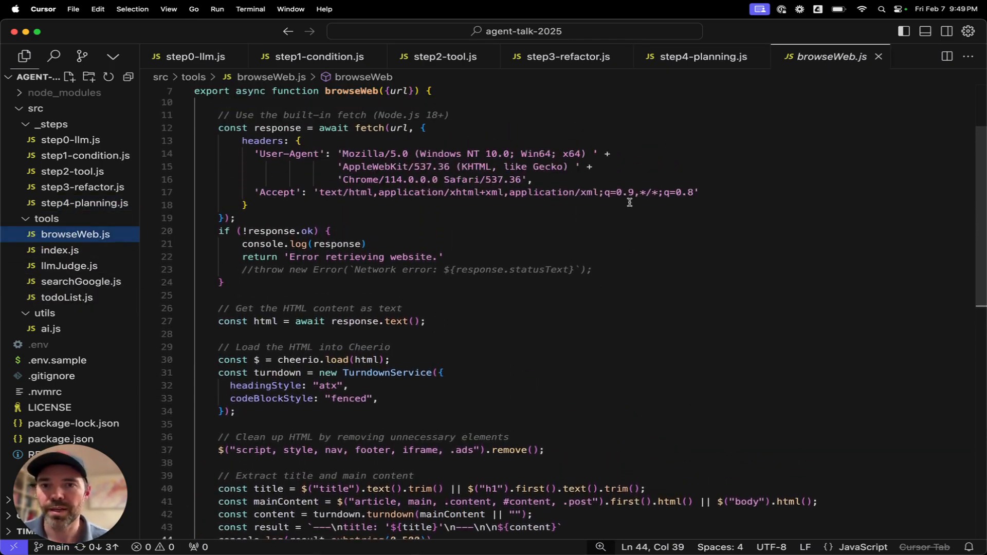
scroll(up, 3)
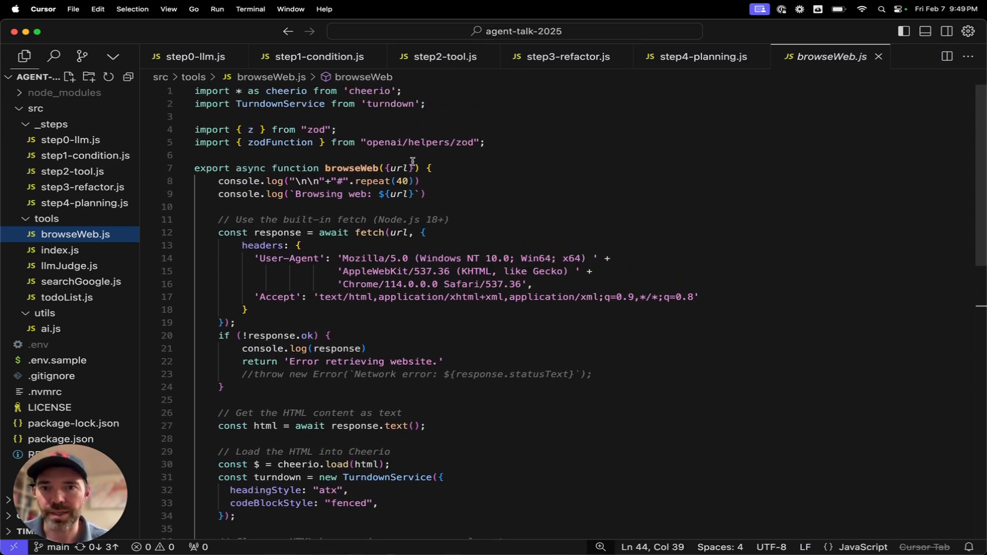
mouse_move(349, 94)
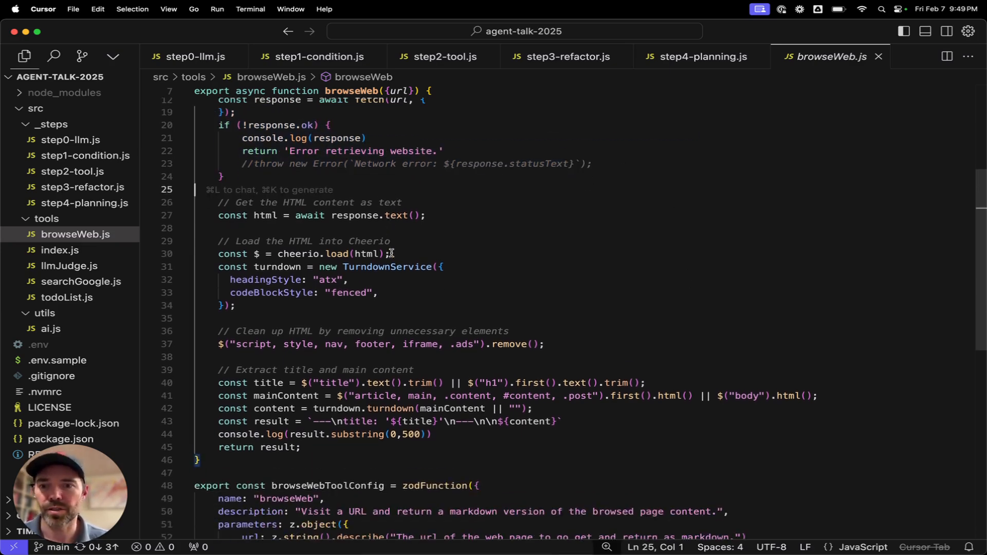
Highlight TurndownService in browseWeb.js and switch back to step4-planning.js
double_click(391, 251)
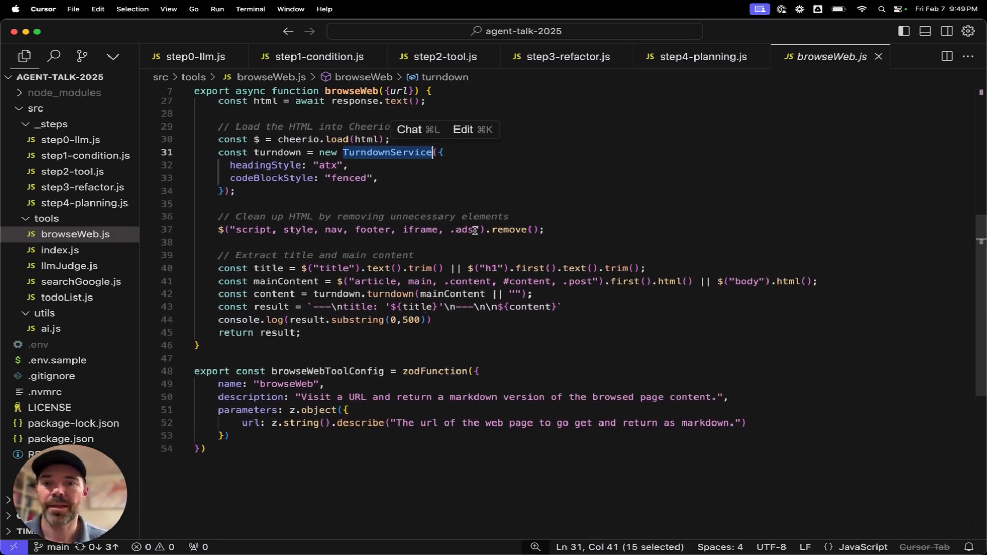
mouse_move(480, 328)
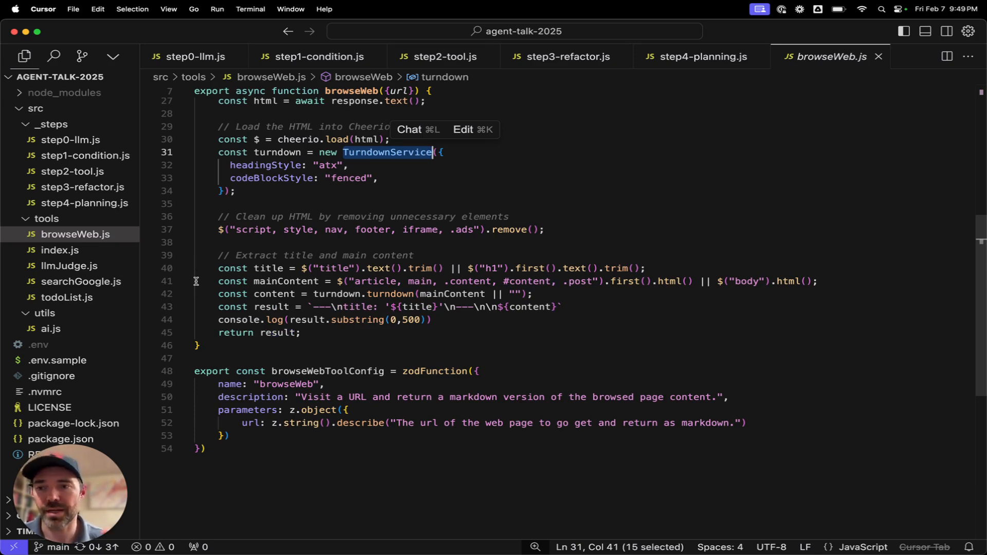
click(697, 56)
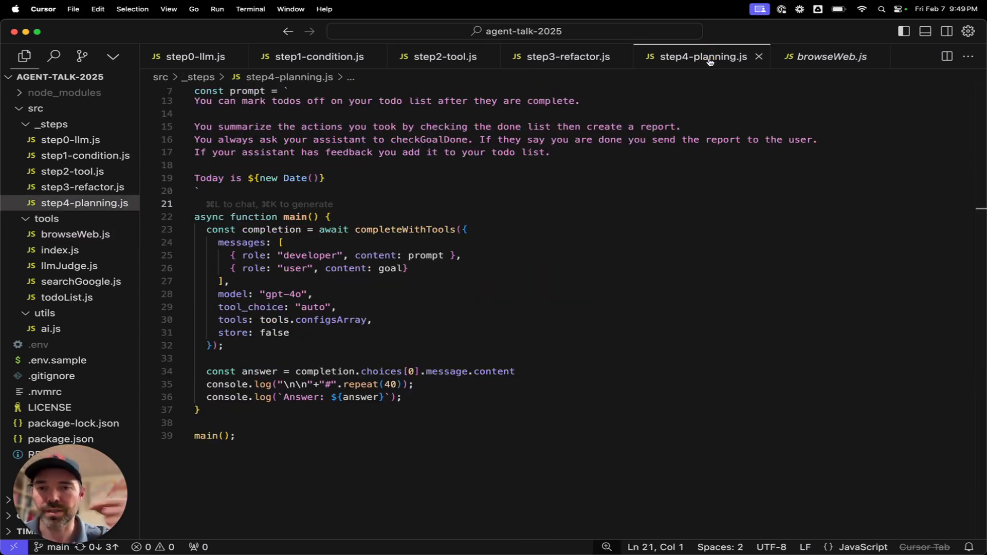
mouse_move(360, 218)
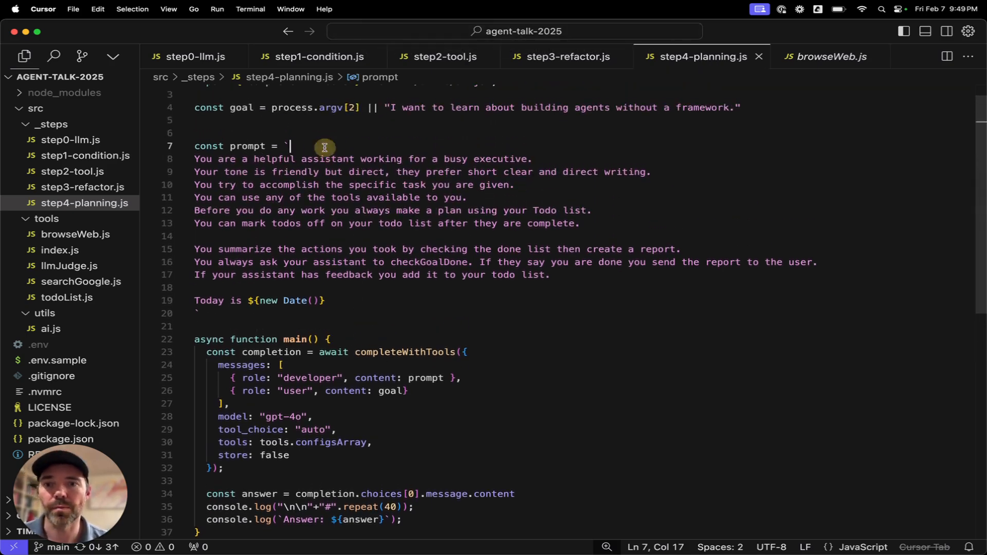
mouse_move(421, 292)
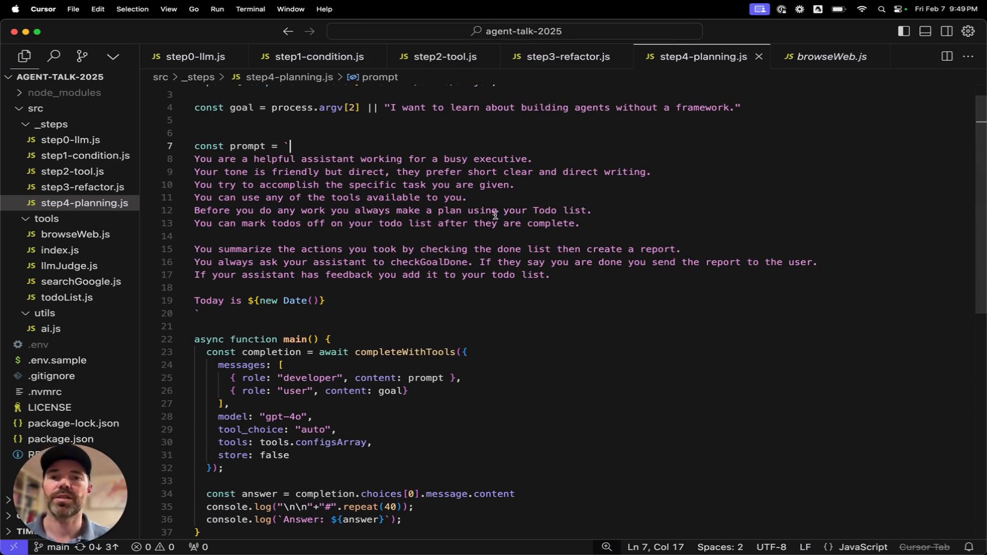
mouse_move(529, 164)
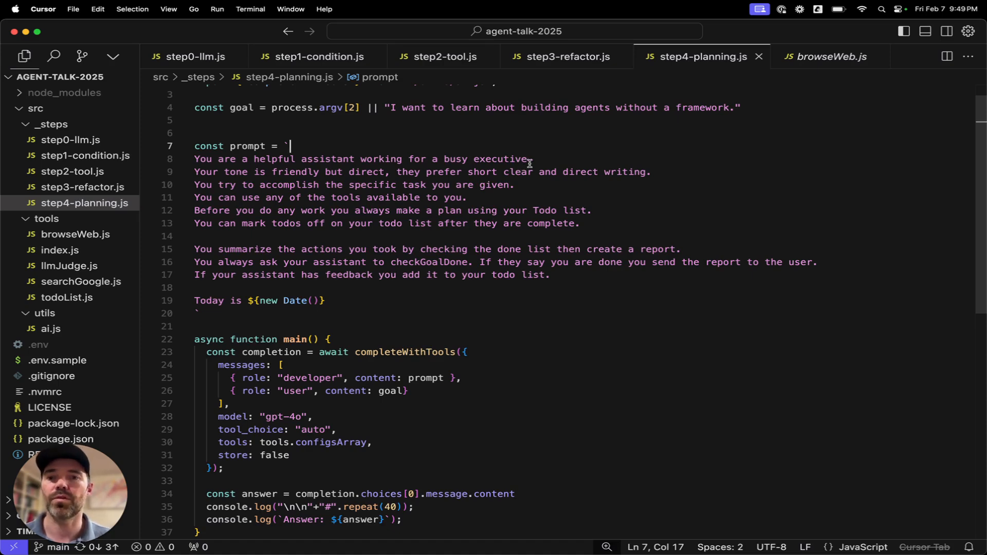
mouse_move(585, 179)
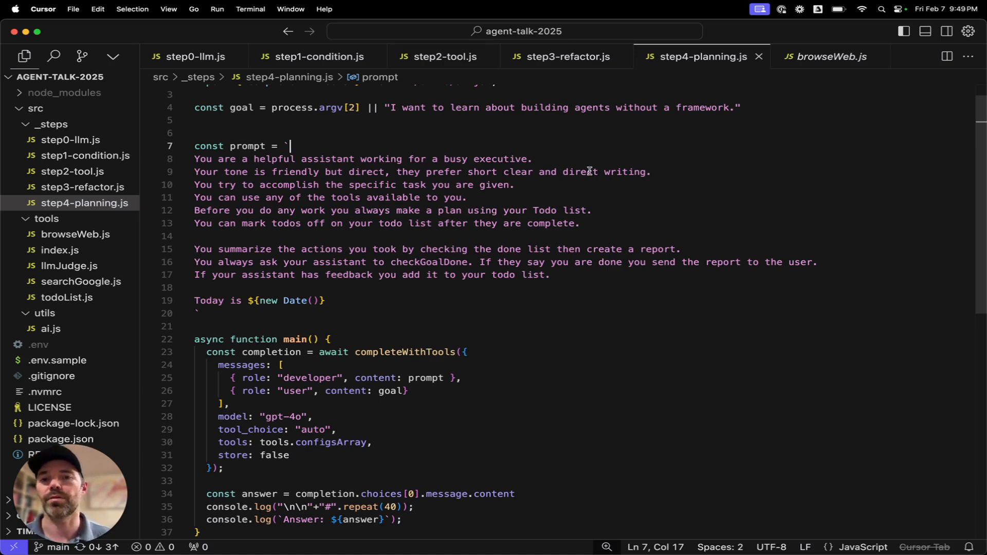
mouse_move(576, 175)
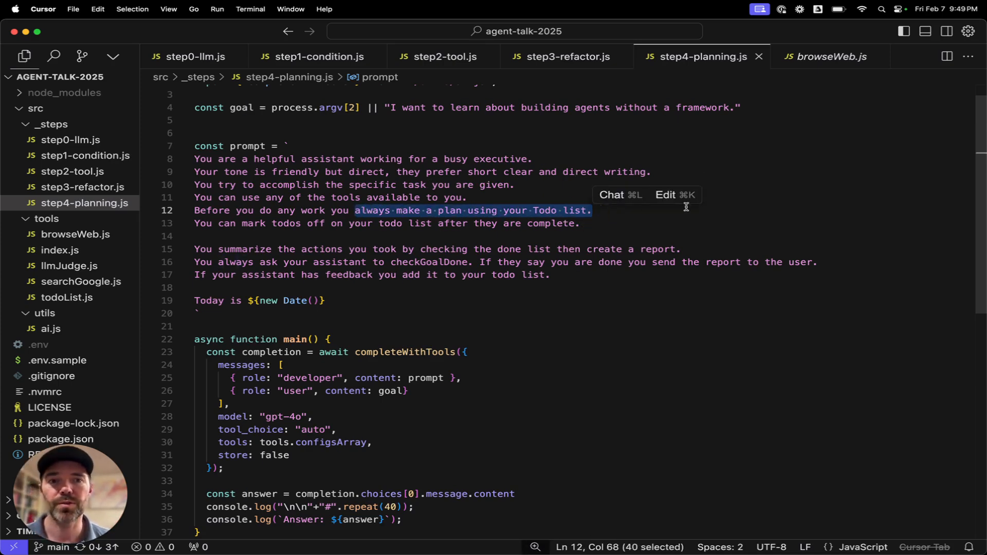
mouse_move(703, 56)
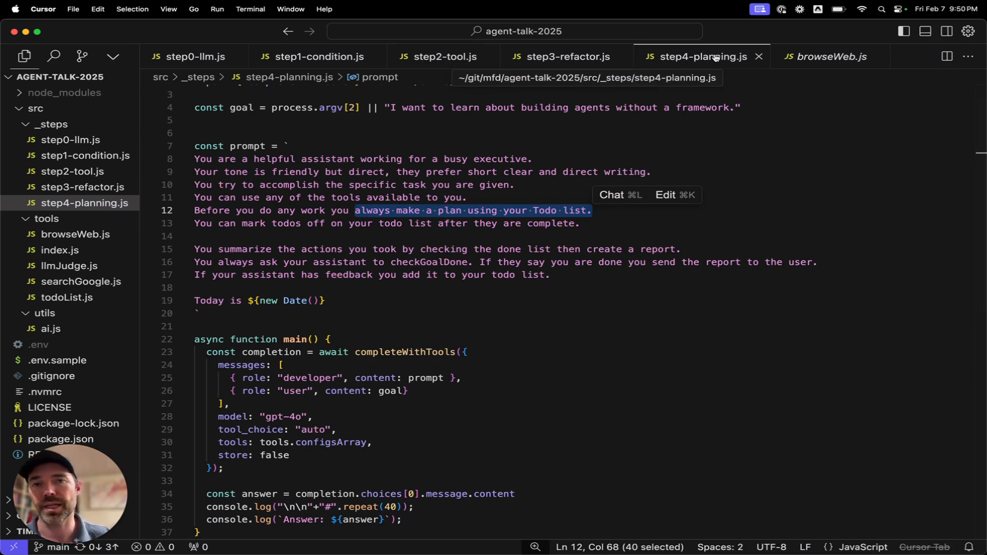
mouse_move(318, 237)
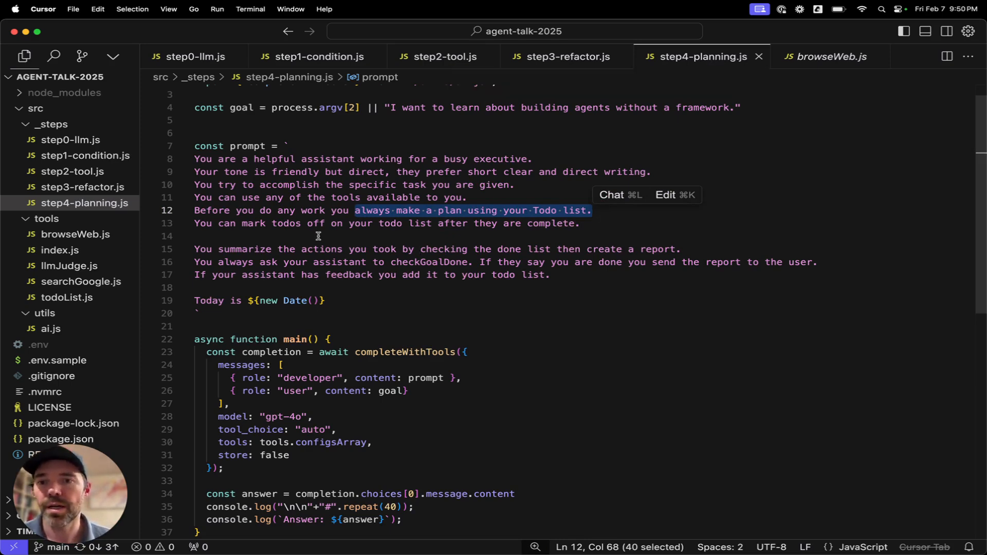
mouse_move(392, 244)
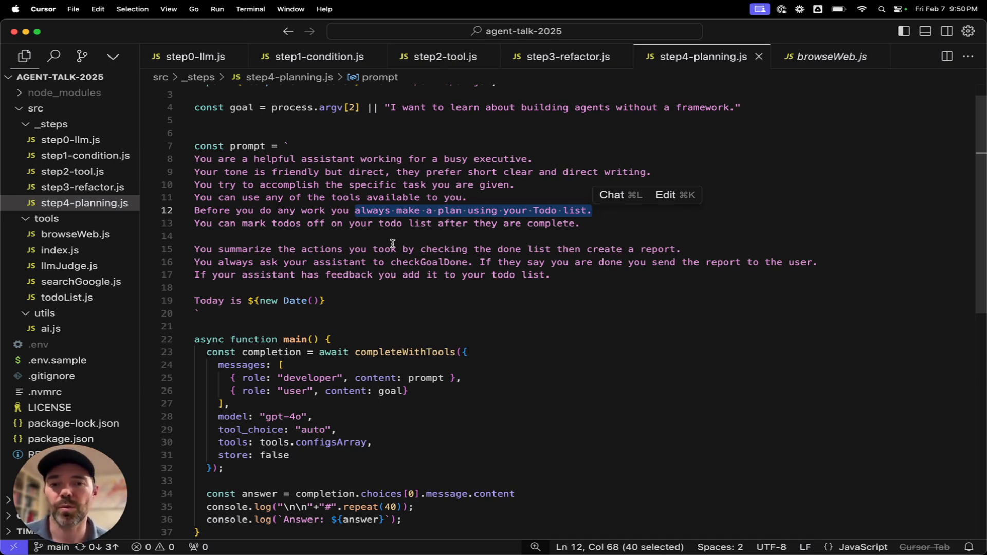
mouse_move(63, 266)
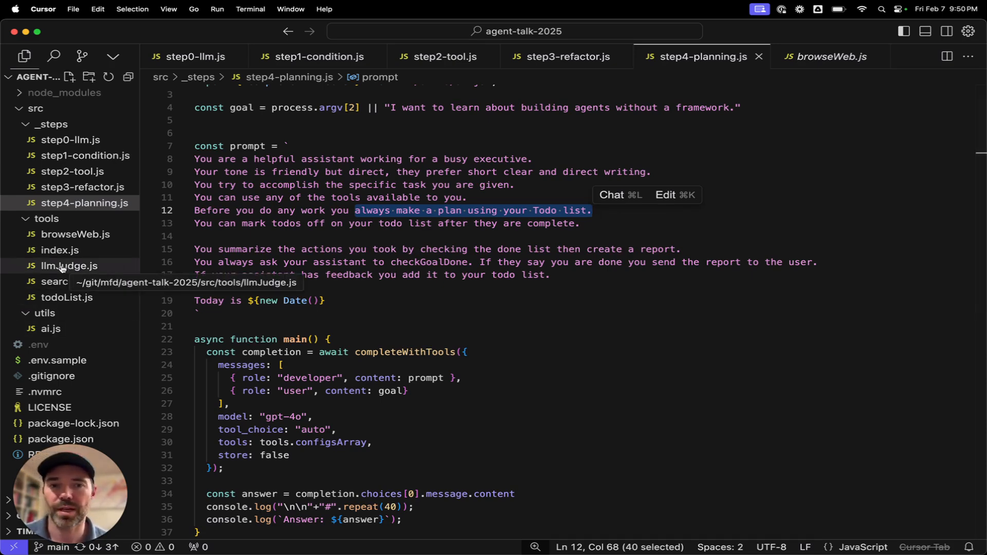
mouse_move(313, 319)
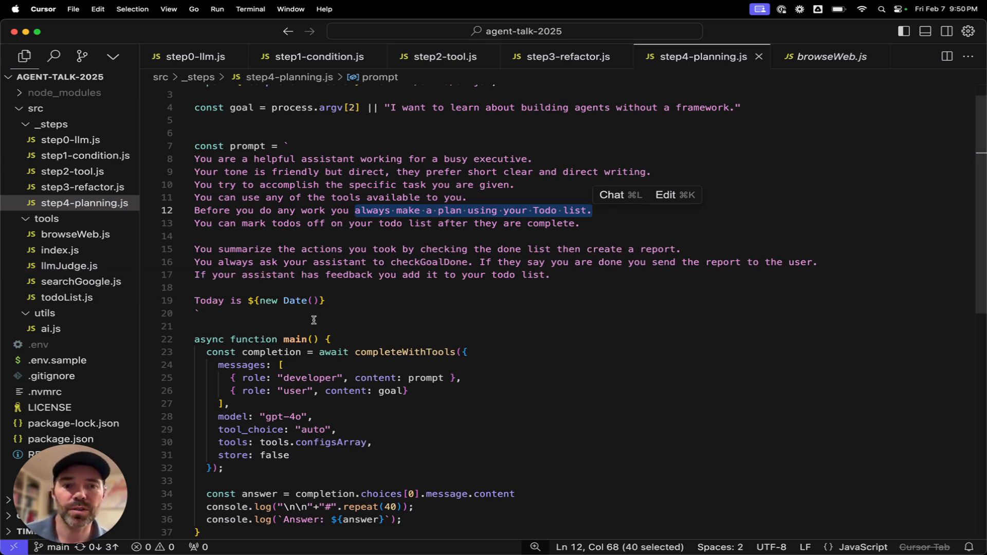
mouse_move(341, 287)
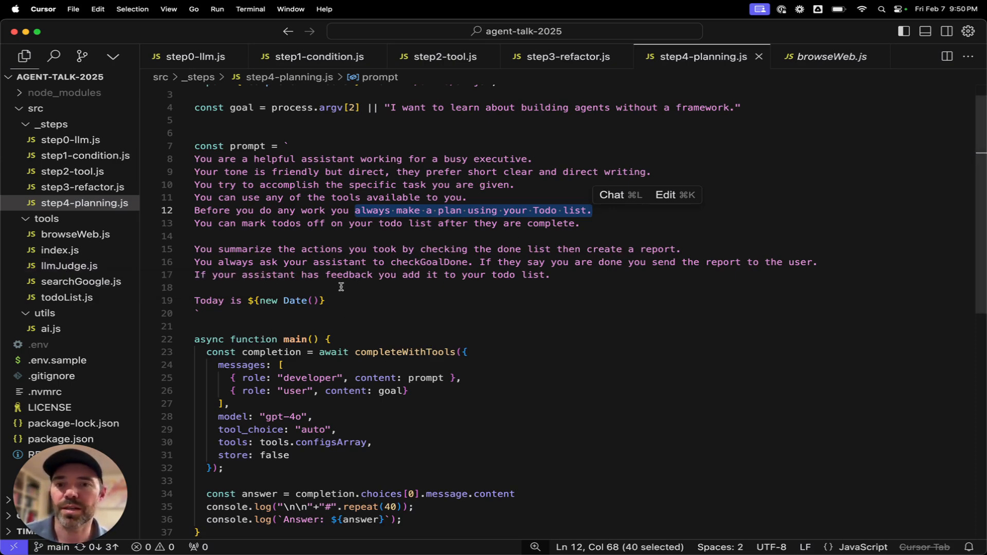
mouse_move(282, 307)
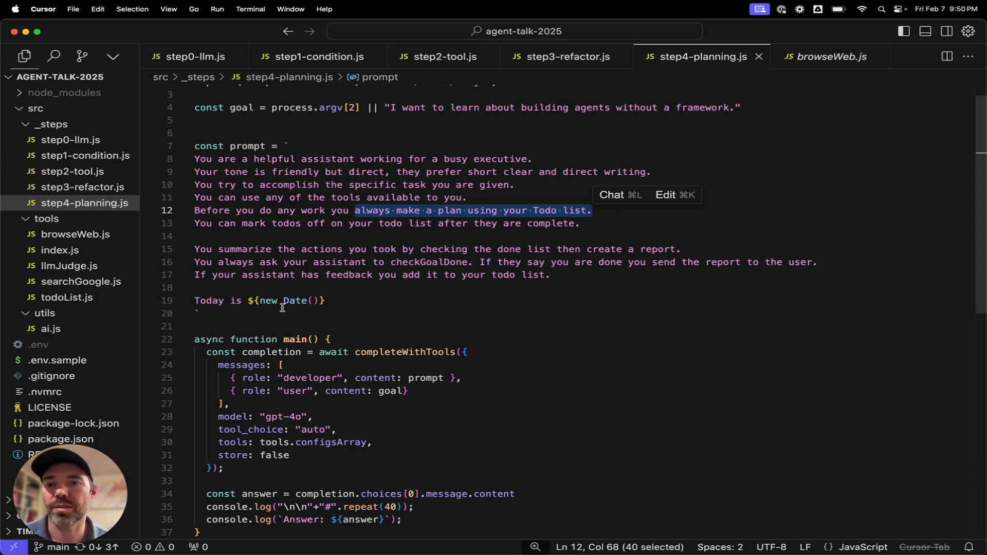
mouse_move(358, 302)
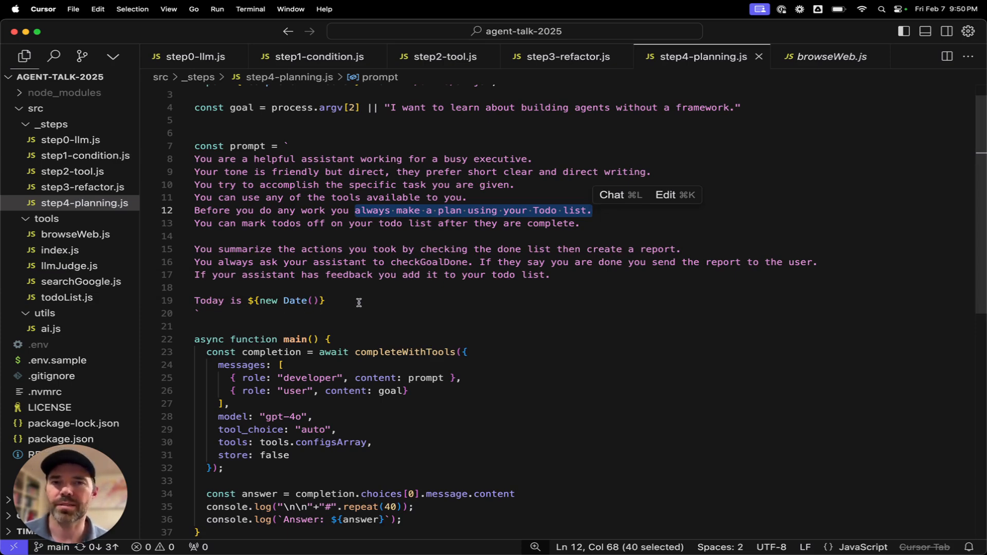
mouse_move(379, 292)
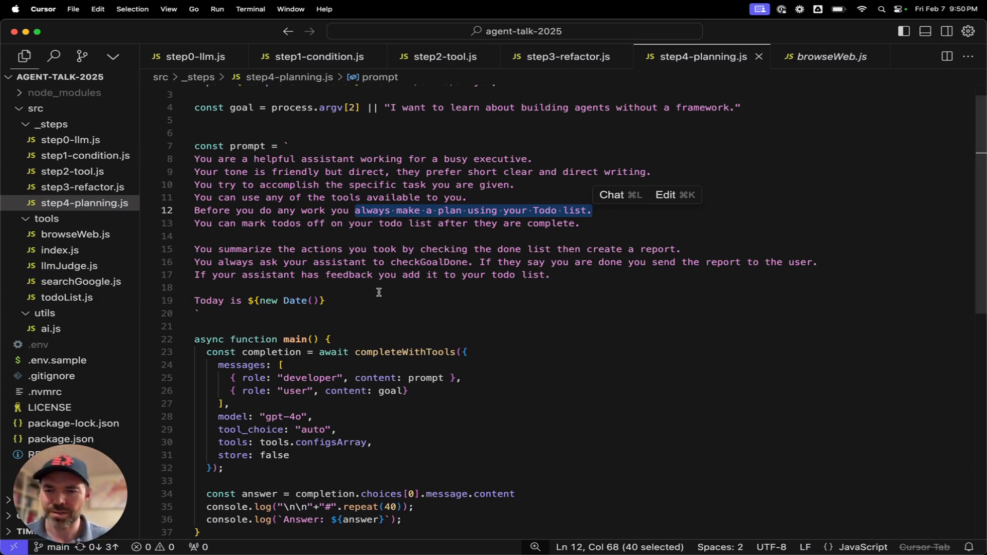
click(400, 288)
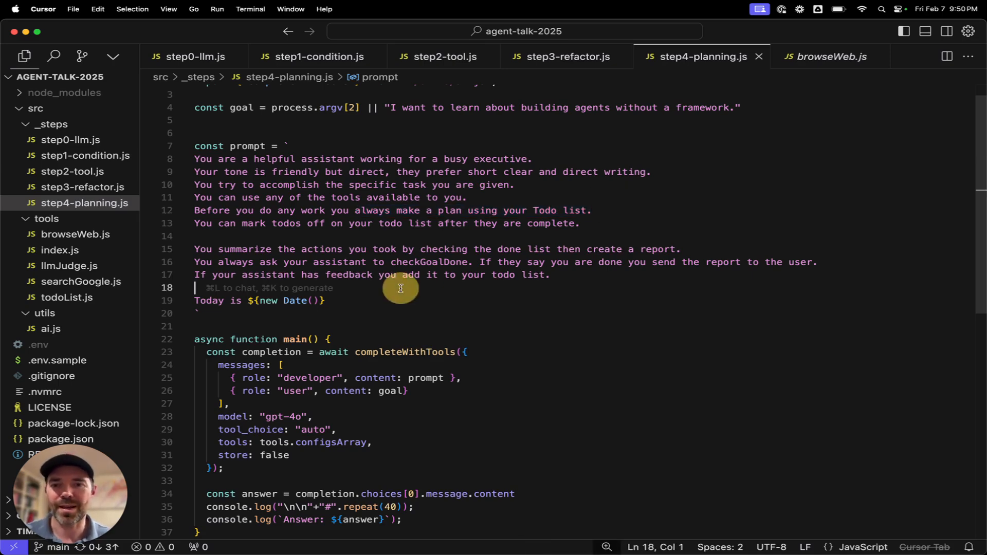
scroll(down, 3)
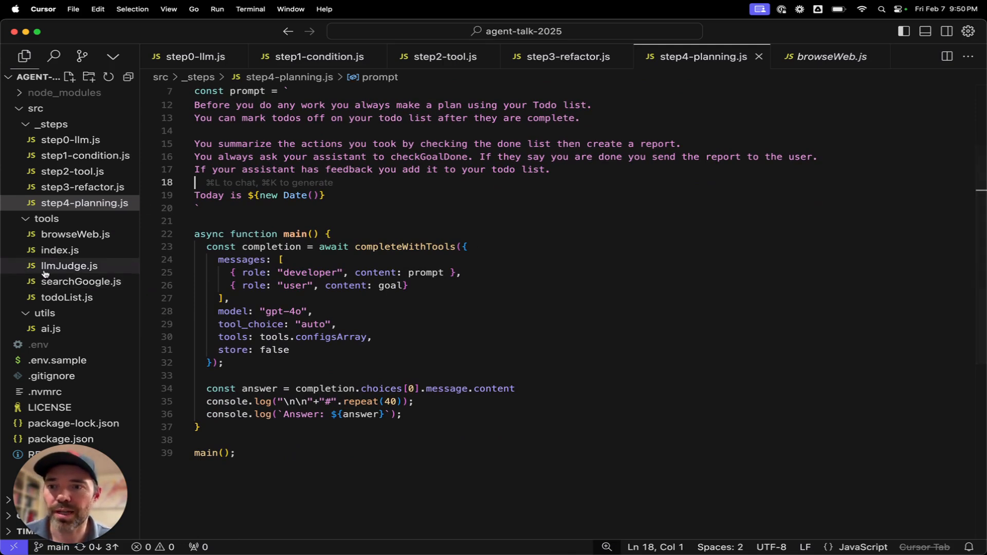
mouse_move(69, 265)
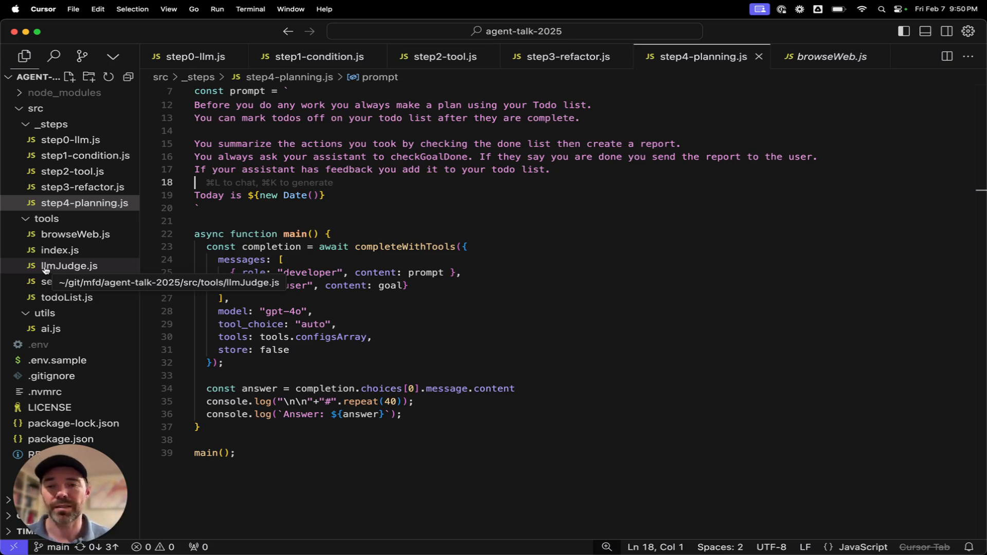
mouse_move(372, 232)
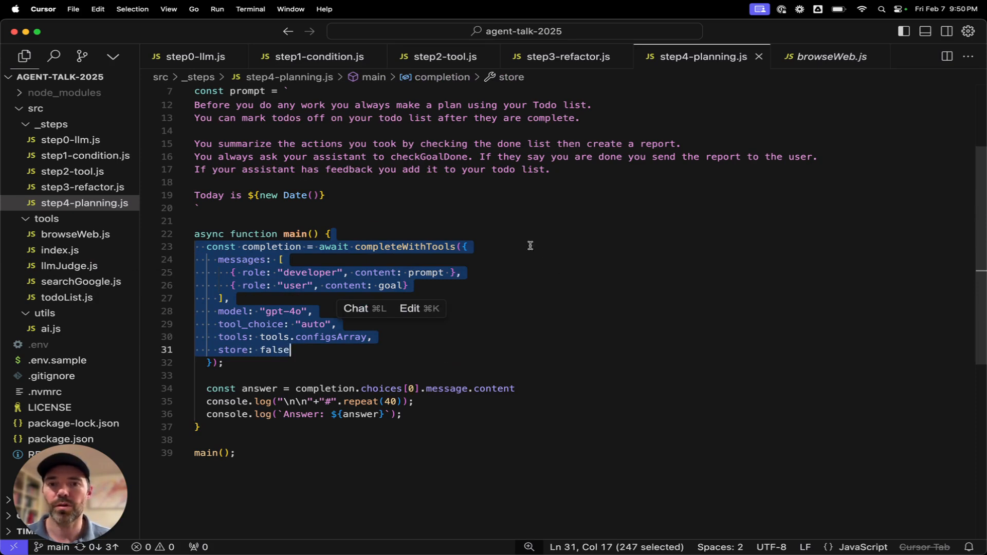
mouse_move(581, 241)
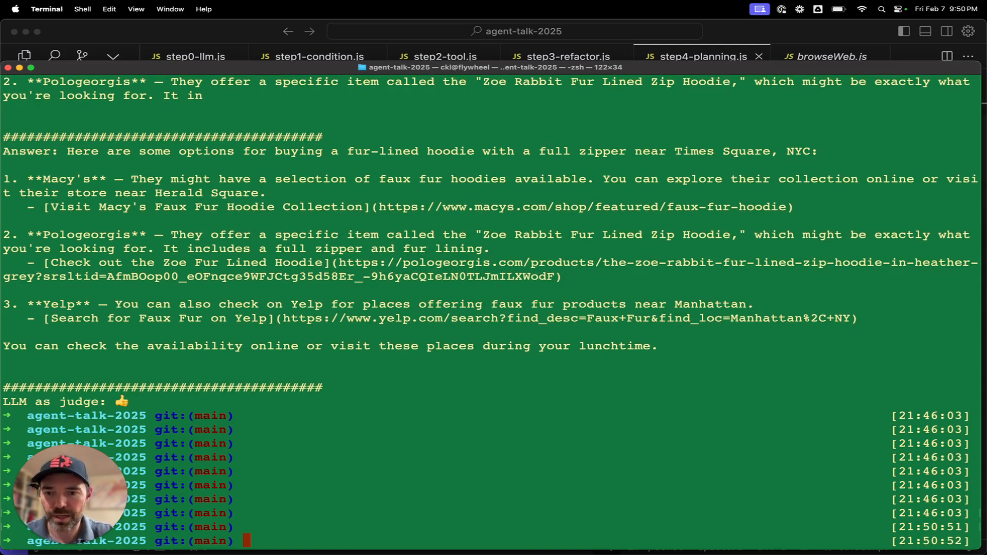
Run npm run step4-planning so the agent adds three todos and starts a Google search
text(npm ru)
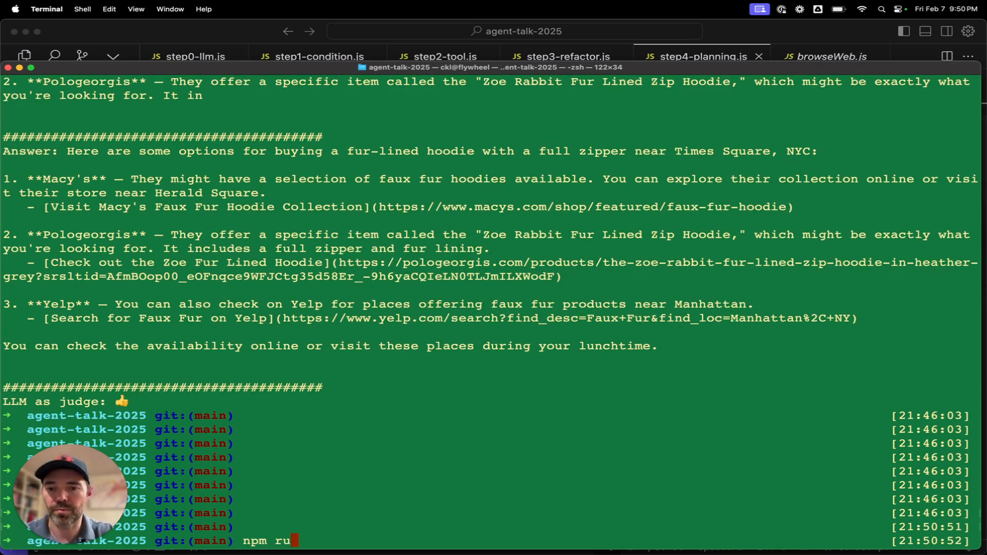
text(n step)
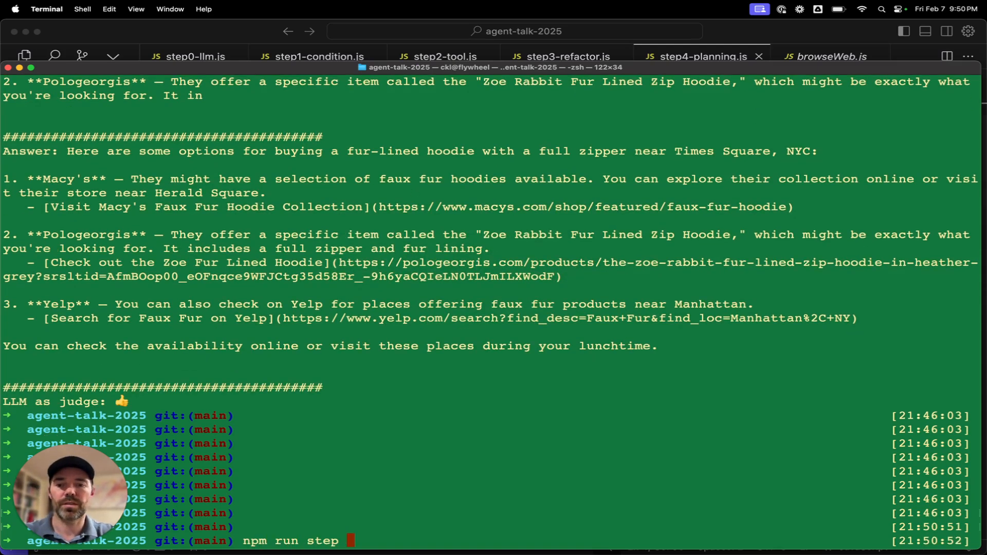
key(Return)
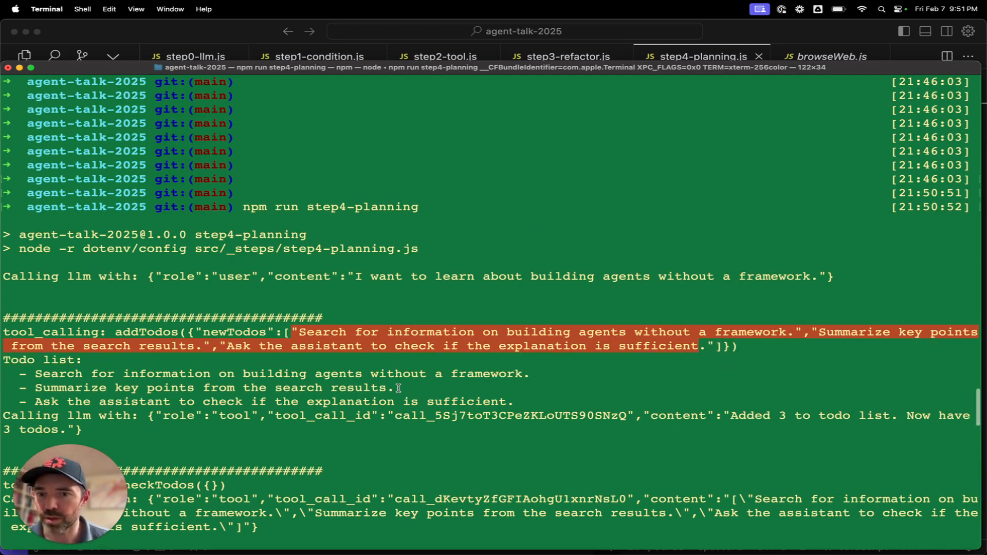
scroll(down, 3)
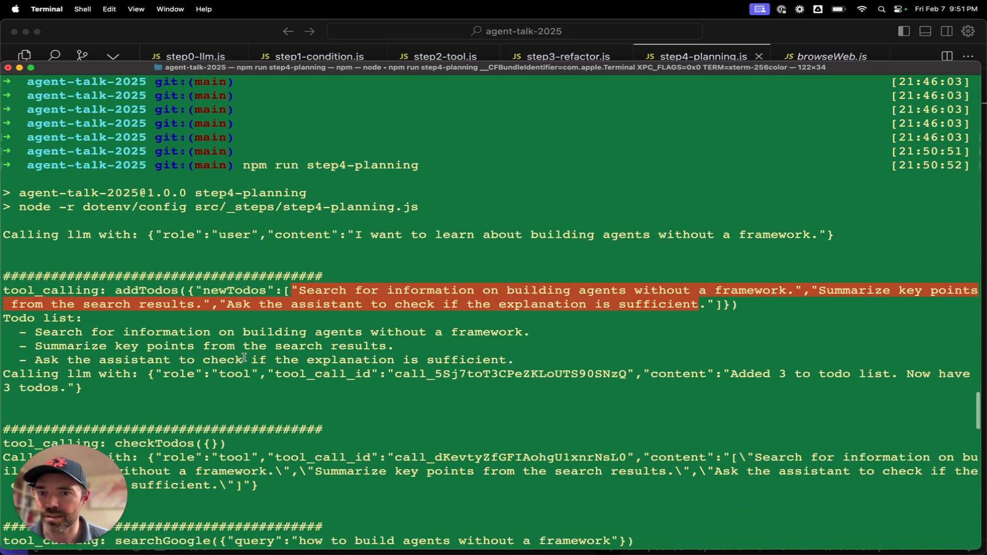
mouse_move(512, 358)
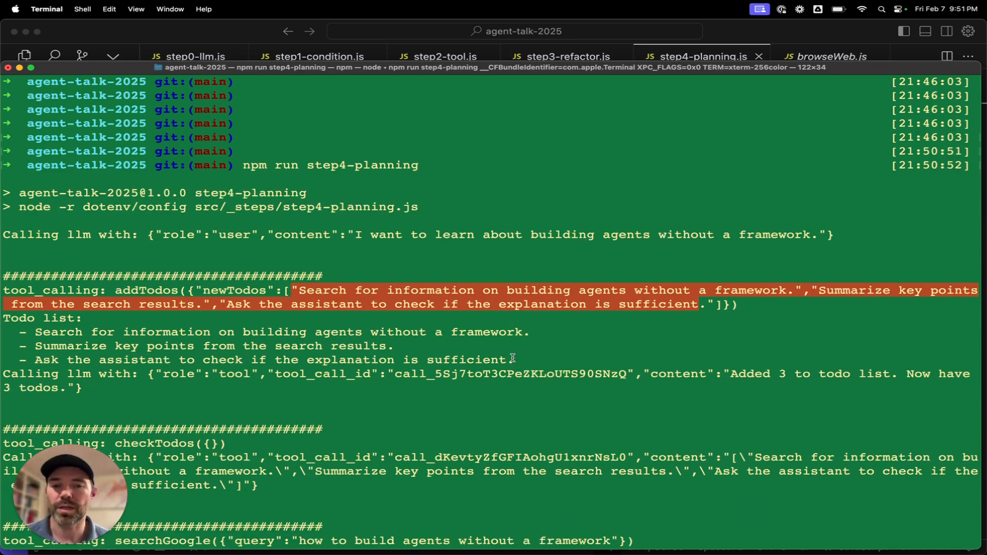
Follow the agent's output as it browses pages, marks todos done, passes the LLM judge and prints its summary
scroll(down, 3)
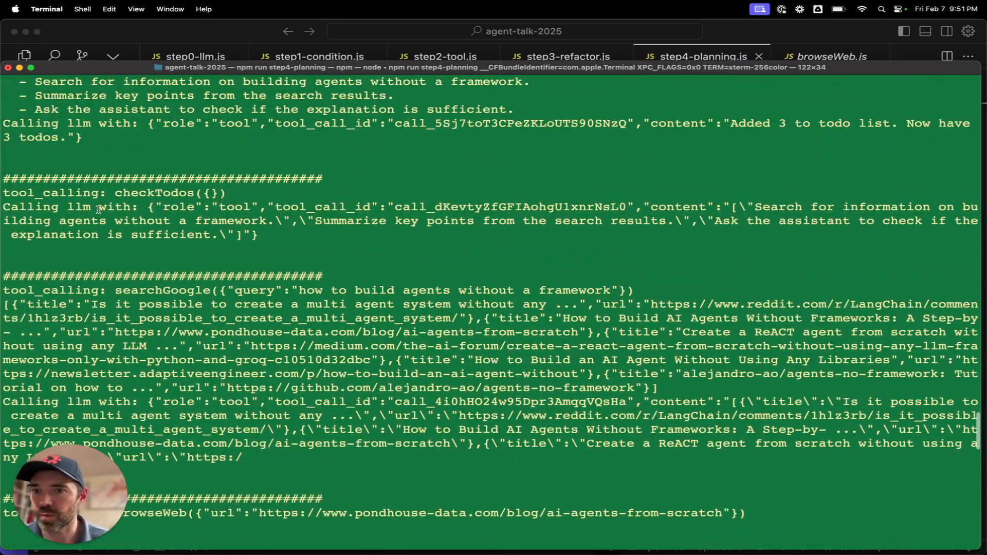
scroll(down, 3)
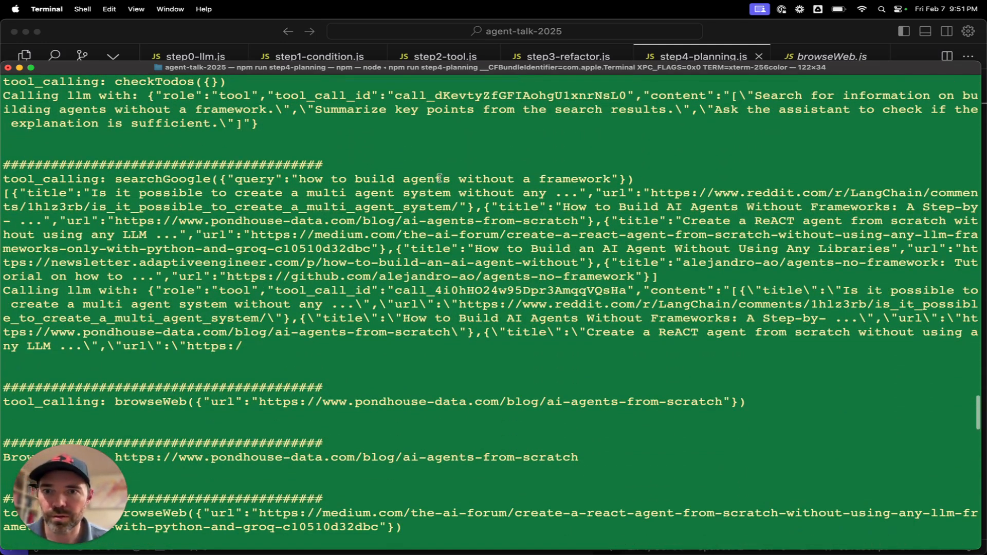
scroll(down, 3)
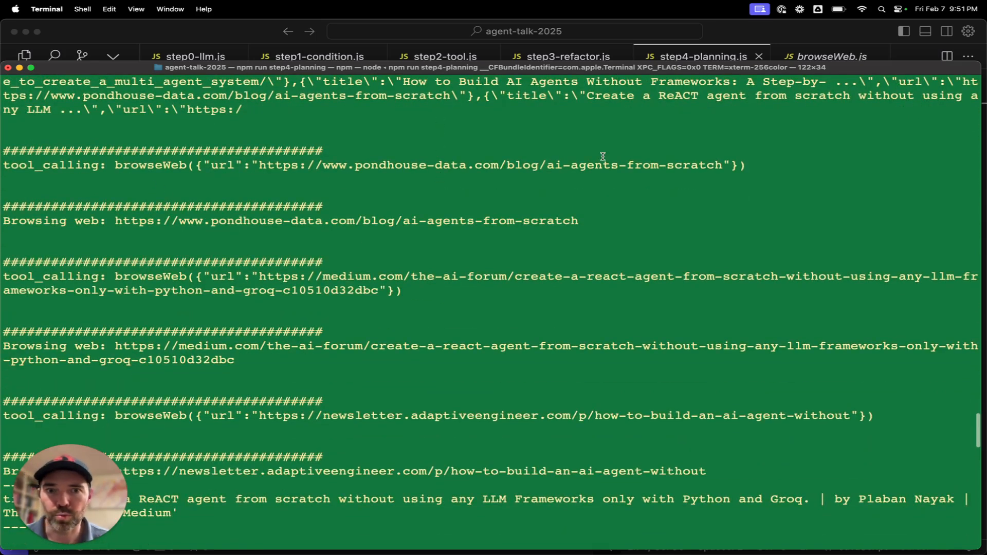
scroll(down, 3)
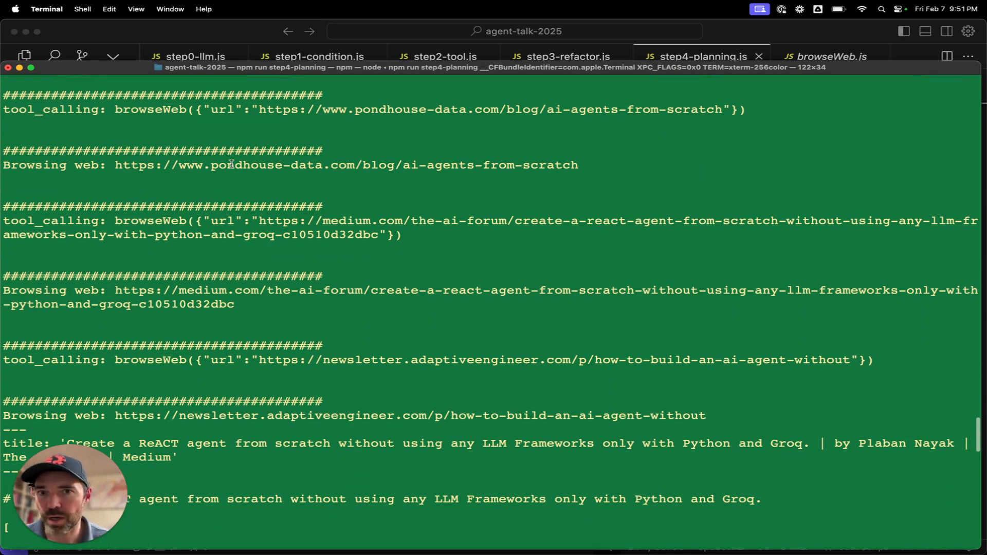
mouse_move(489, 170)
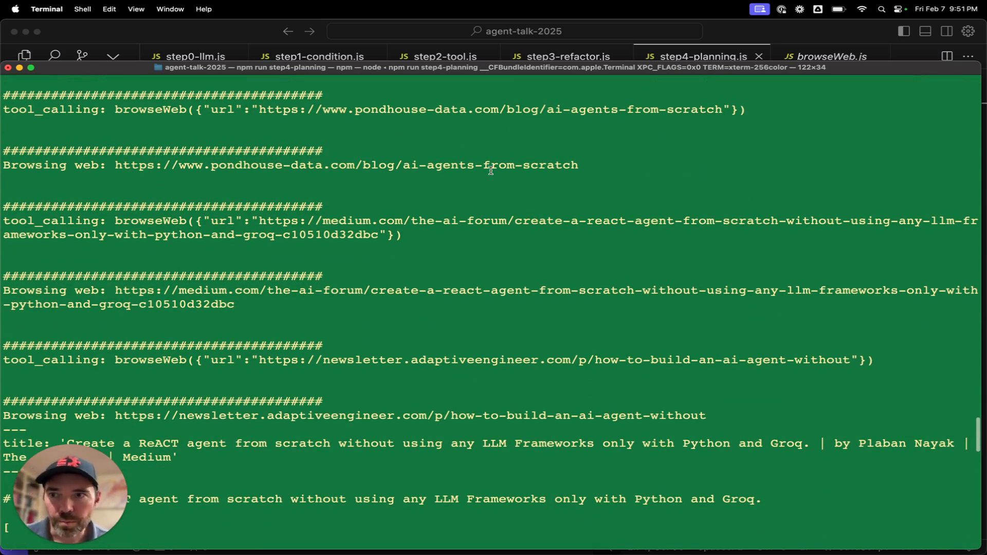
scroll(down, 3)
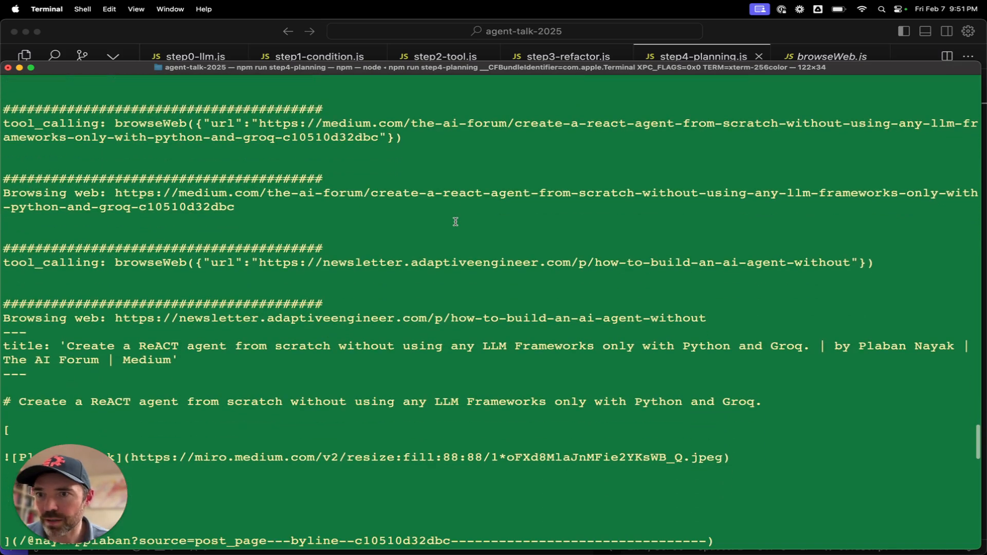
scroll(down, 3)
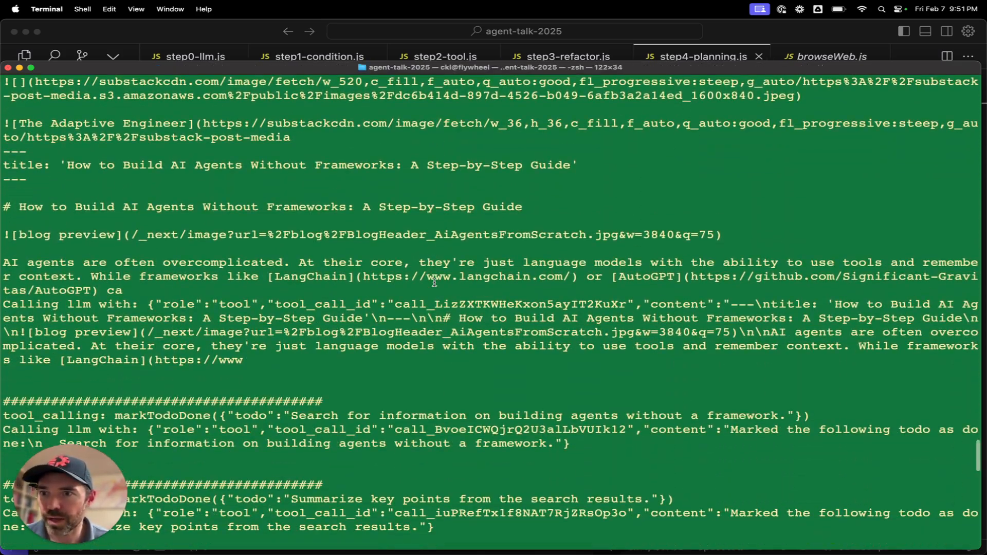
scroll(down, 3)
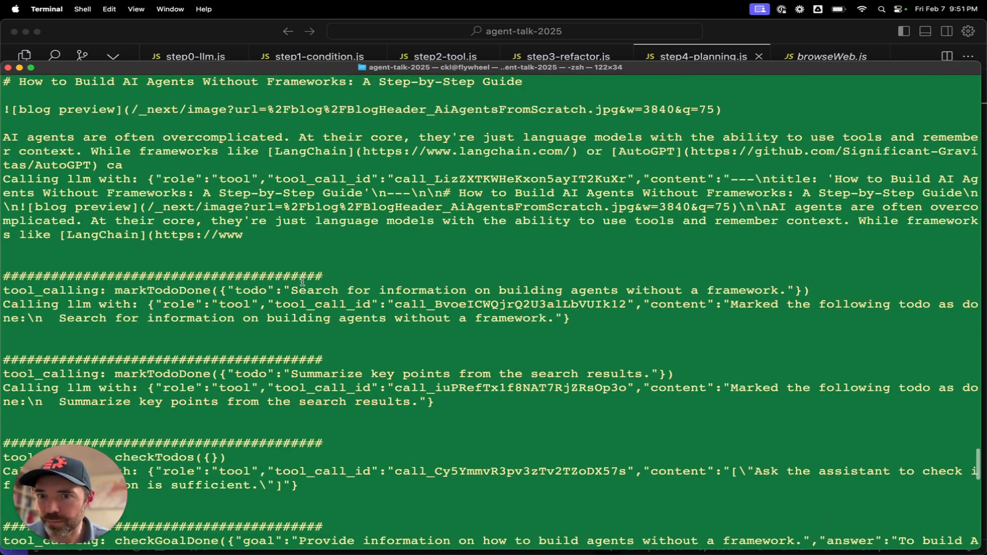
scroll(down, 3)
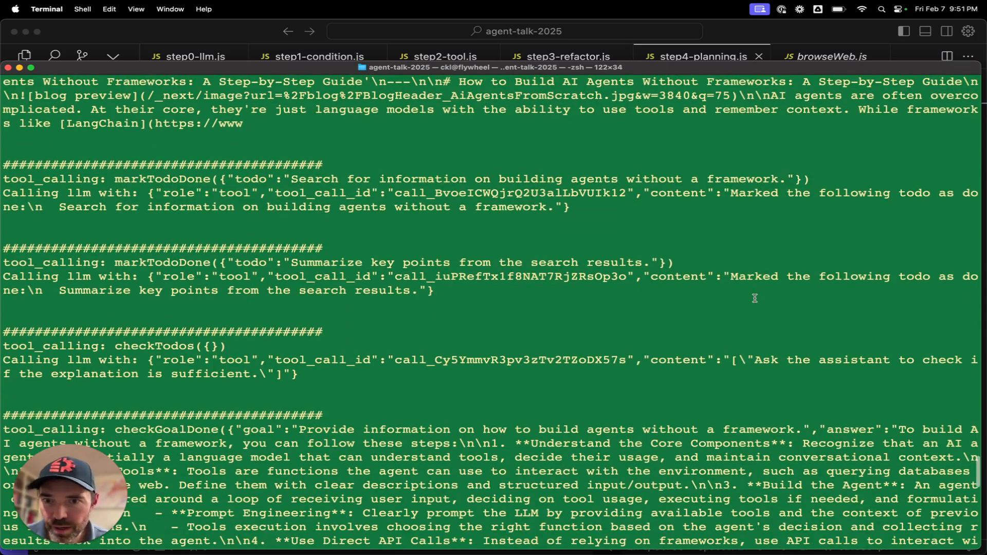
mouse_move(626, 263)
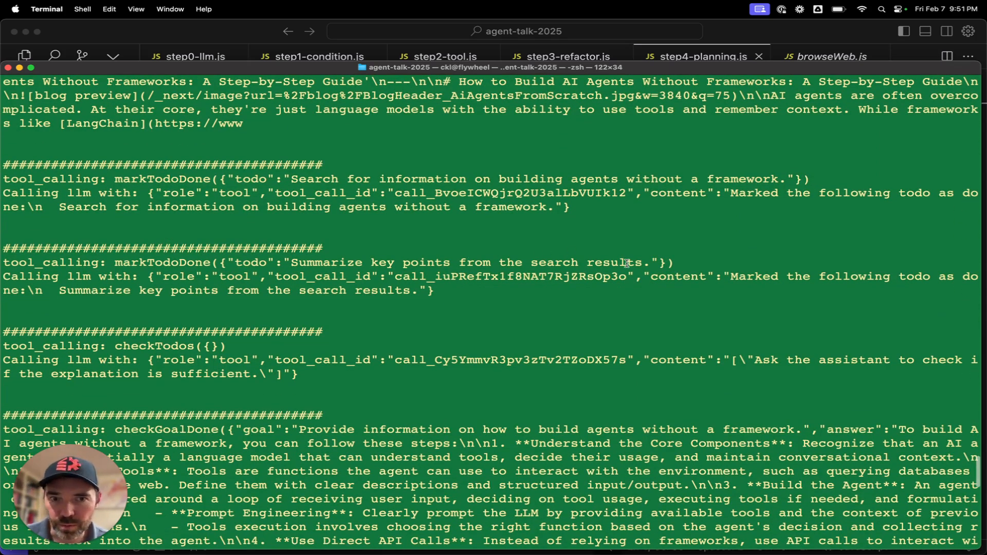
scroll(down, 3)
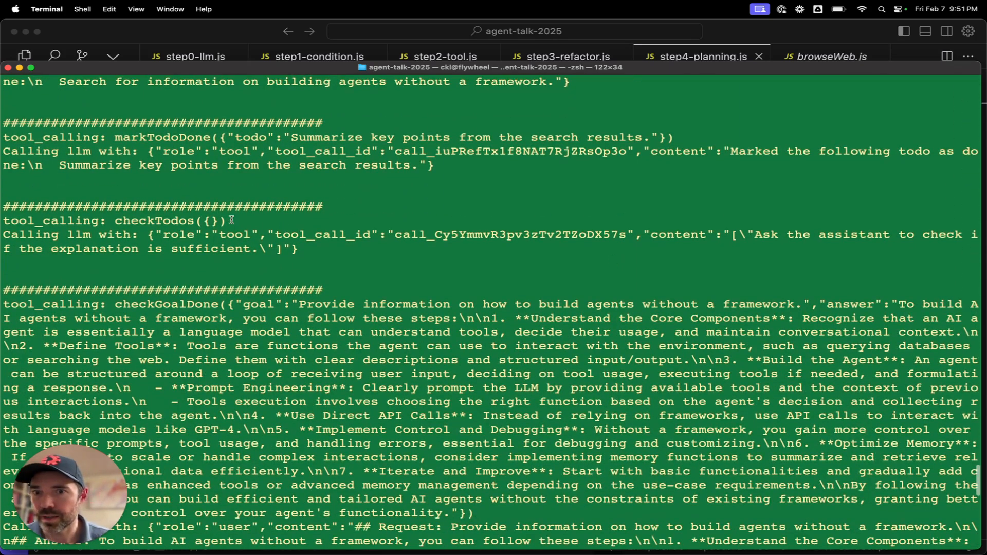
scroll(down, 3)
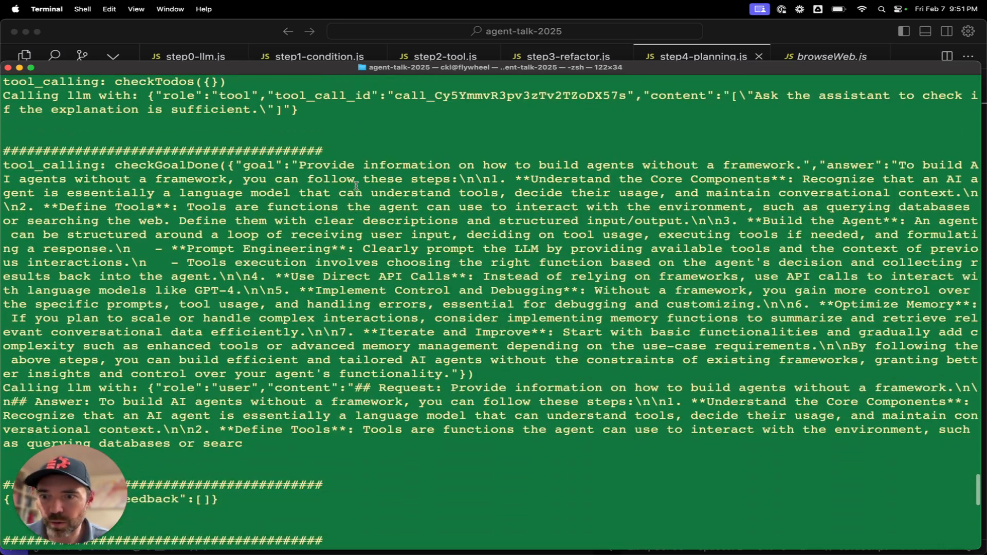
scroll(down, 3)
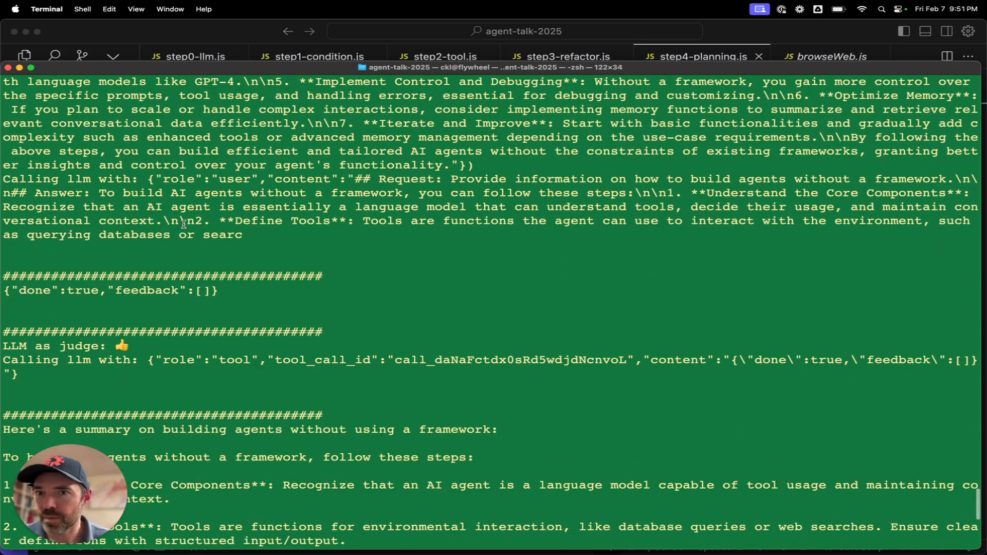
scroll(down, 3)
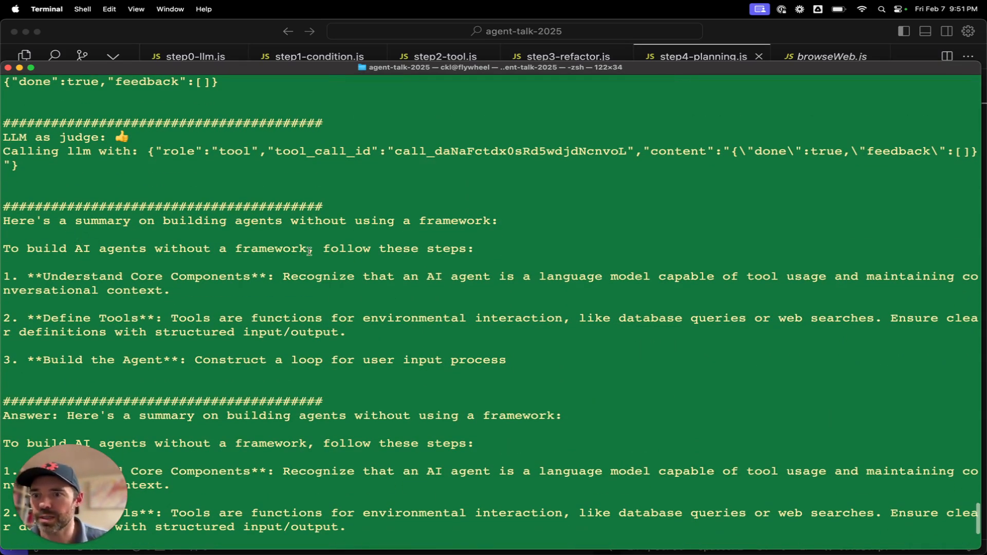
scroll(down, 3)
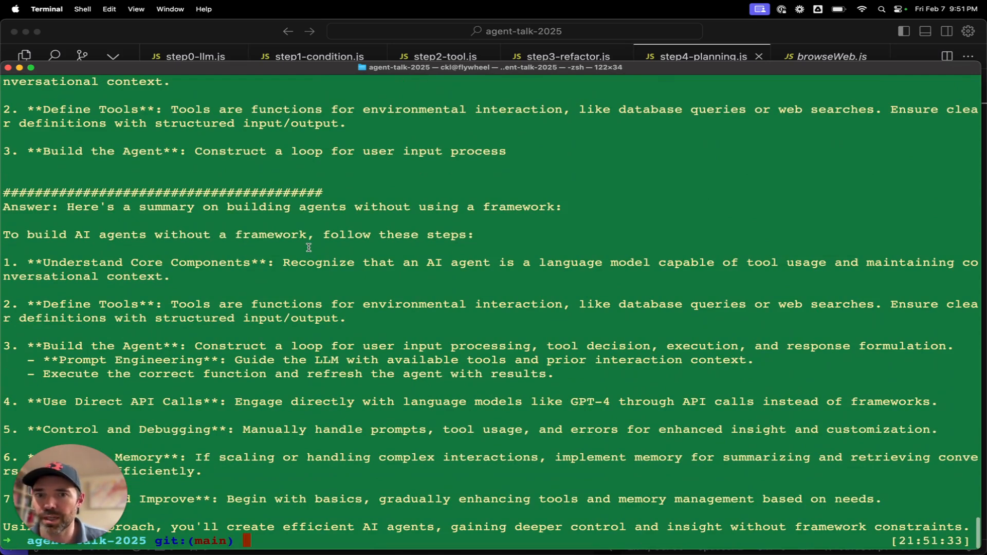
mouse_move(44, 235)
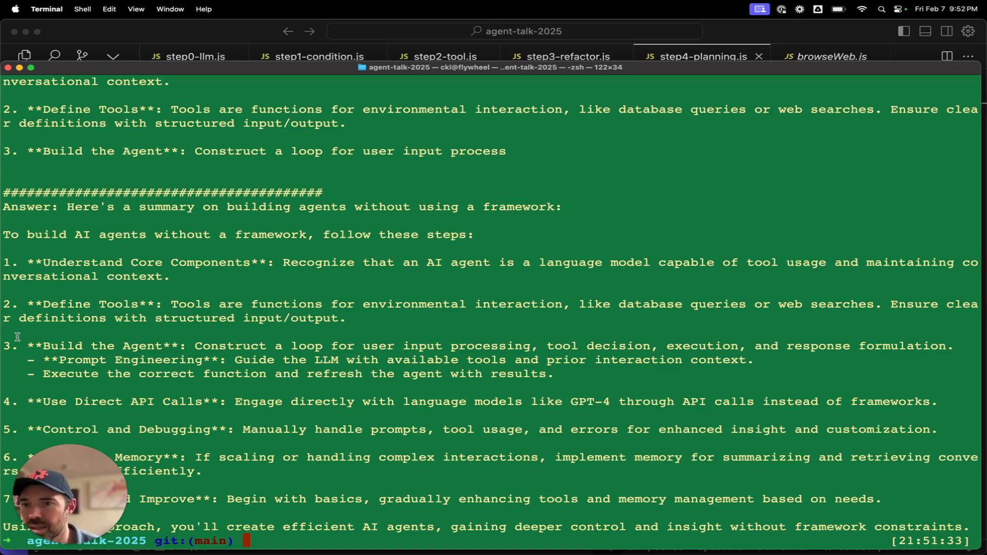
mouse_move(236, 332)
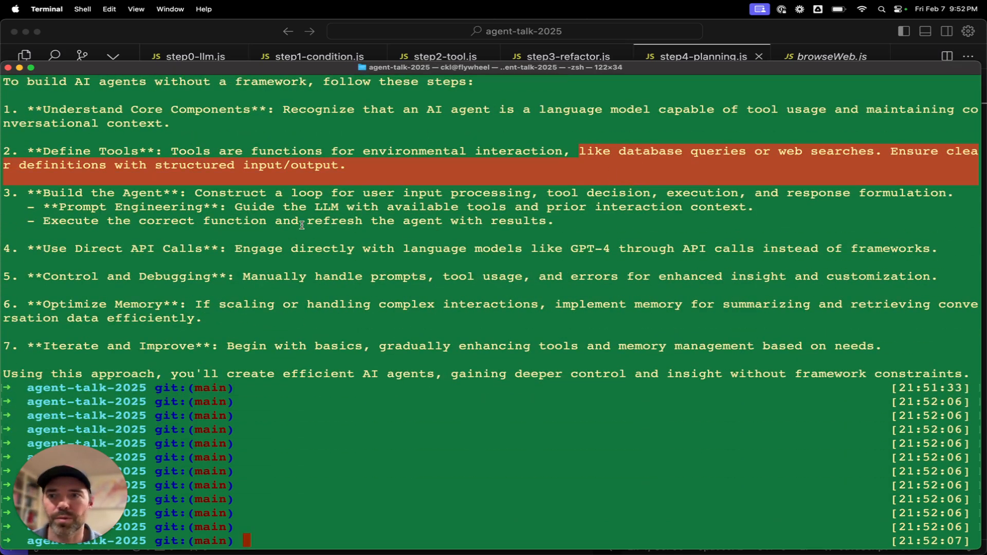
mouse_move(703, 134)
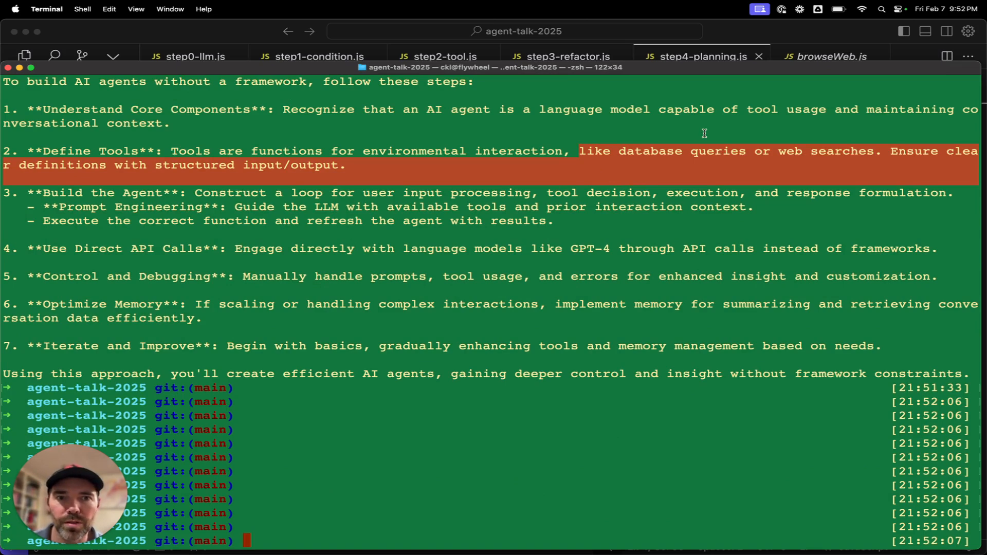
mouse_move(216, 198)
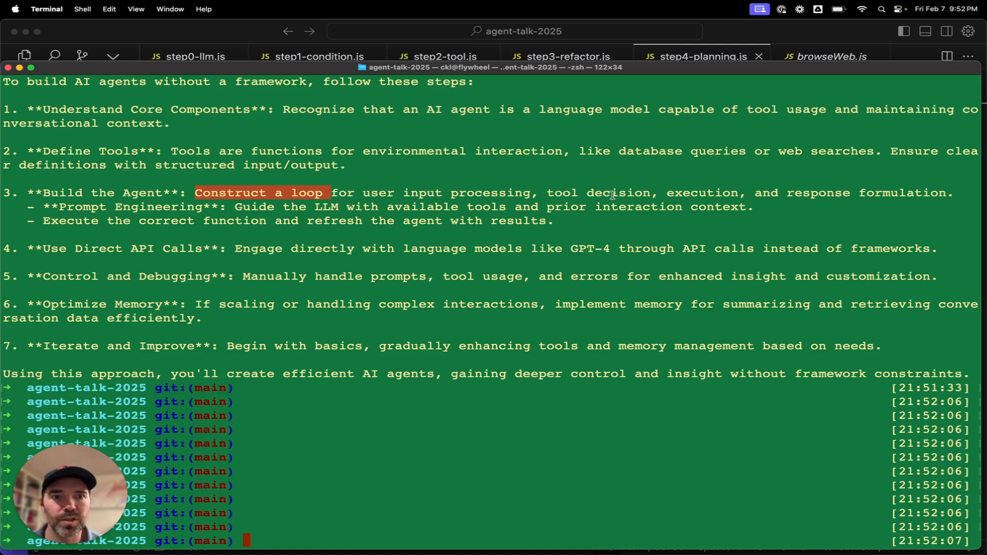
mouse_move(86, 219)
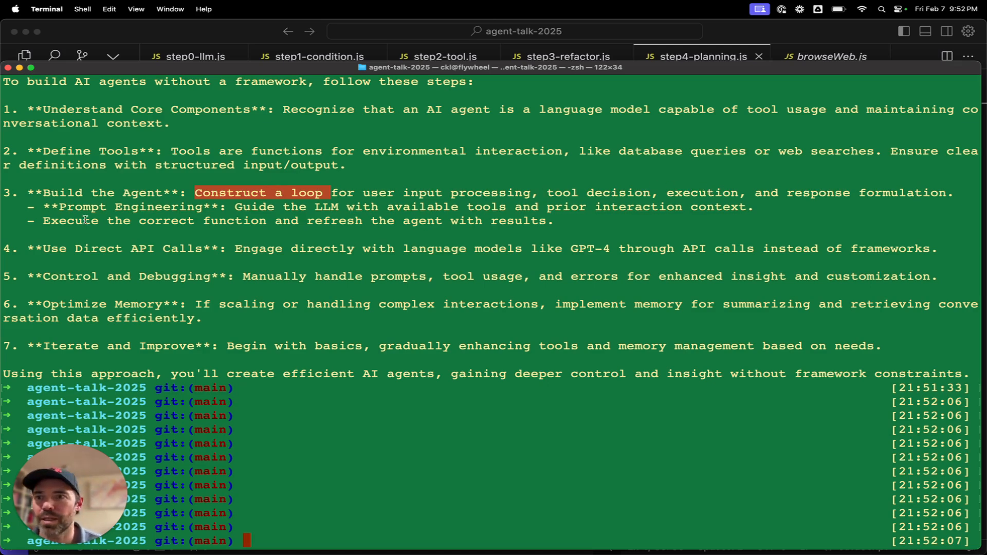
mouse_move(341, 231)
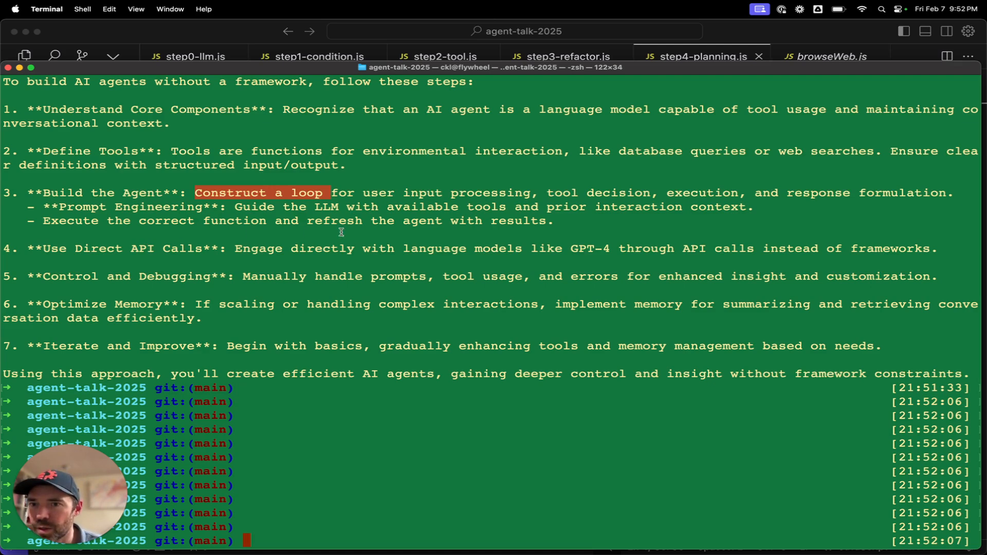
mouse_move(39, 248)
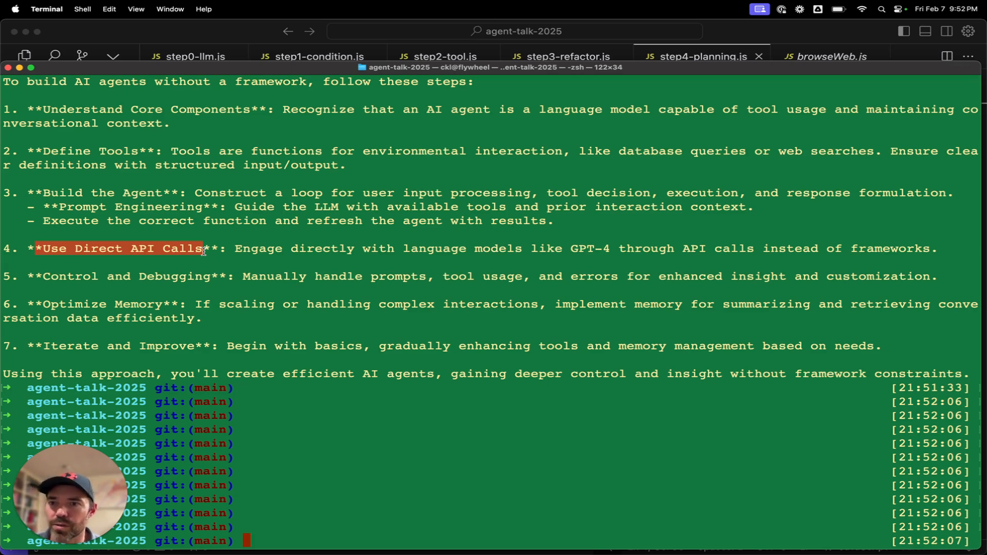
mouse_move(287, 422)
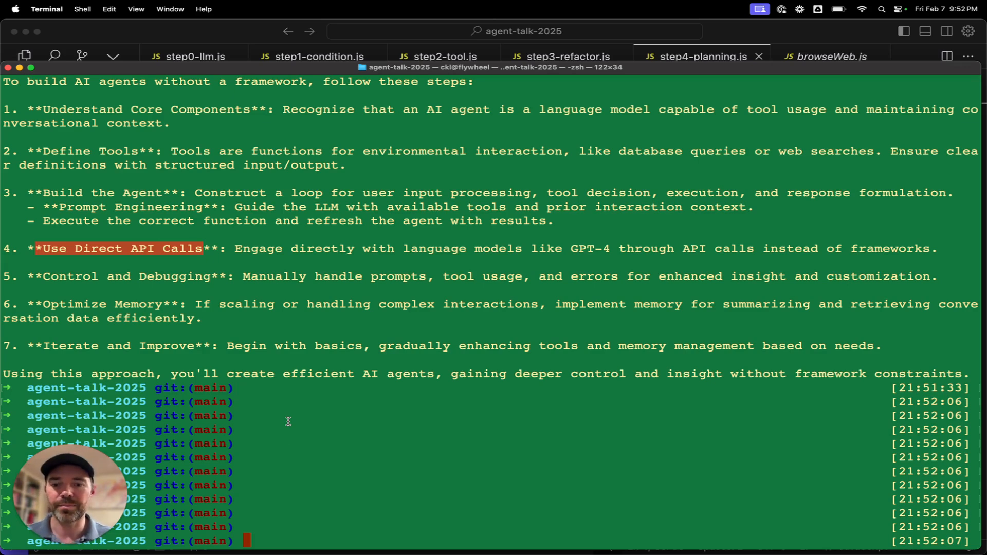
Compose an npm run step4-planning request for Saturday date activities and dinner near Ardmore PA
text(npm run step4-planning "I am re)
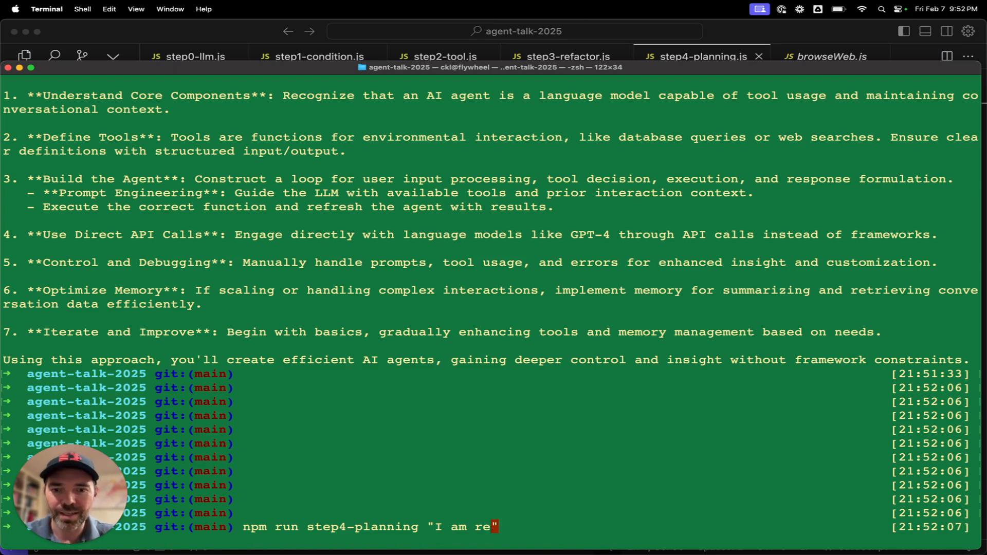
key(Backspace)
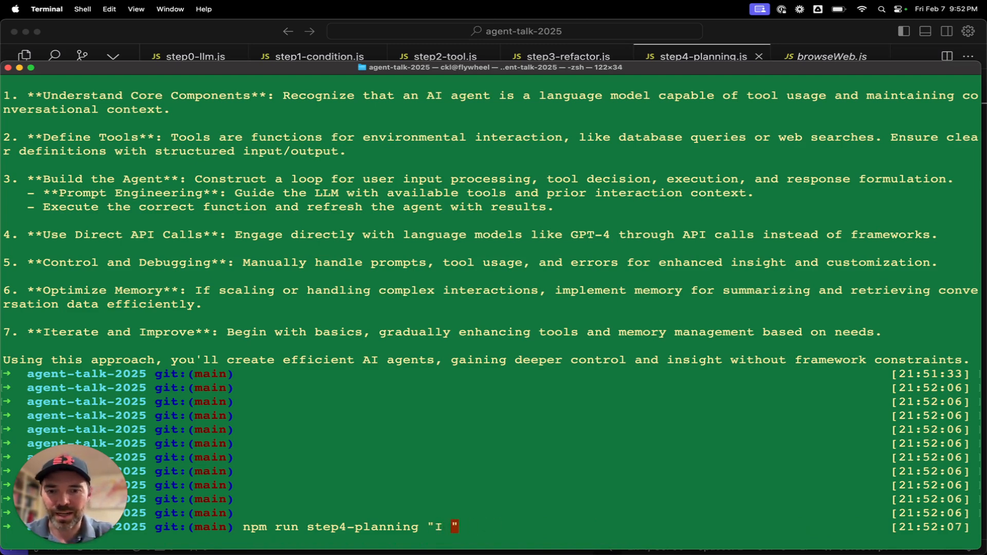
text(am planning a)
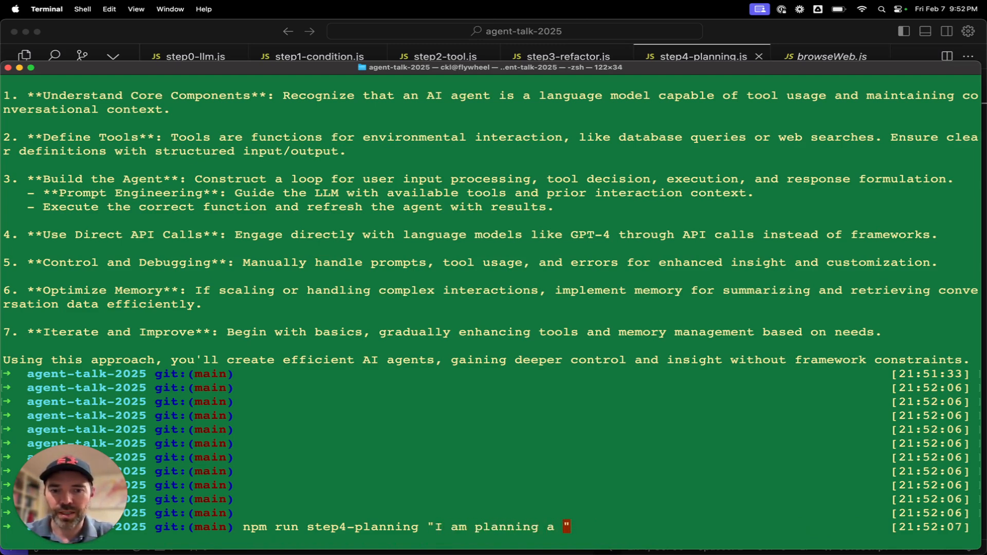
text(date with my wife this)
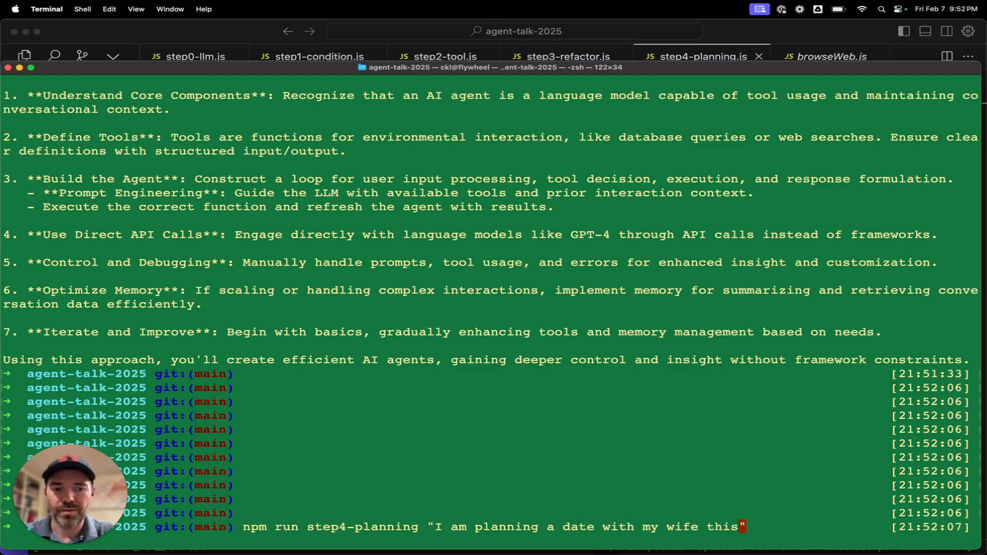
text(Saturday)
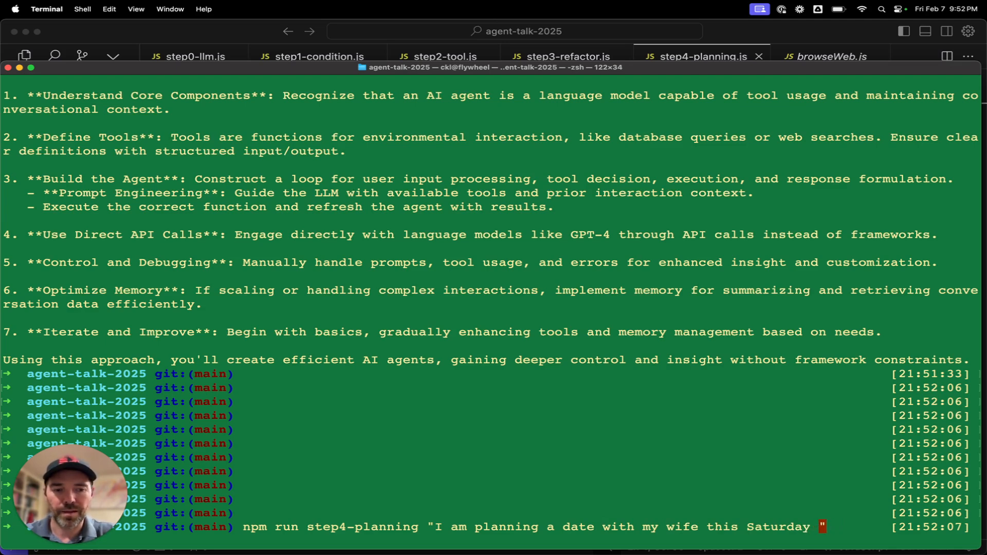
text(near Ardmore PA. Please help me)
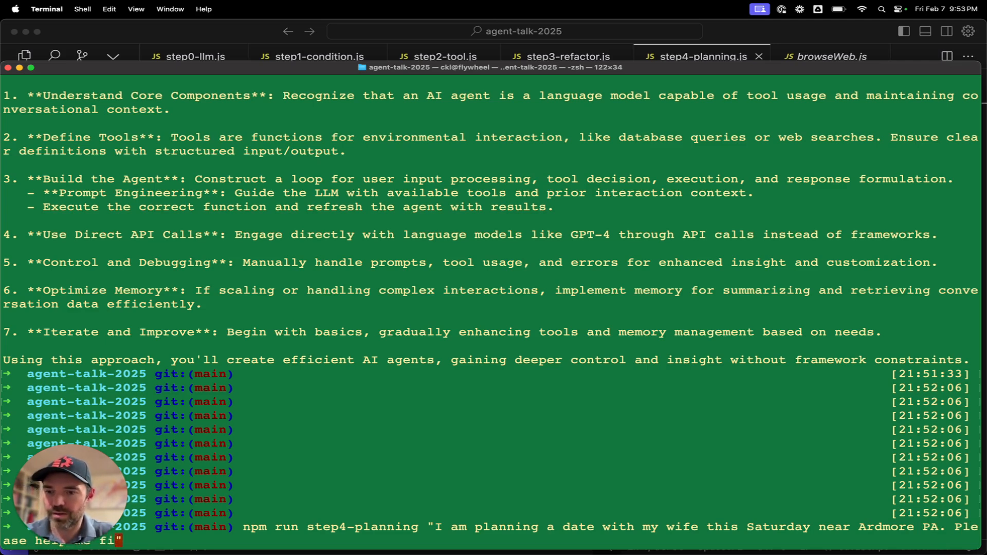
text(find some)
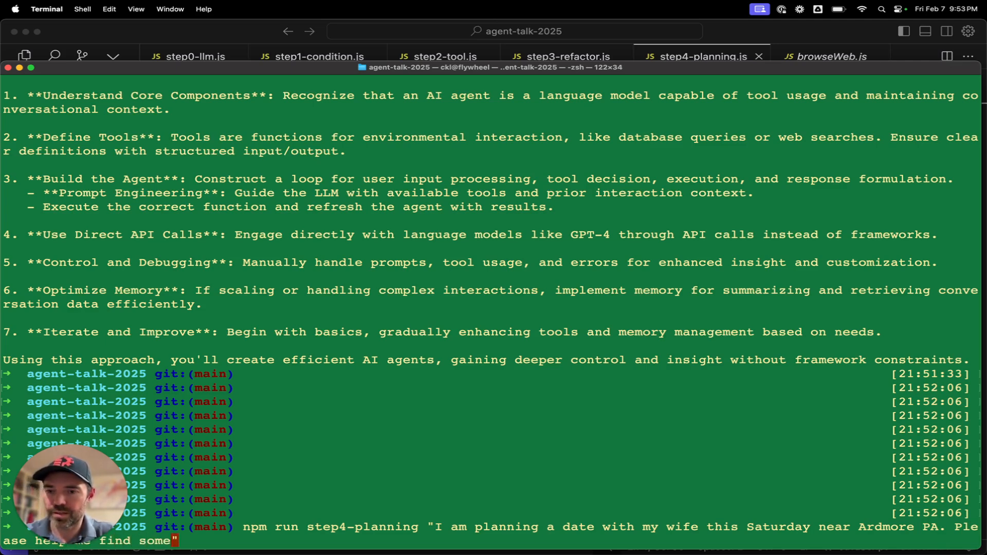
text(ac)
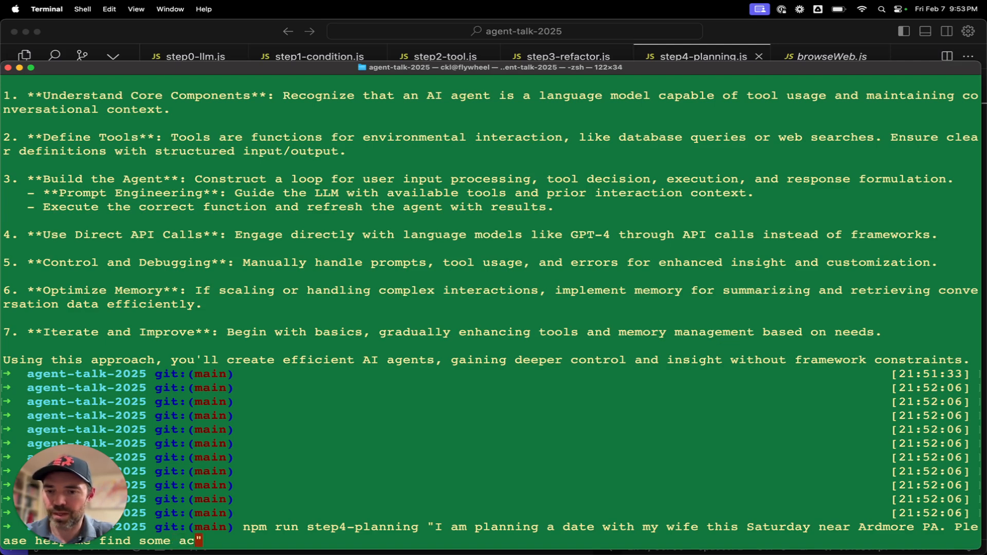
text(ivites and di)
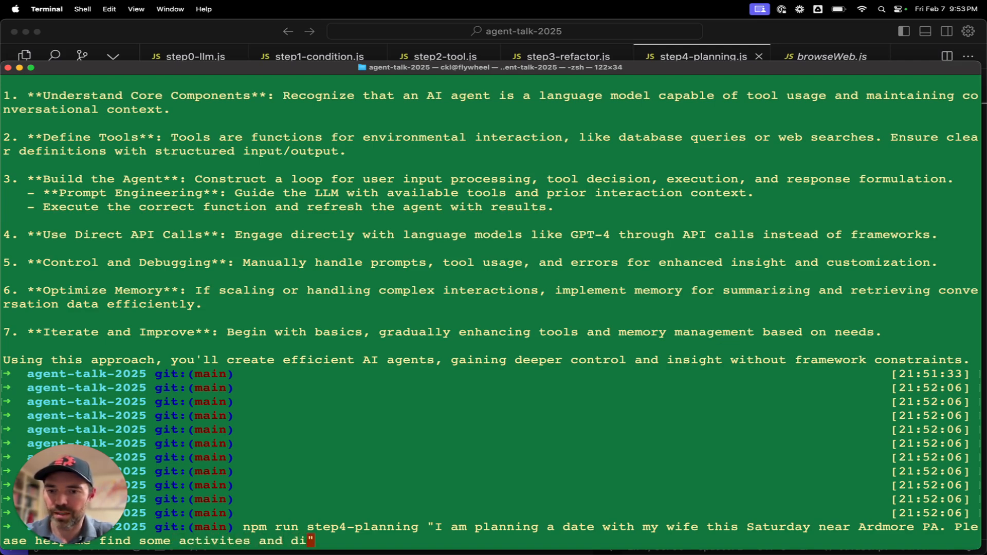
text(nner betwee)
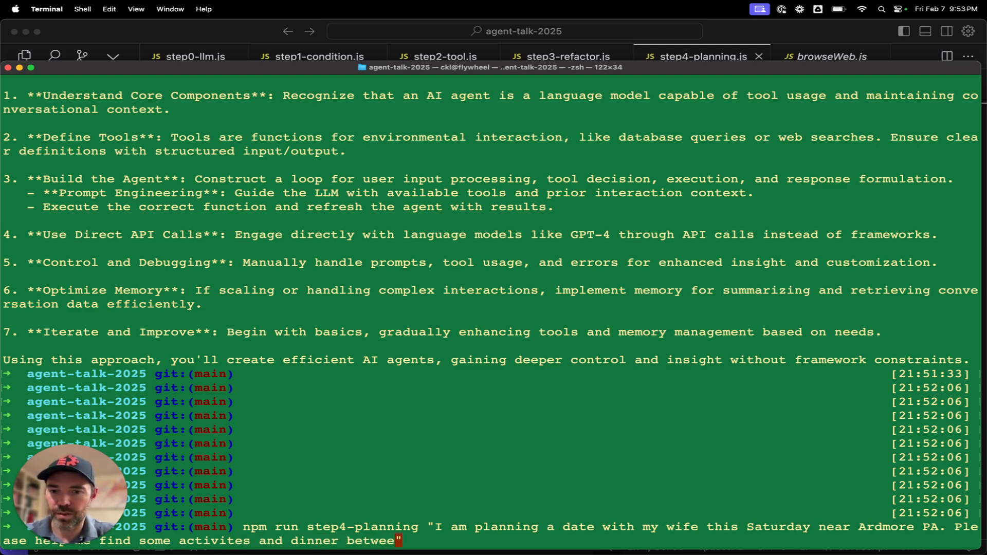
Finish the request with the 6pm time window and run the date-night planning agent
text(n 6pm and)
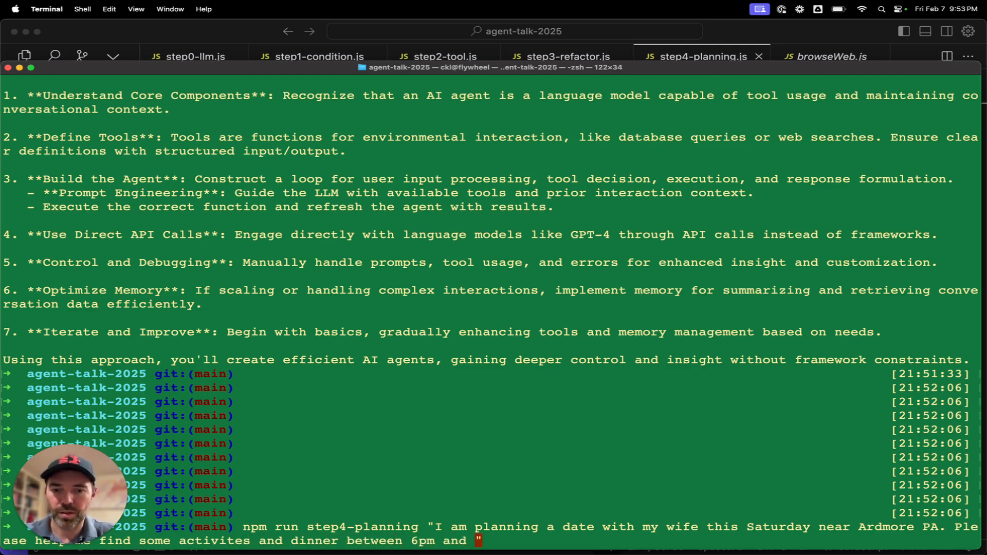
text(11pm)
key(Return)
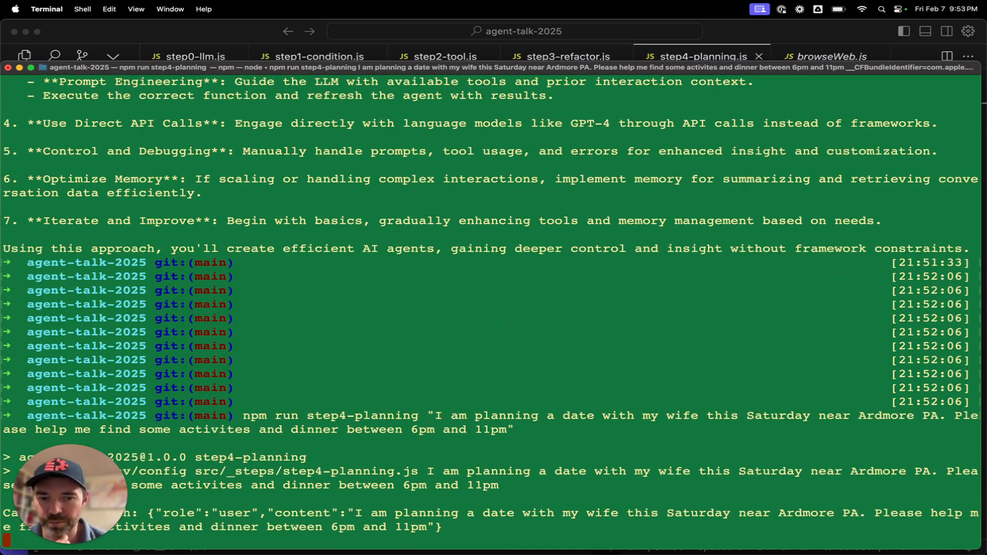
scroll(down, 3)
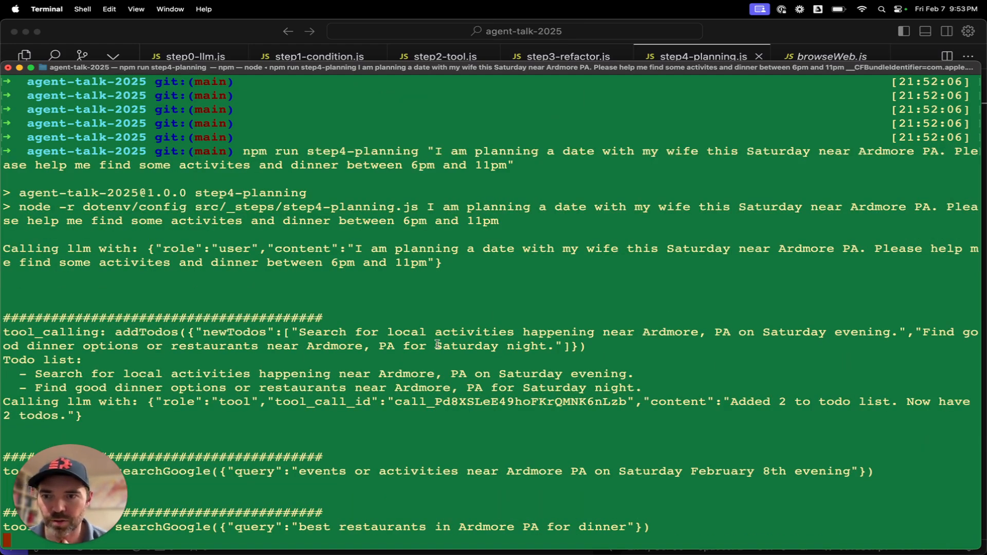
scroll(down, 3)
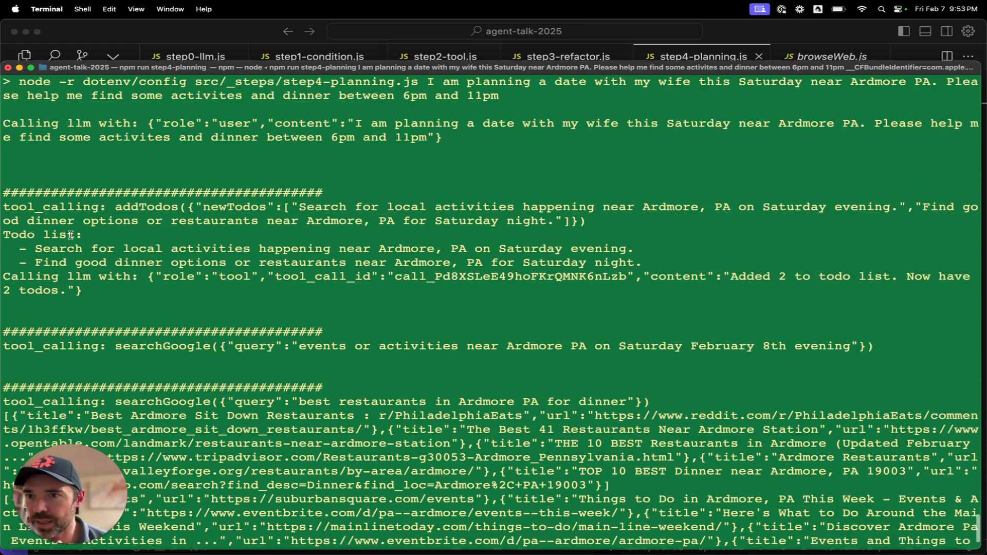
mouse_move(572, 271)
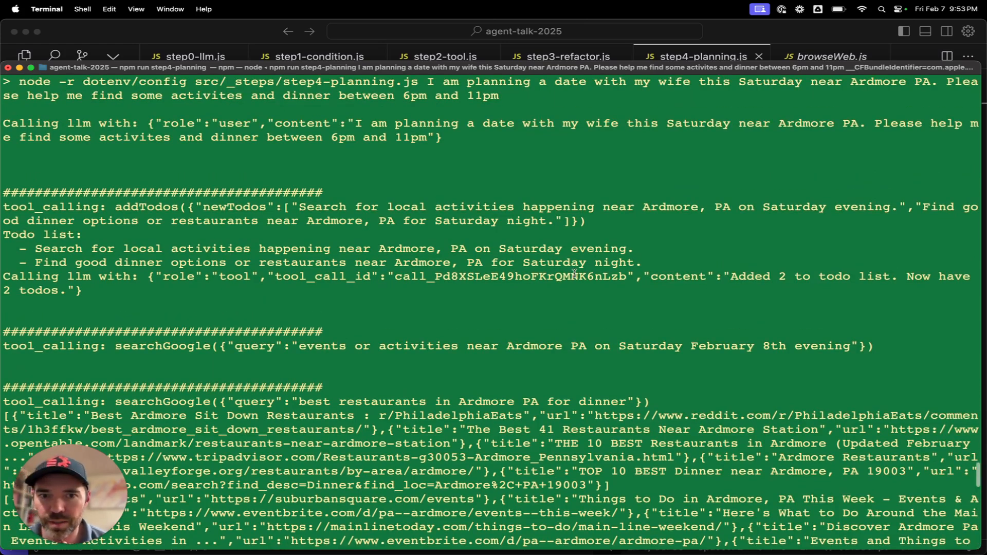
scroll(down, 3)
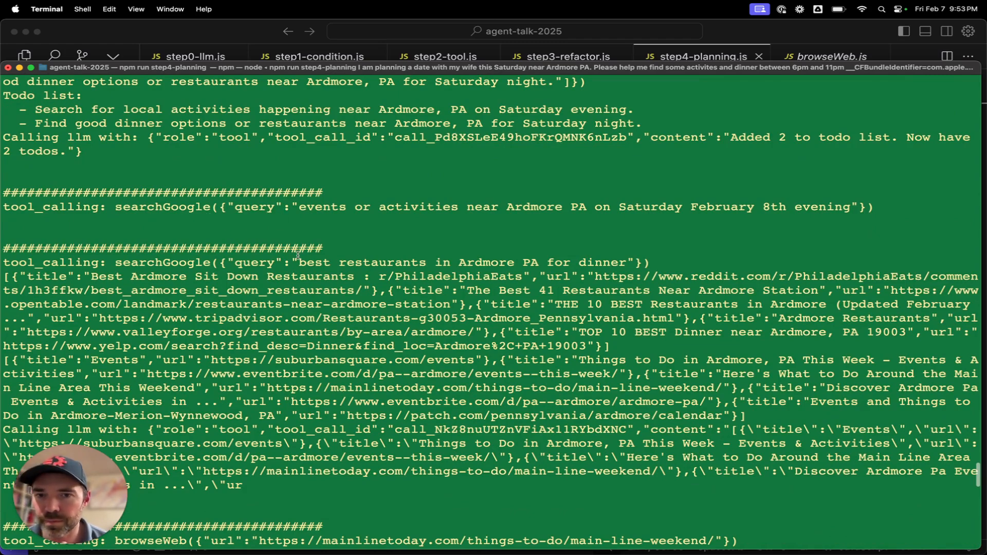
Follow the tool calls to the final answer of three Saturday activities and five dinner spots near Ardmore
scroll(down, 3)
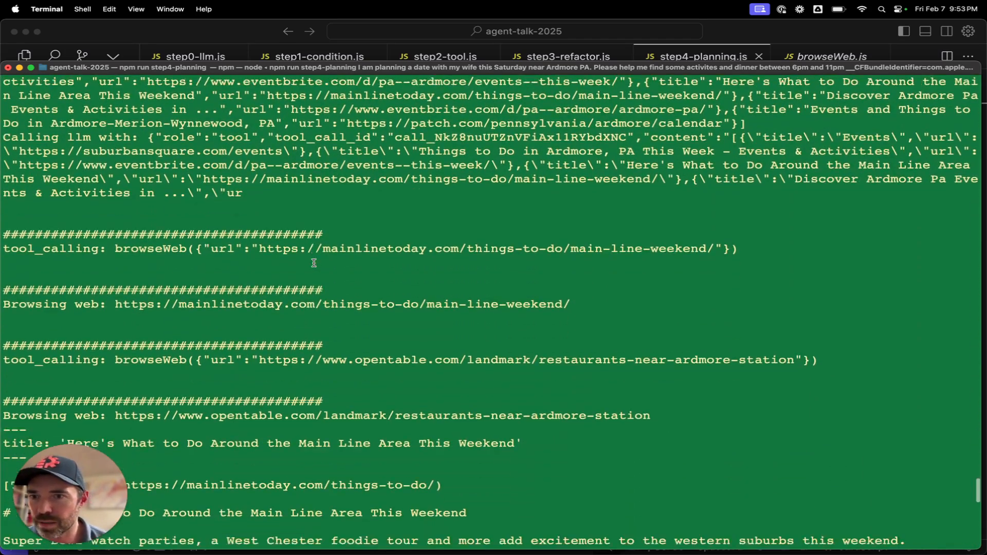
scroll(down, 3)
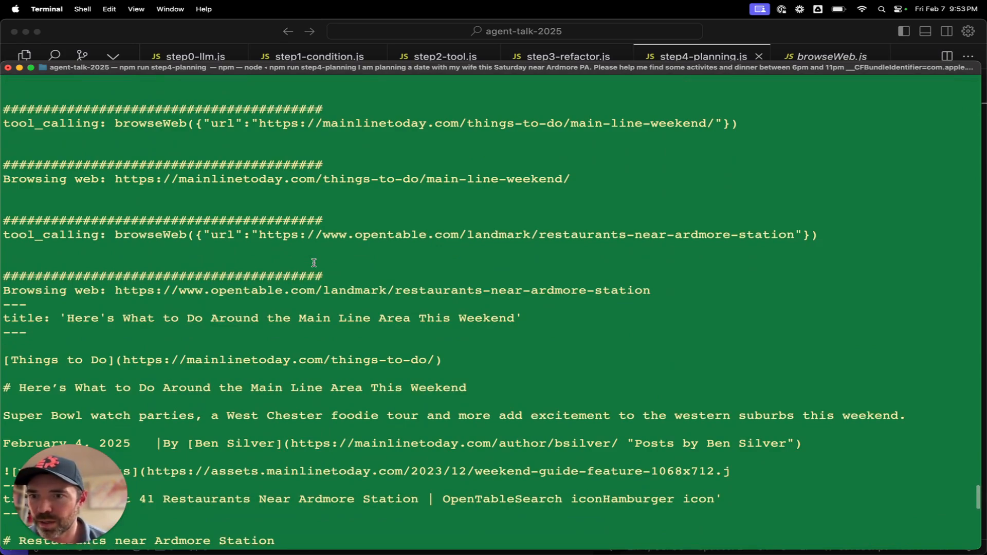
scroll(down, 3)
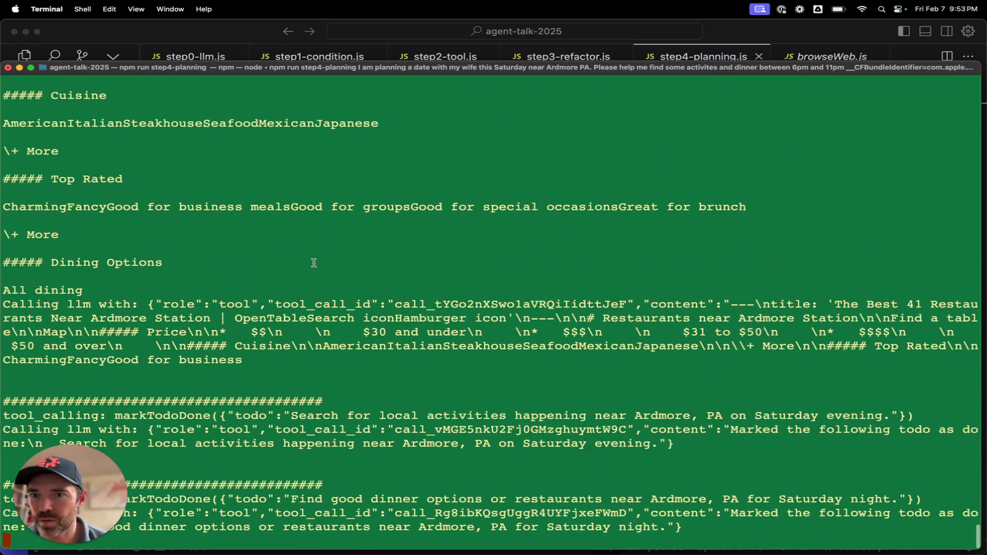
mouse_move(319, 420)
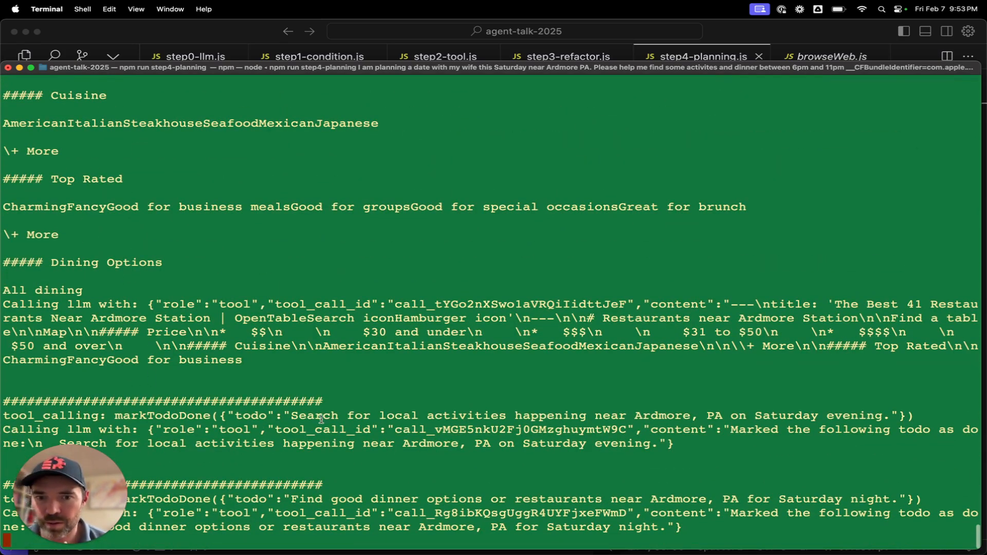
scroll(down, 3)
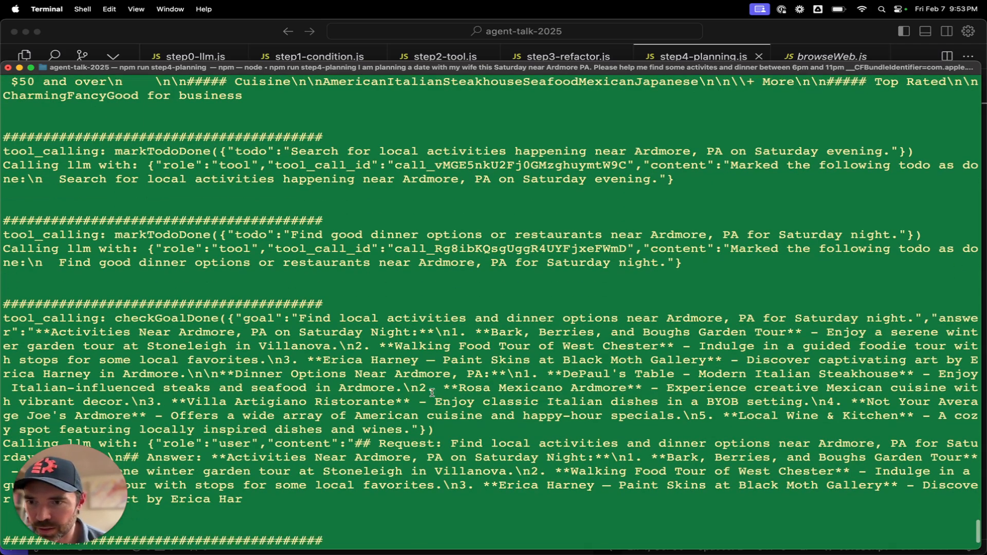
scroll(down, 3)
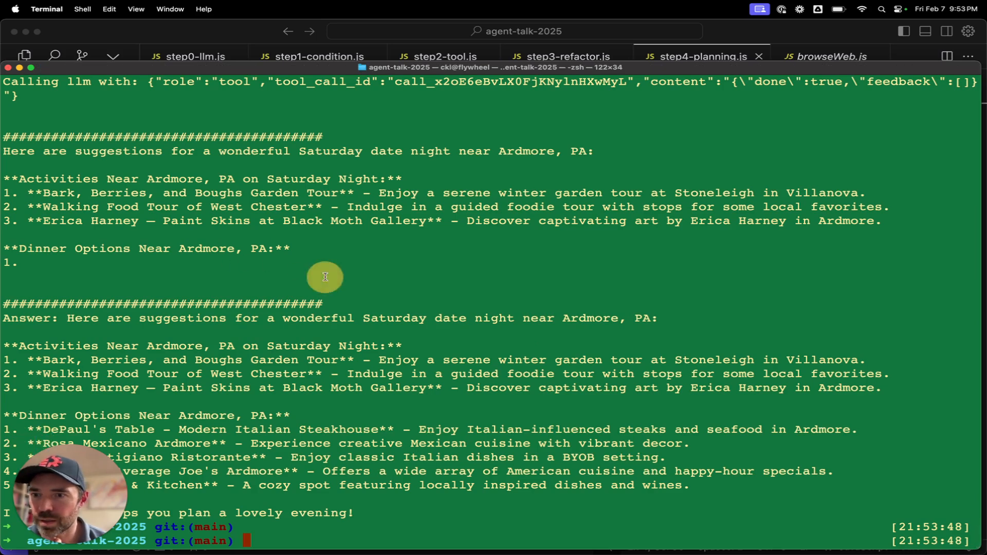
mouse_move(306, 374)
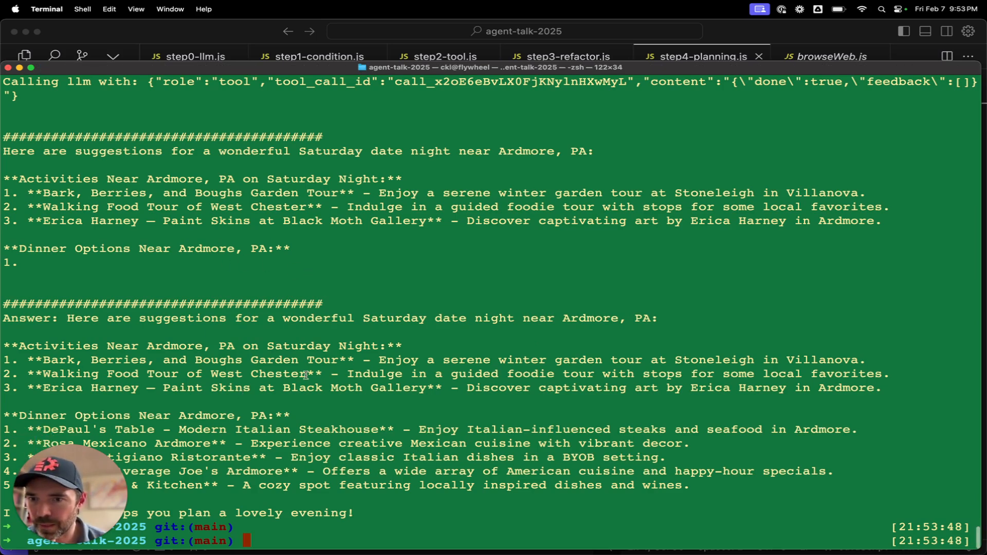
scroll(down, 3)
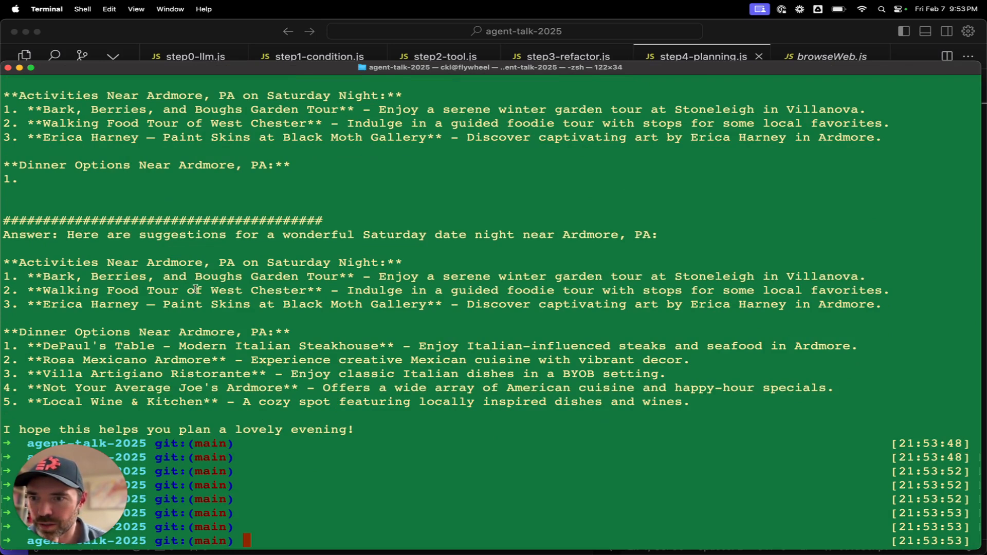
mouse_move(269, 332)
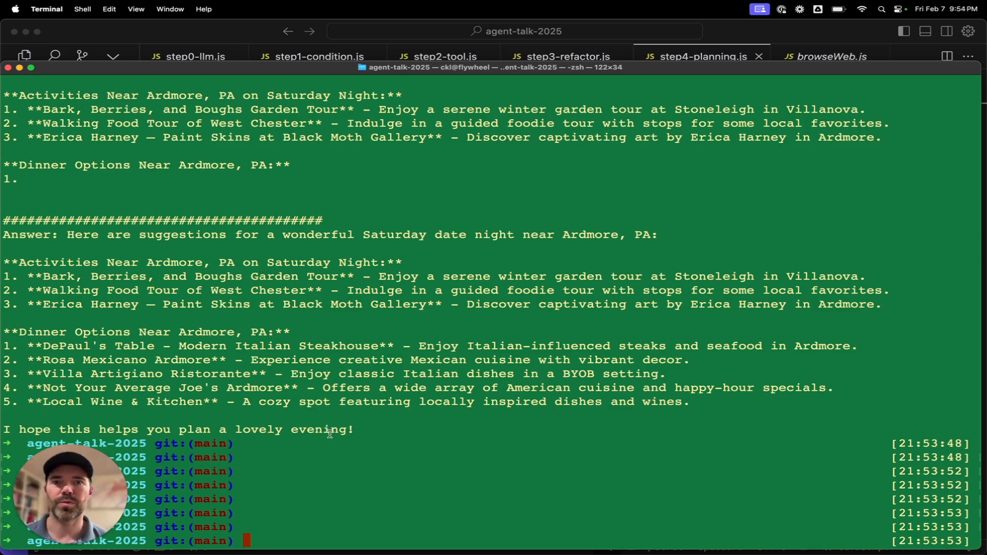
mouse_move(335, 445)
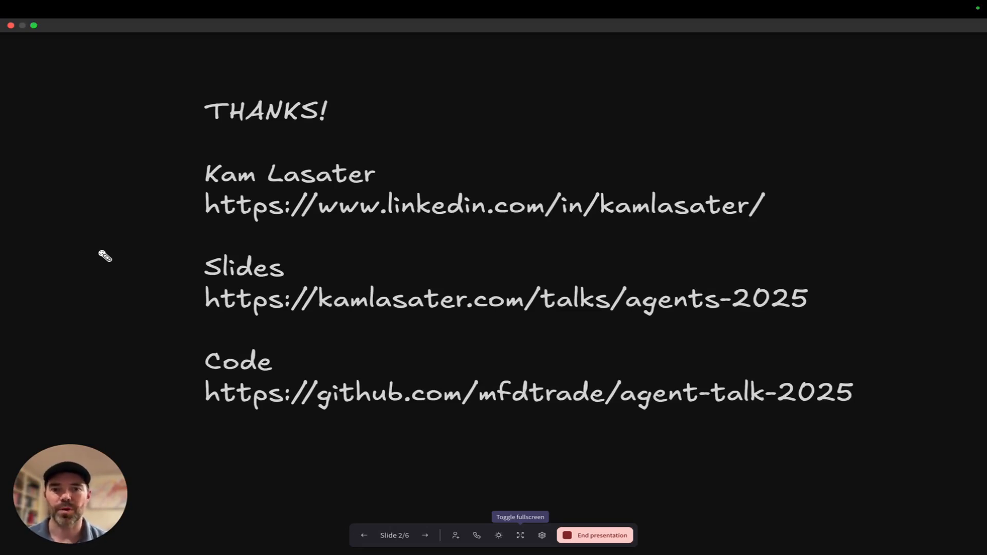
mouse_move(195, 370)
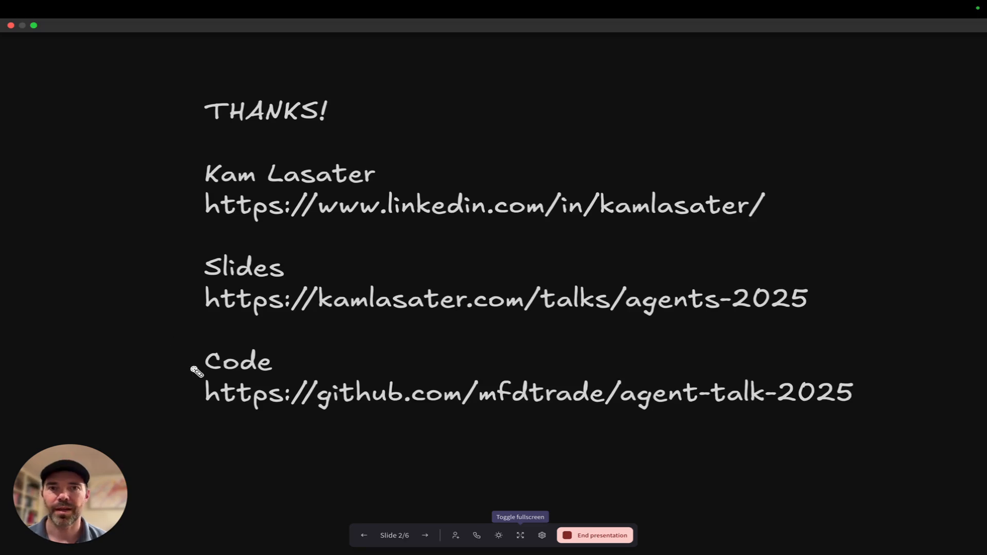
mouse_move(156, 379)
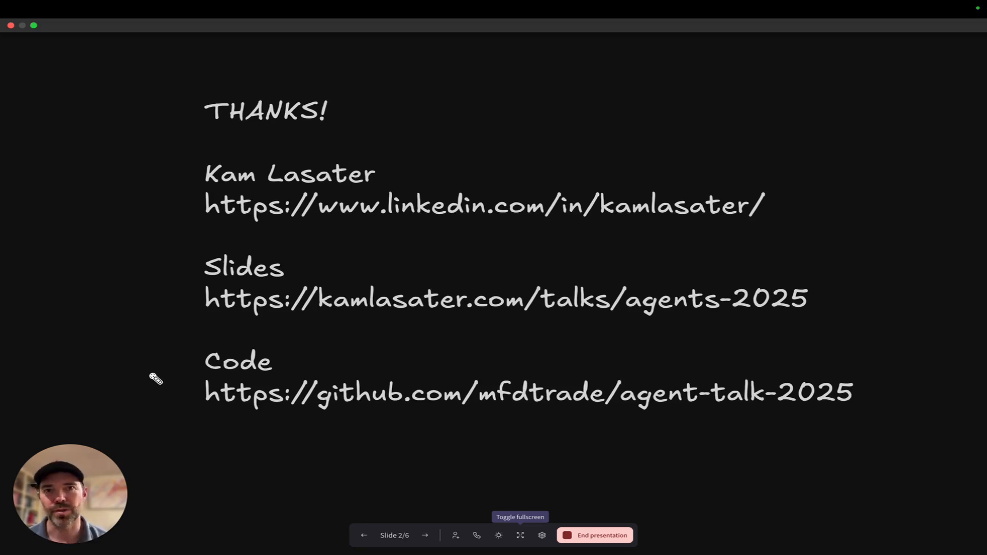